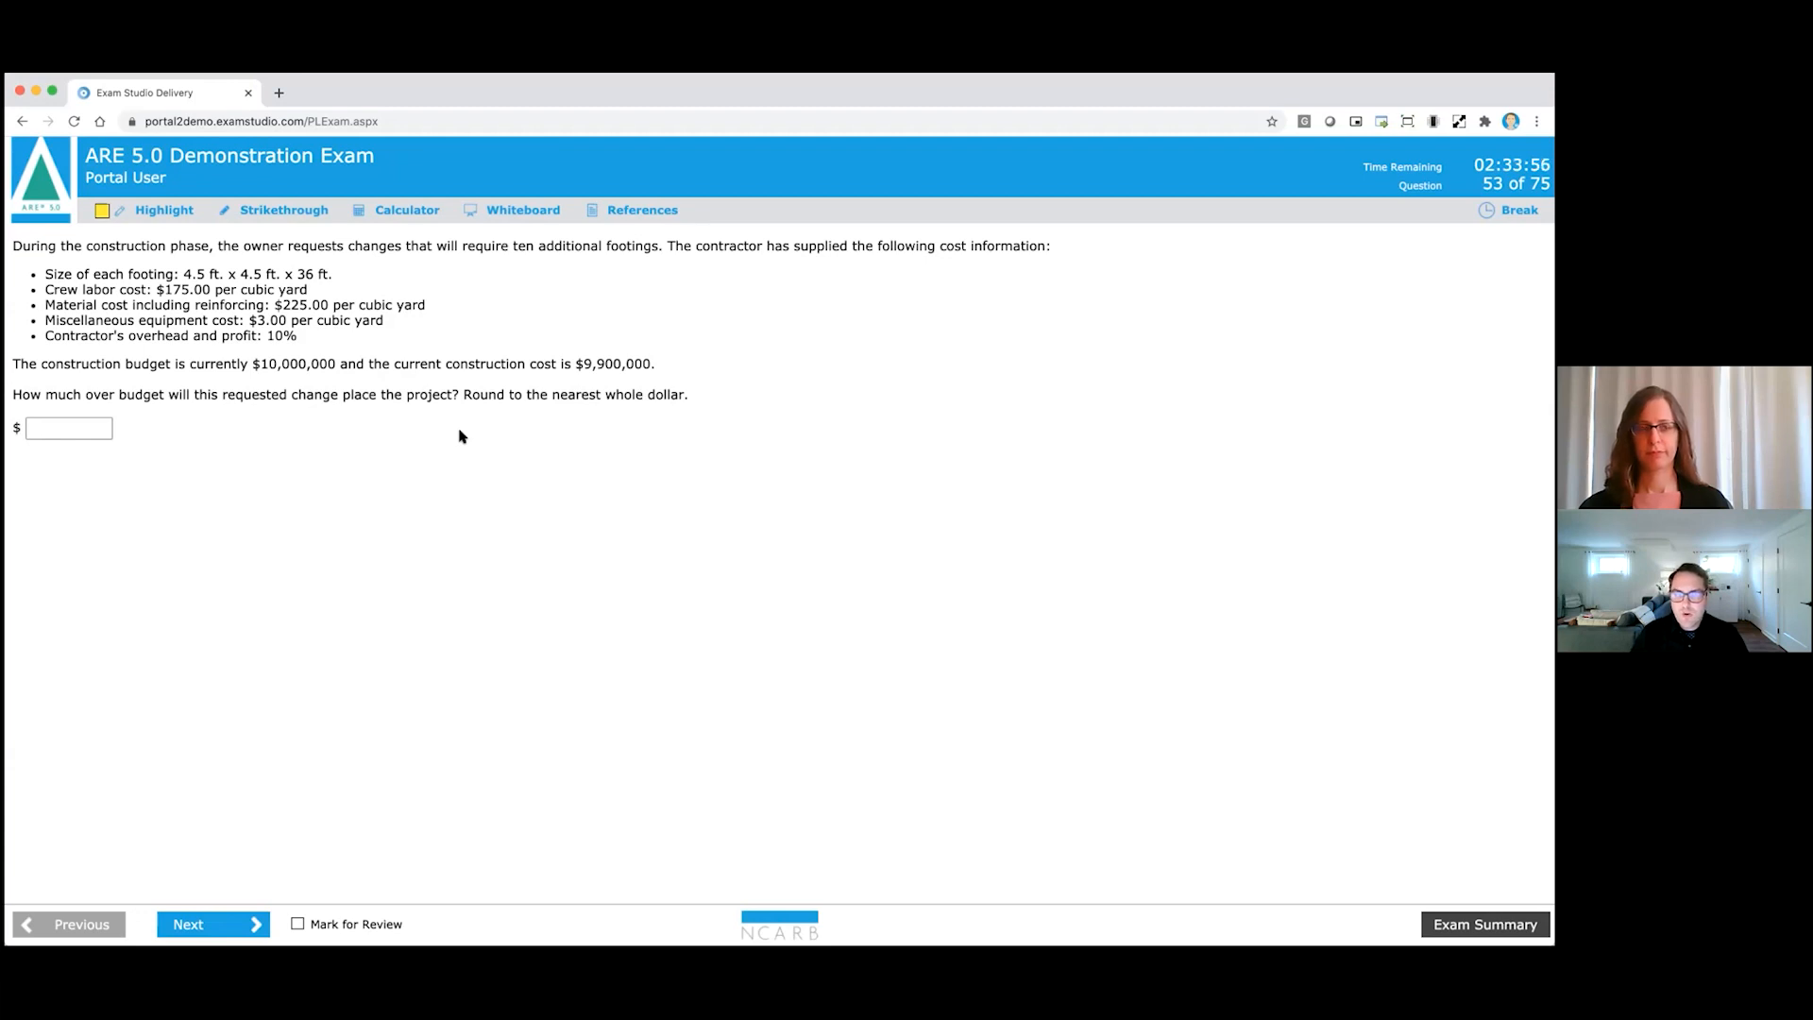
mouse_move(507, 364)
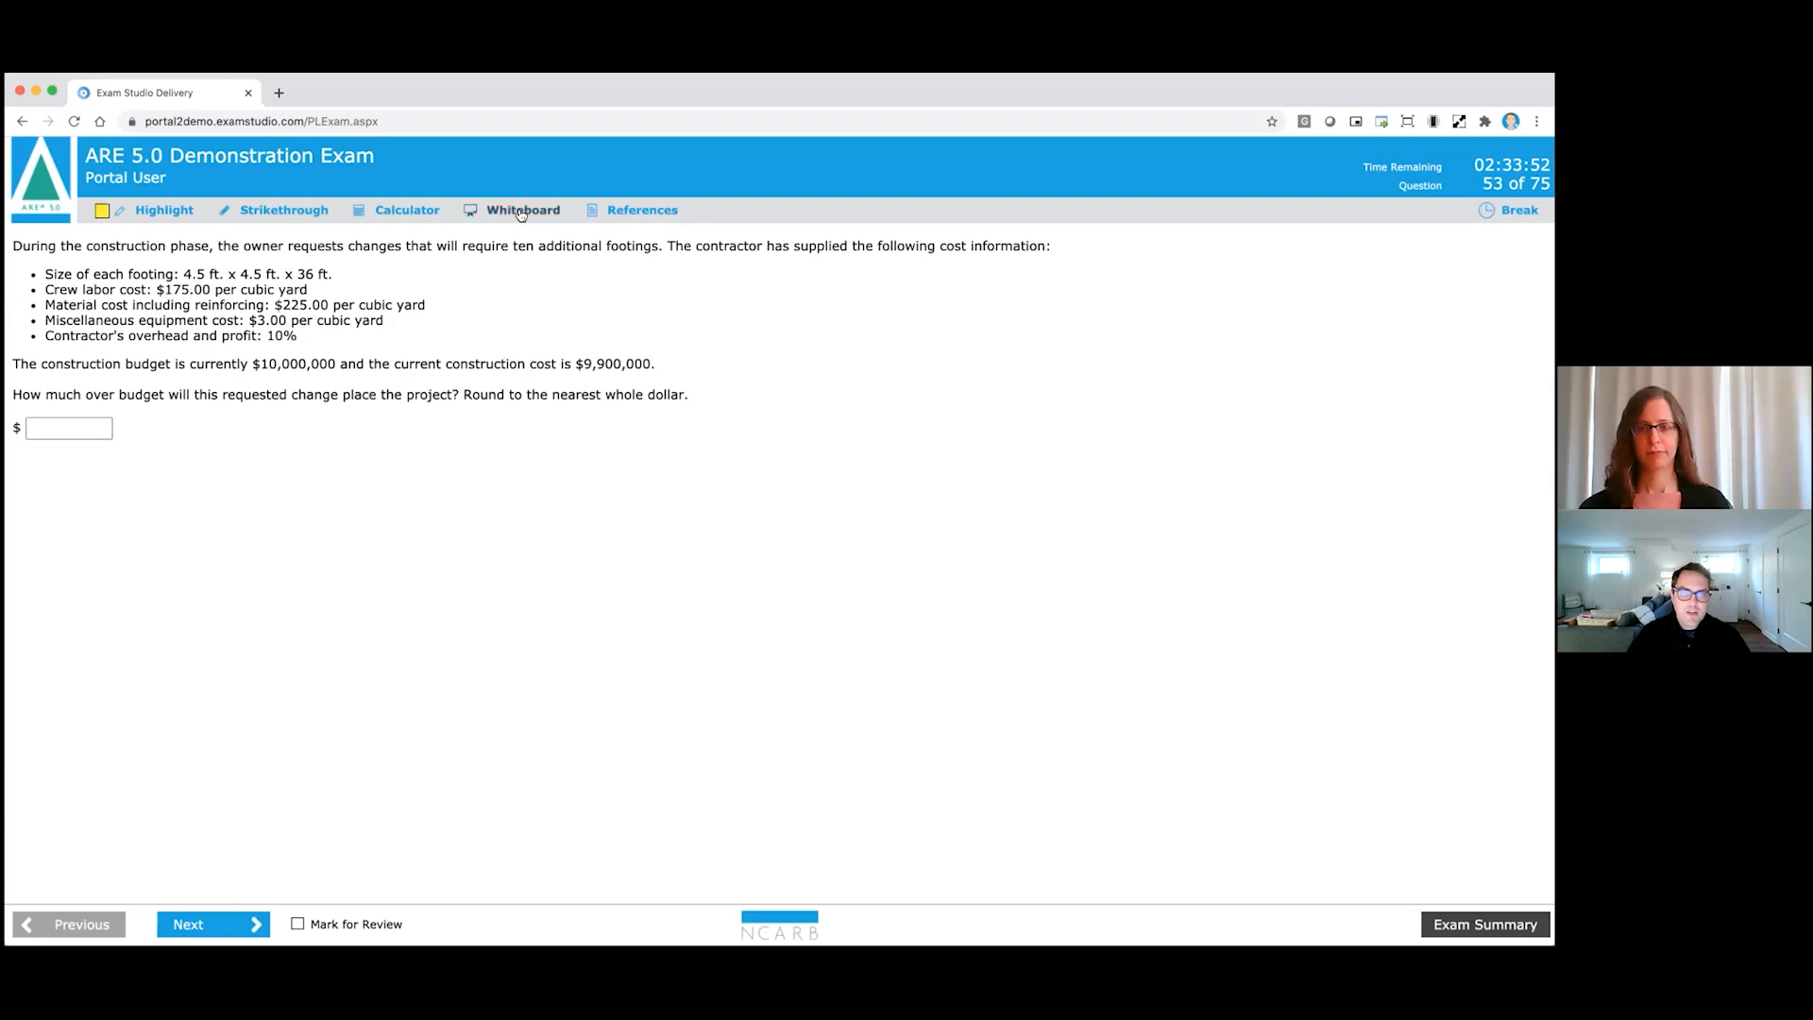
Open the whiteboard and calculator, placing the calculator beneath the question text.
click(521, 210)
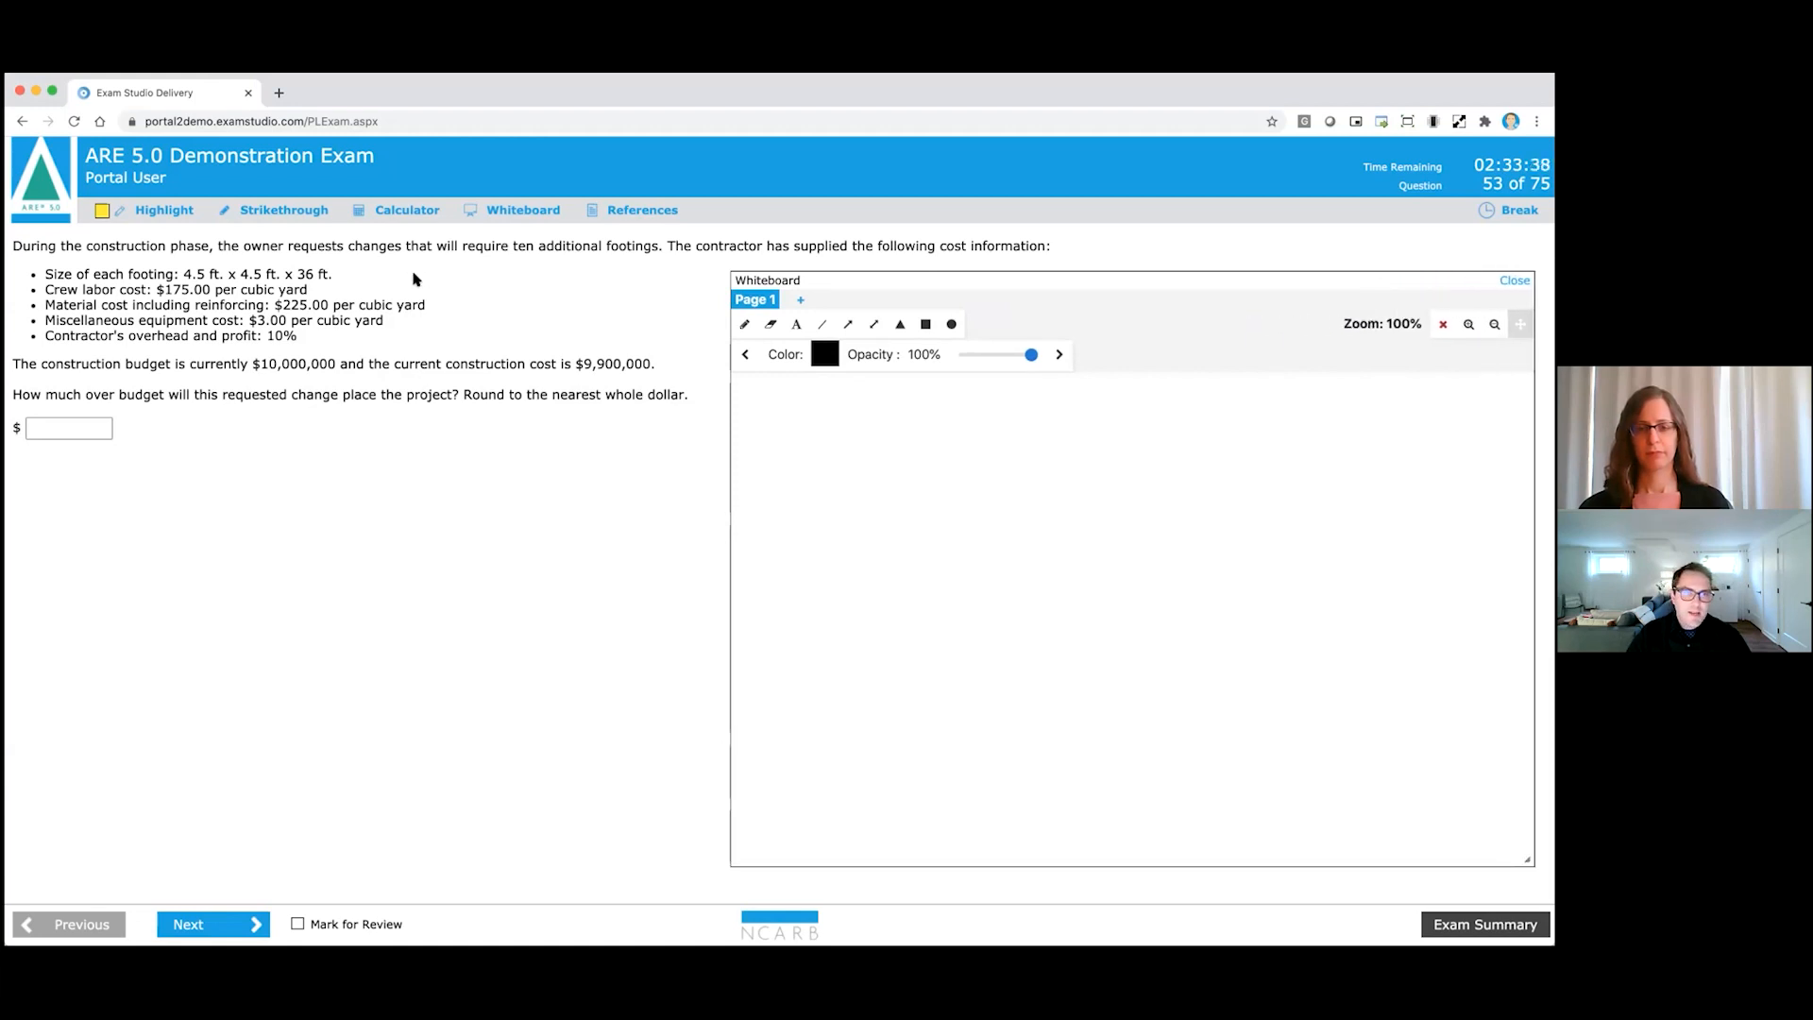
mouse_move(463, 255)
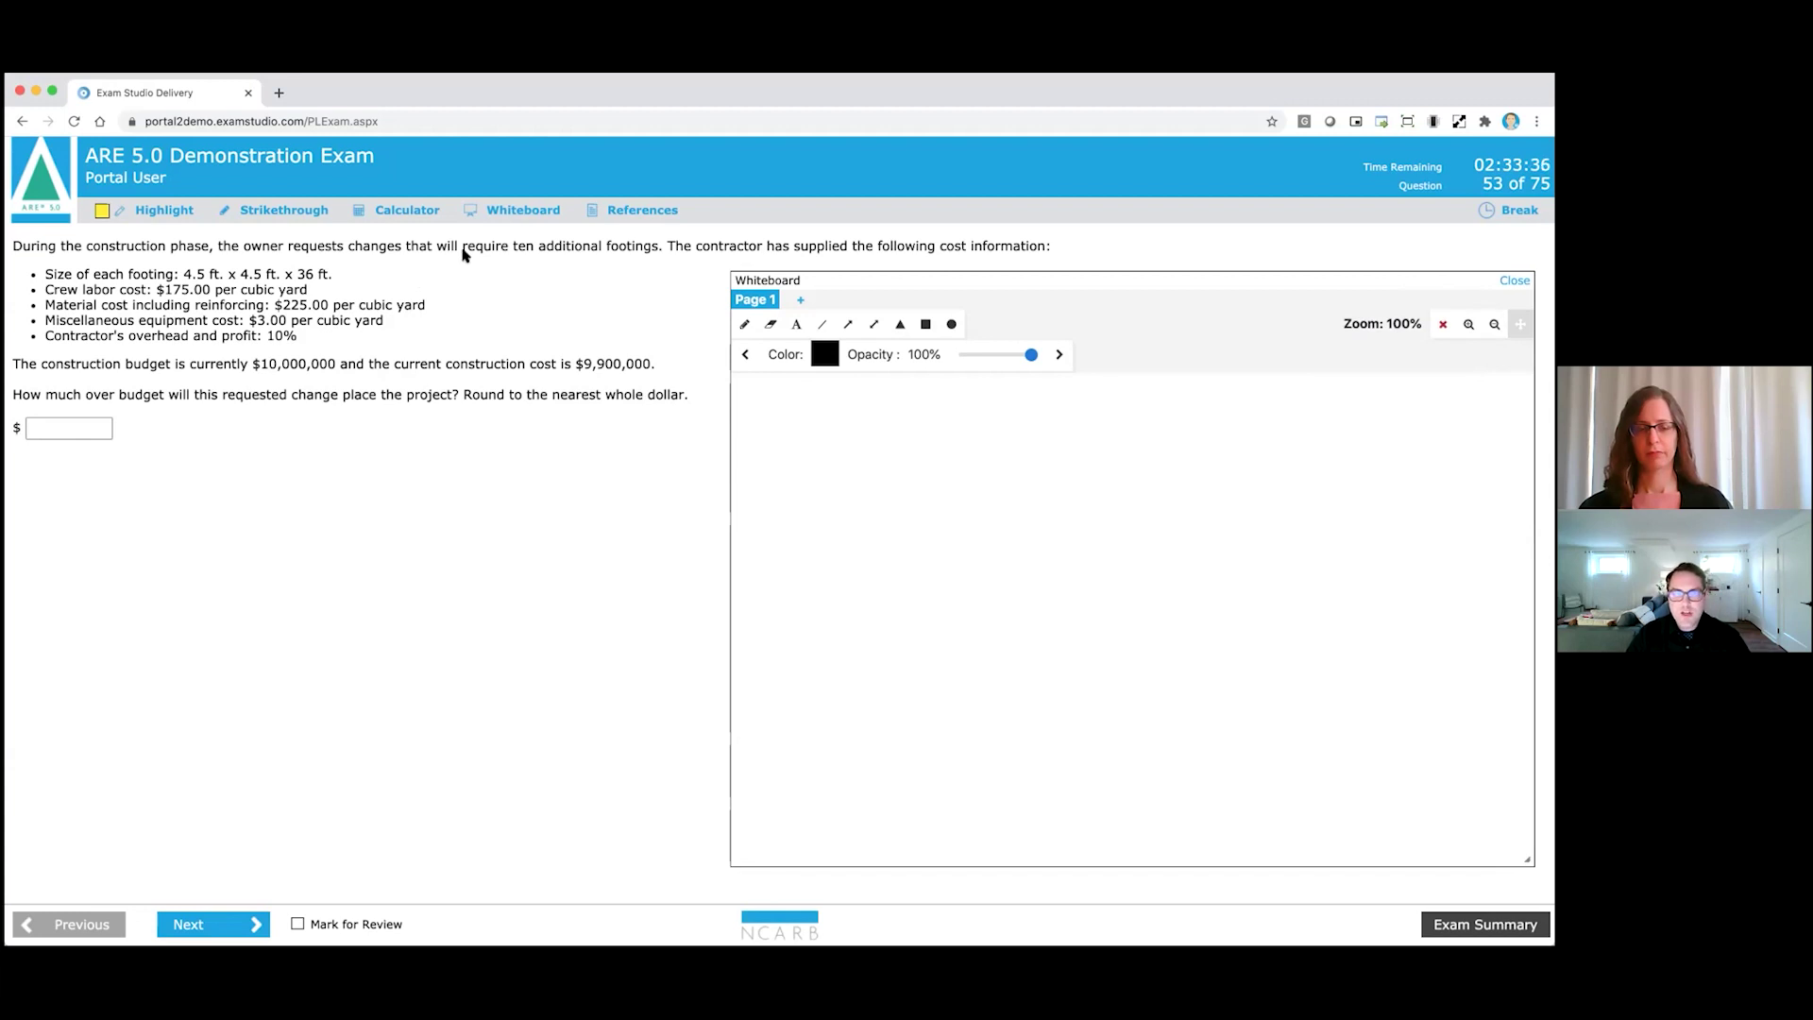
click(407, 209)
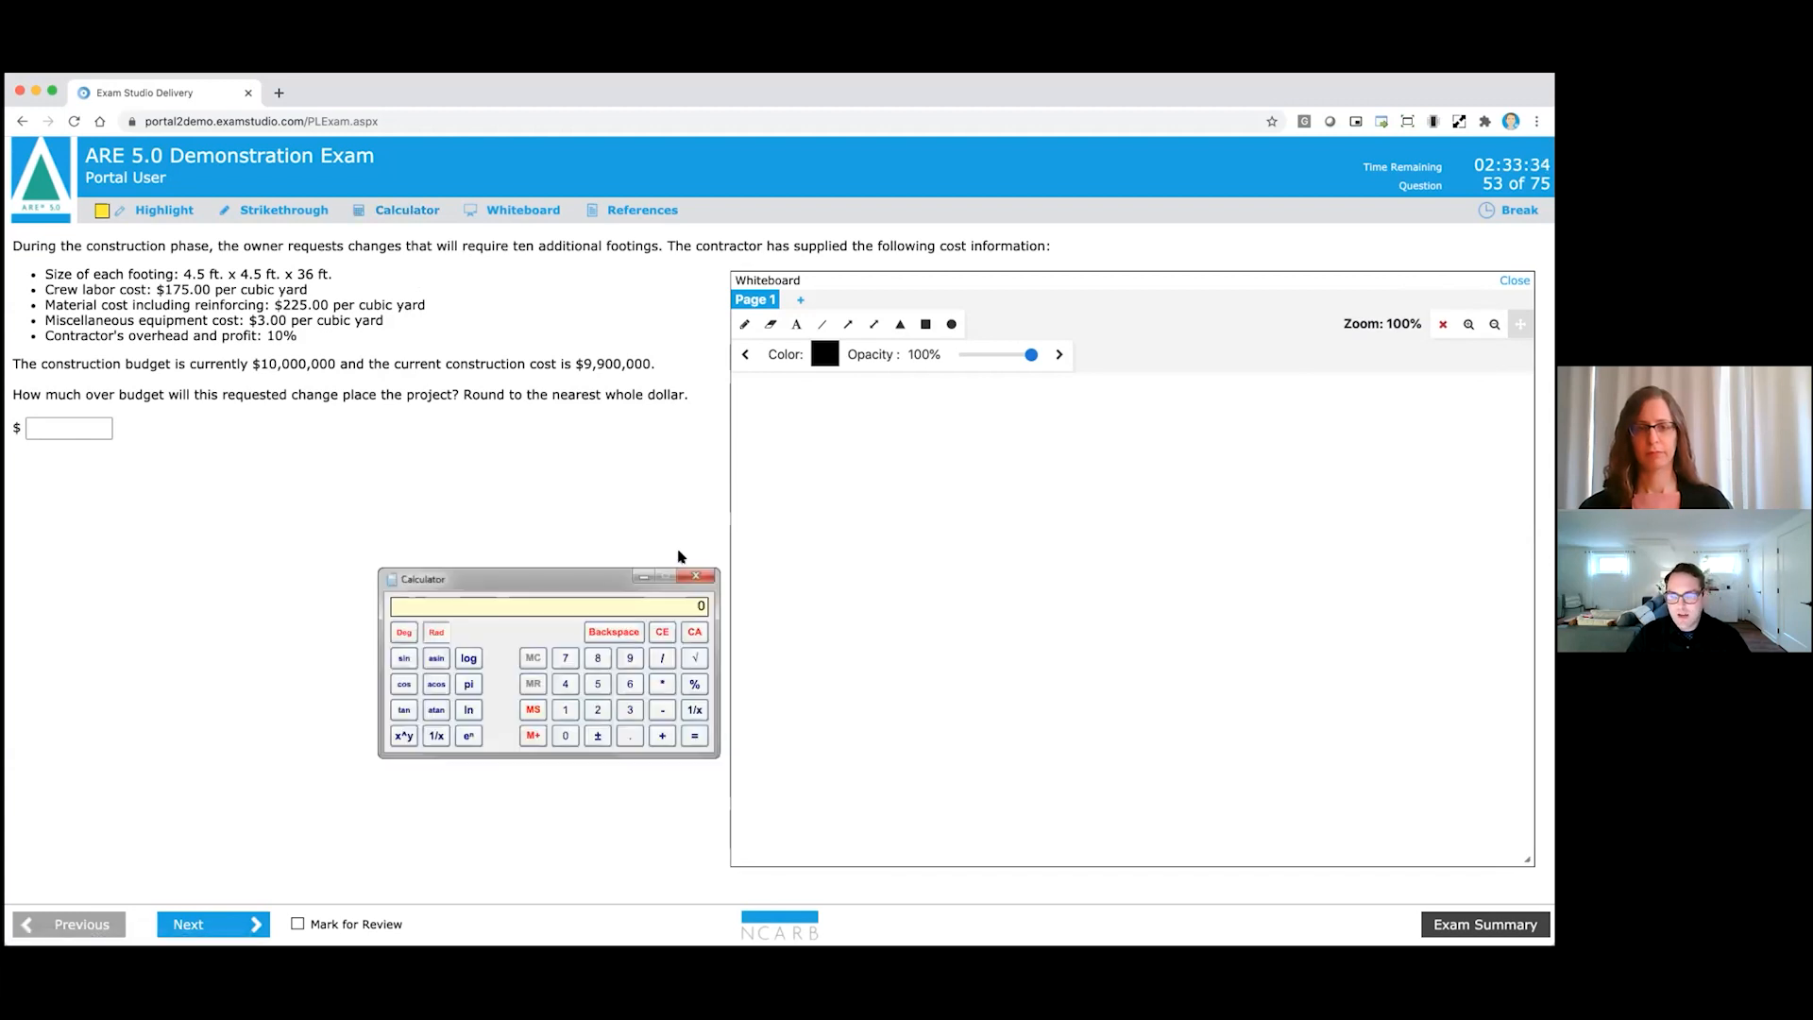
drag(422, 578, 384, 561)
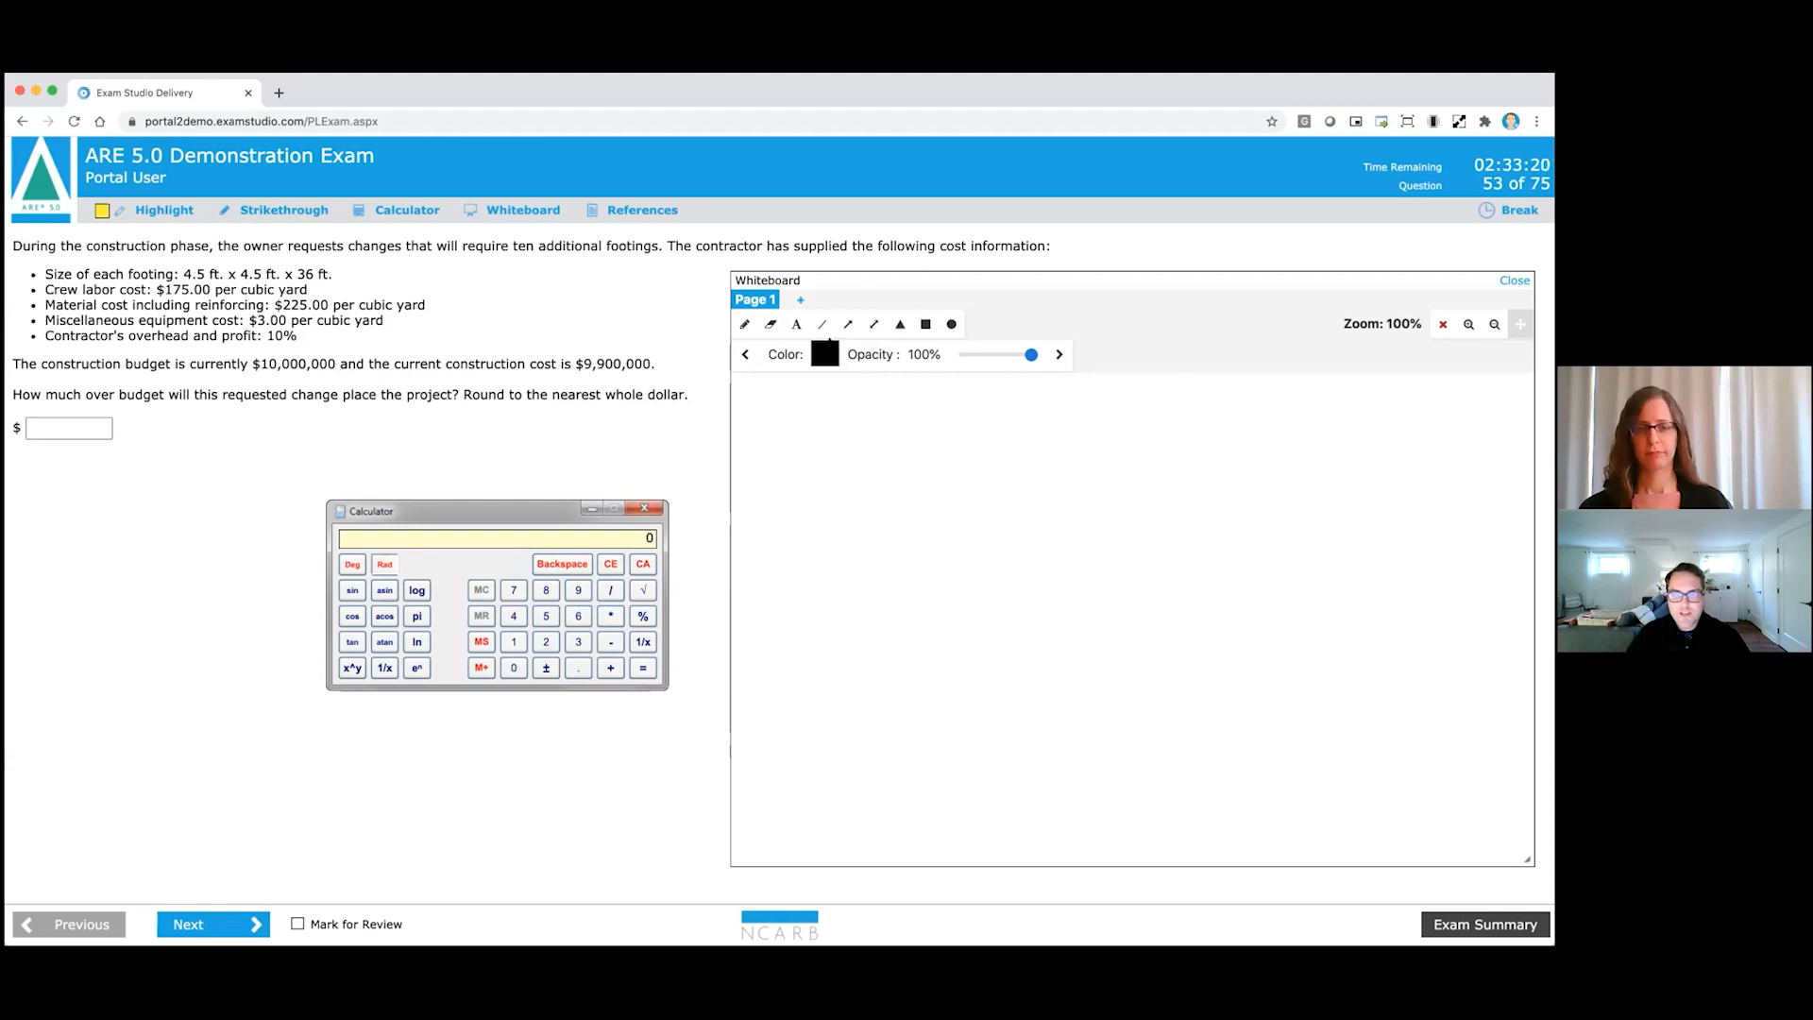
Write '10 additional footings' on the whiteboard and highlight the footing size line.
click(796, 325)
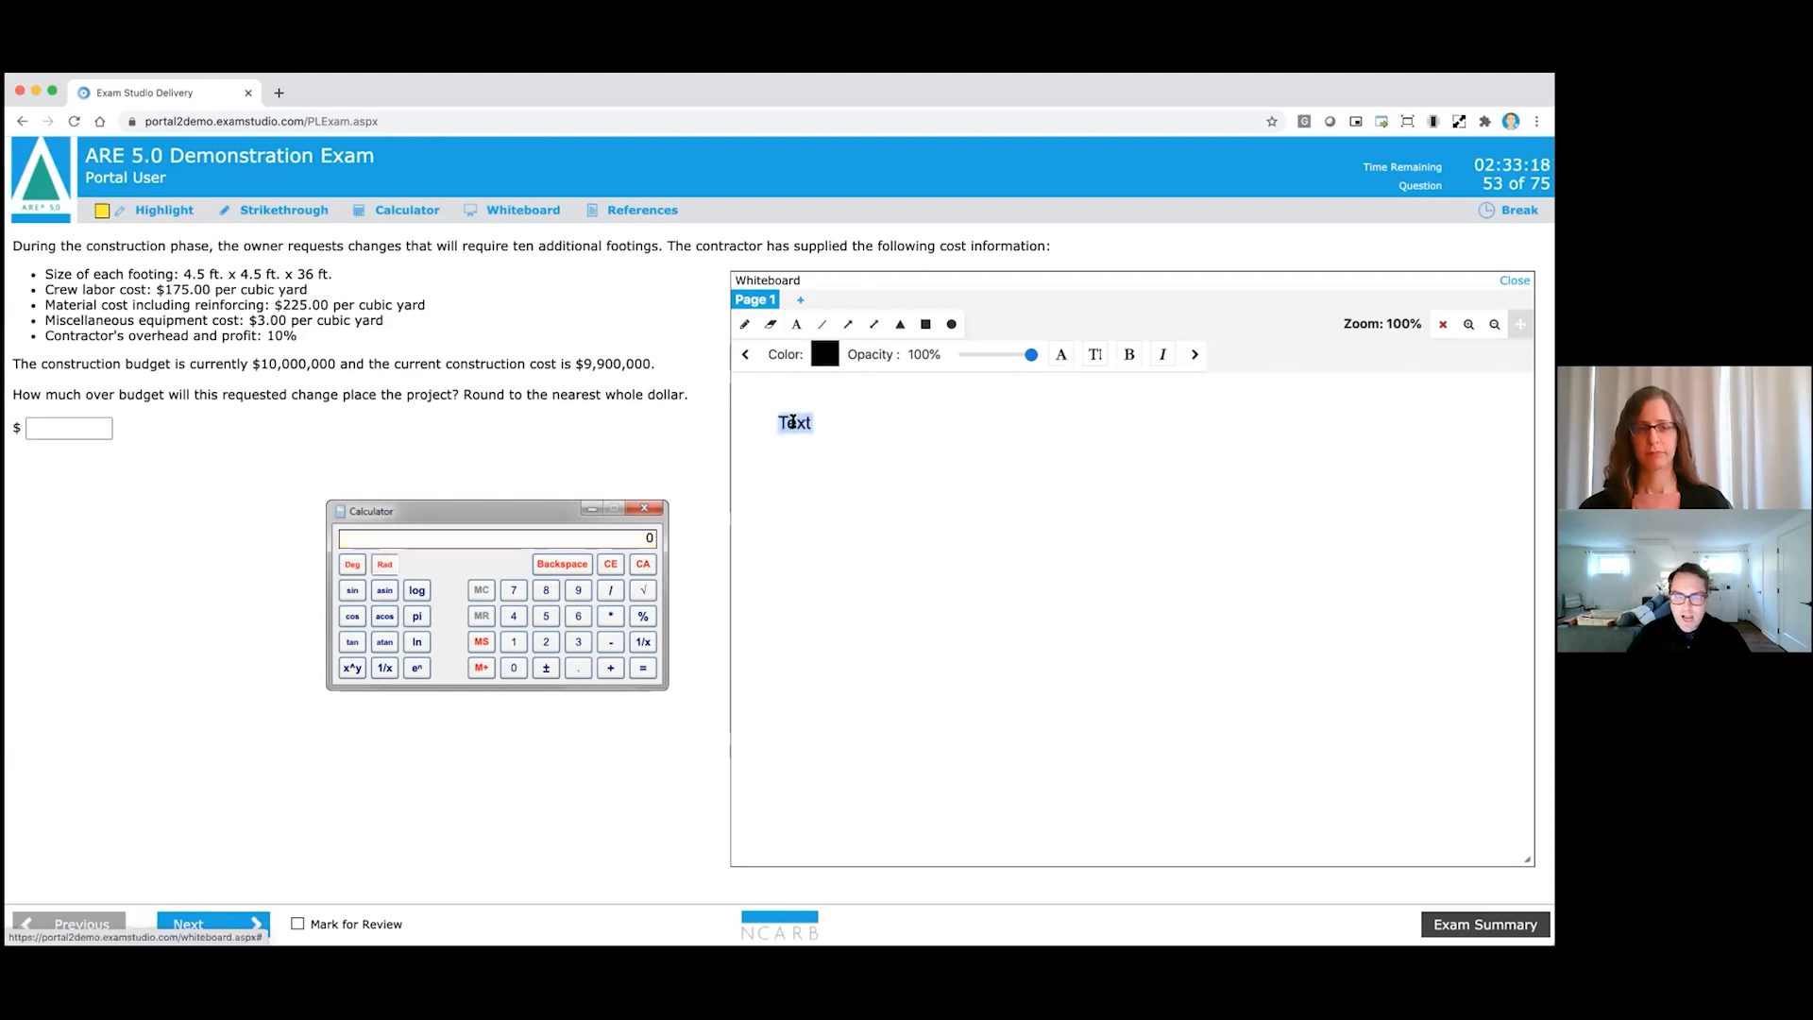
text(10 additional footi)
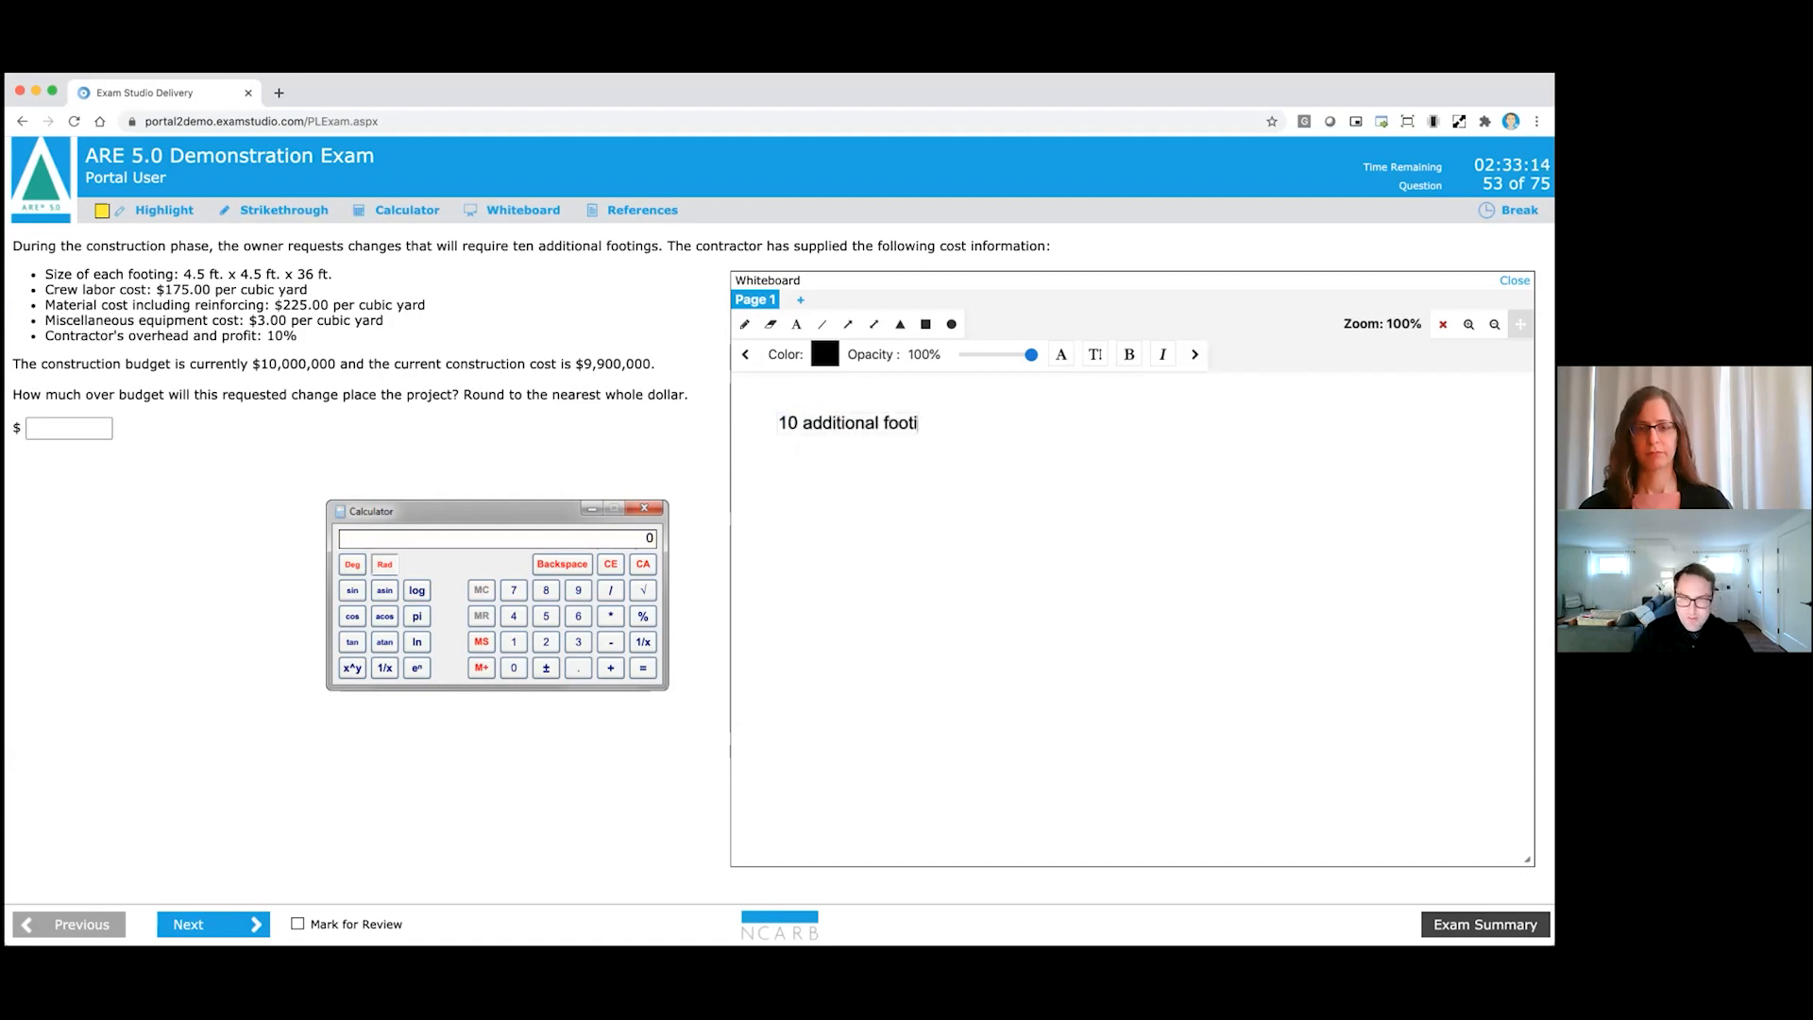
text(ngs)
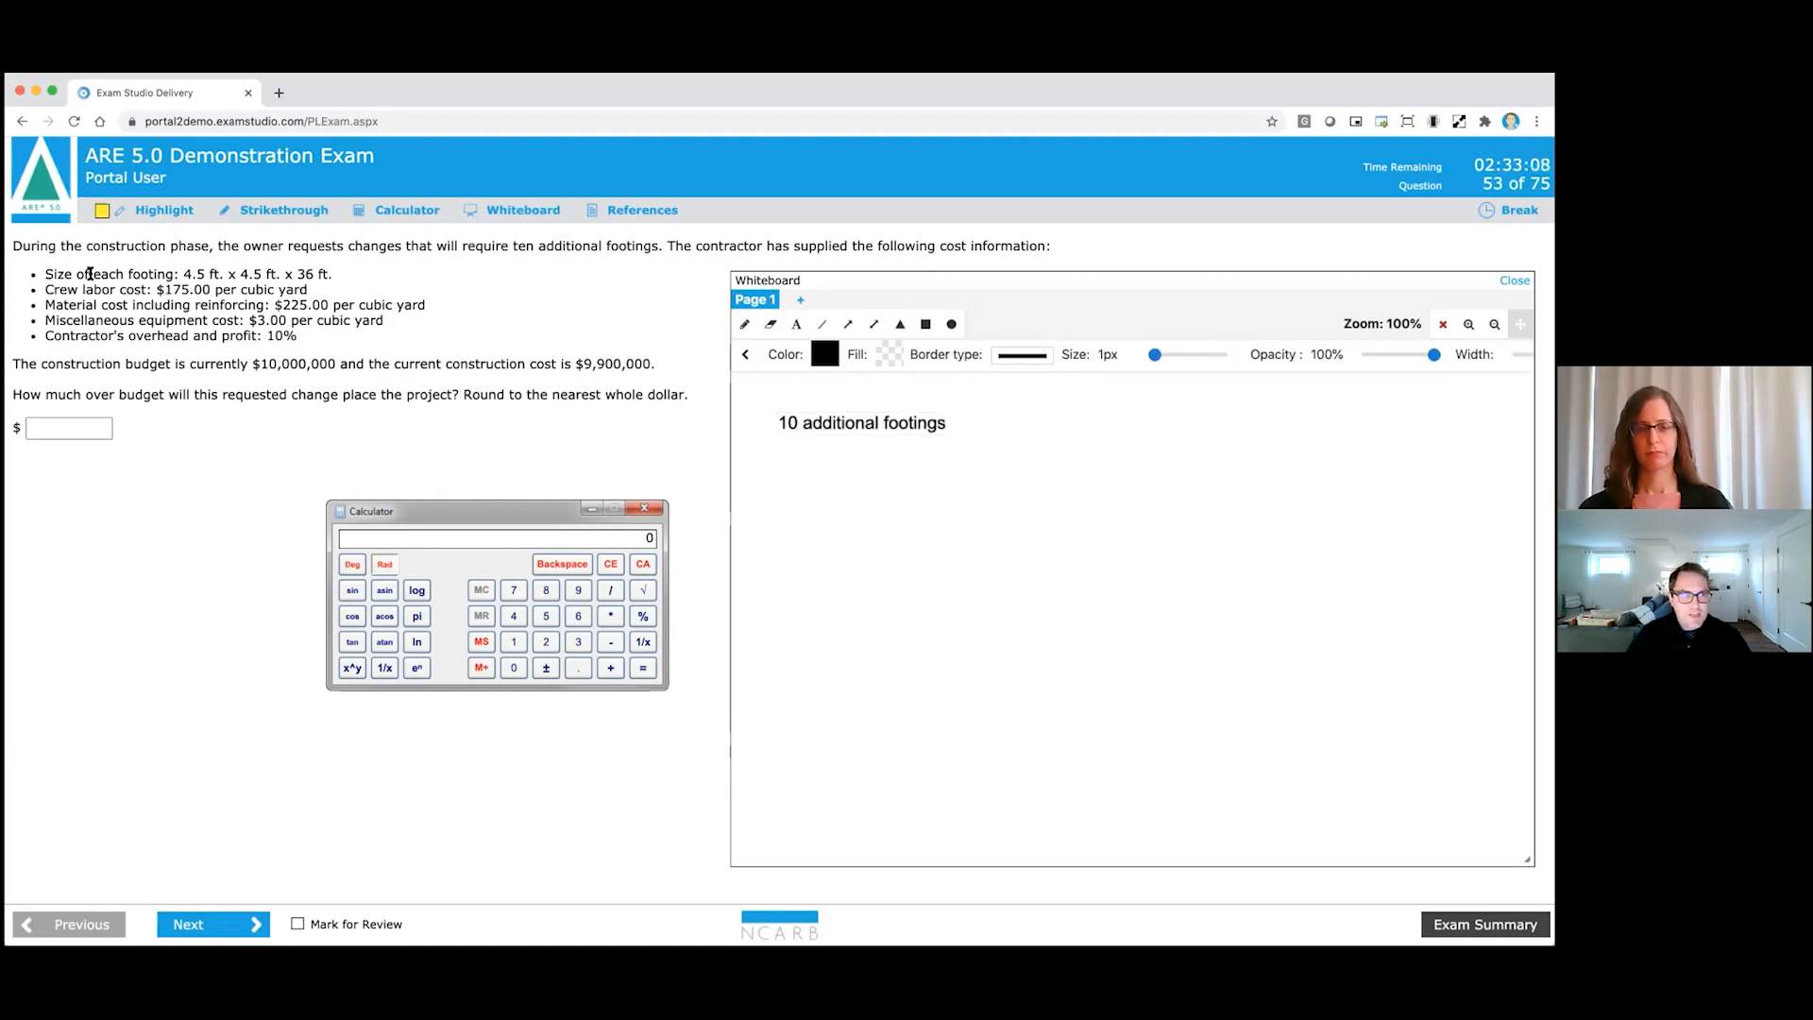
drag(48, 274, 332, 274)
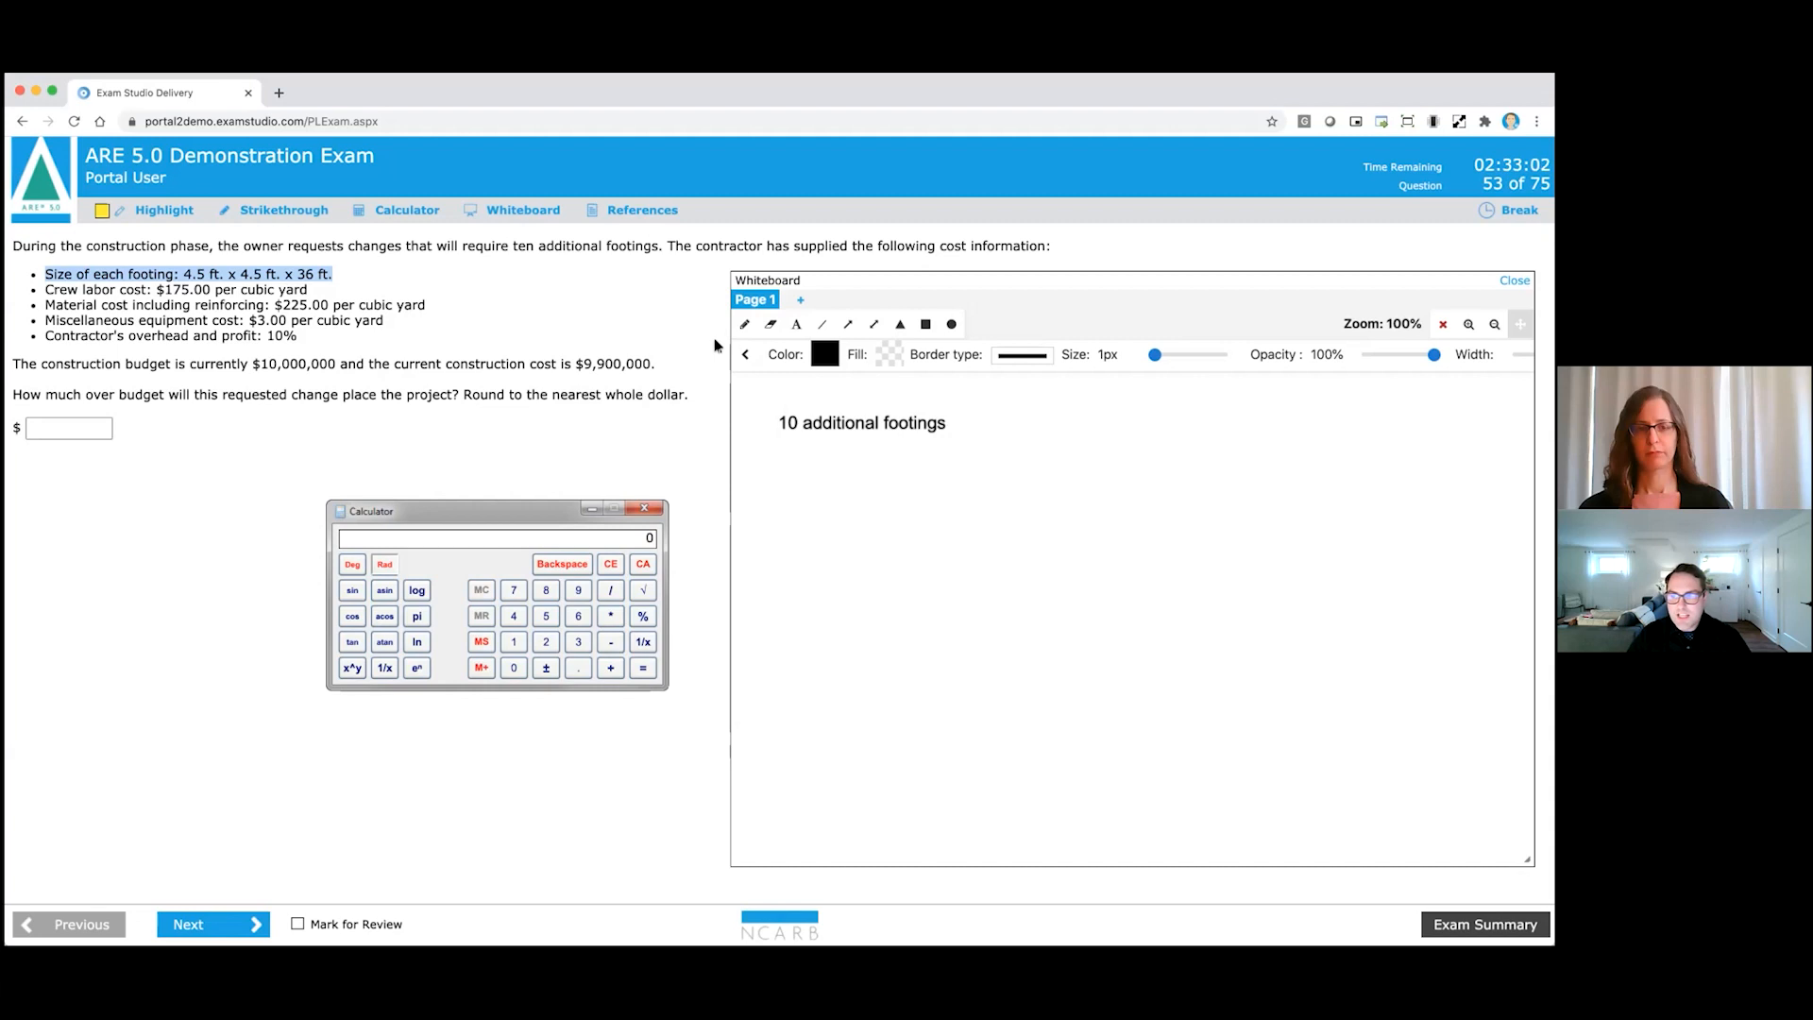
mouse_move(796, 324)
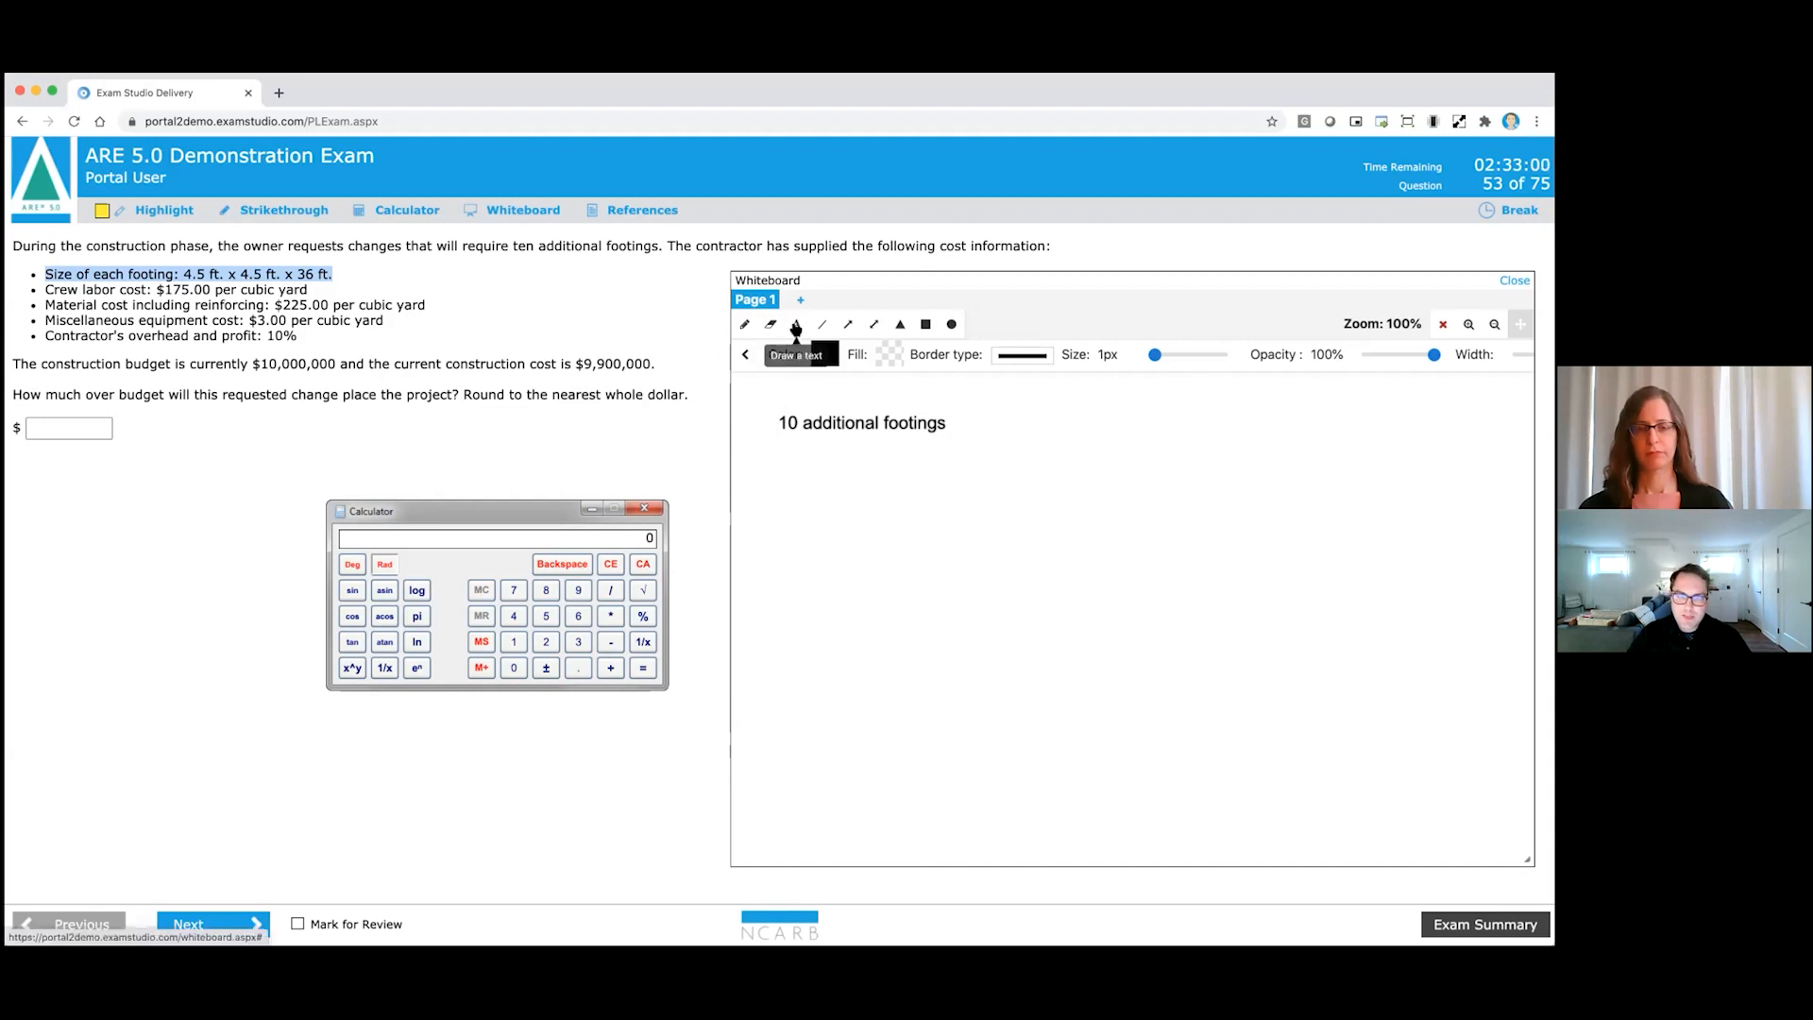
Type '4.5 x 4.5 x 36 x 10' on a new whiteboard line below the note.
click(795, 324)
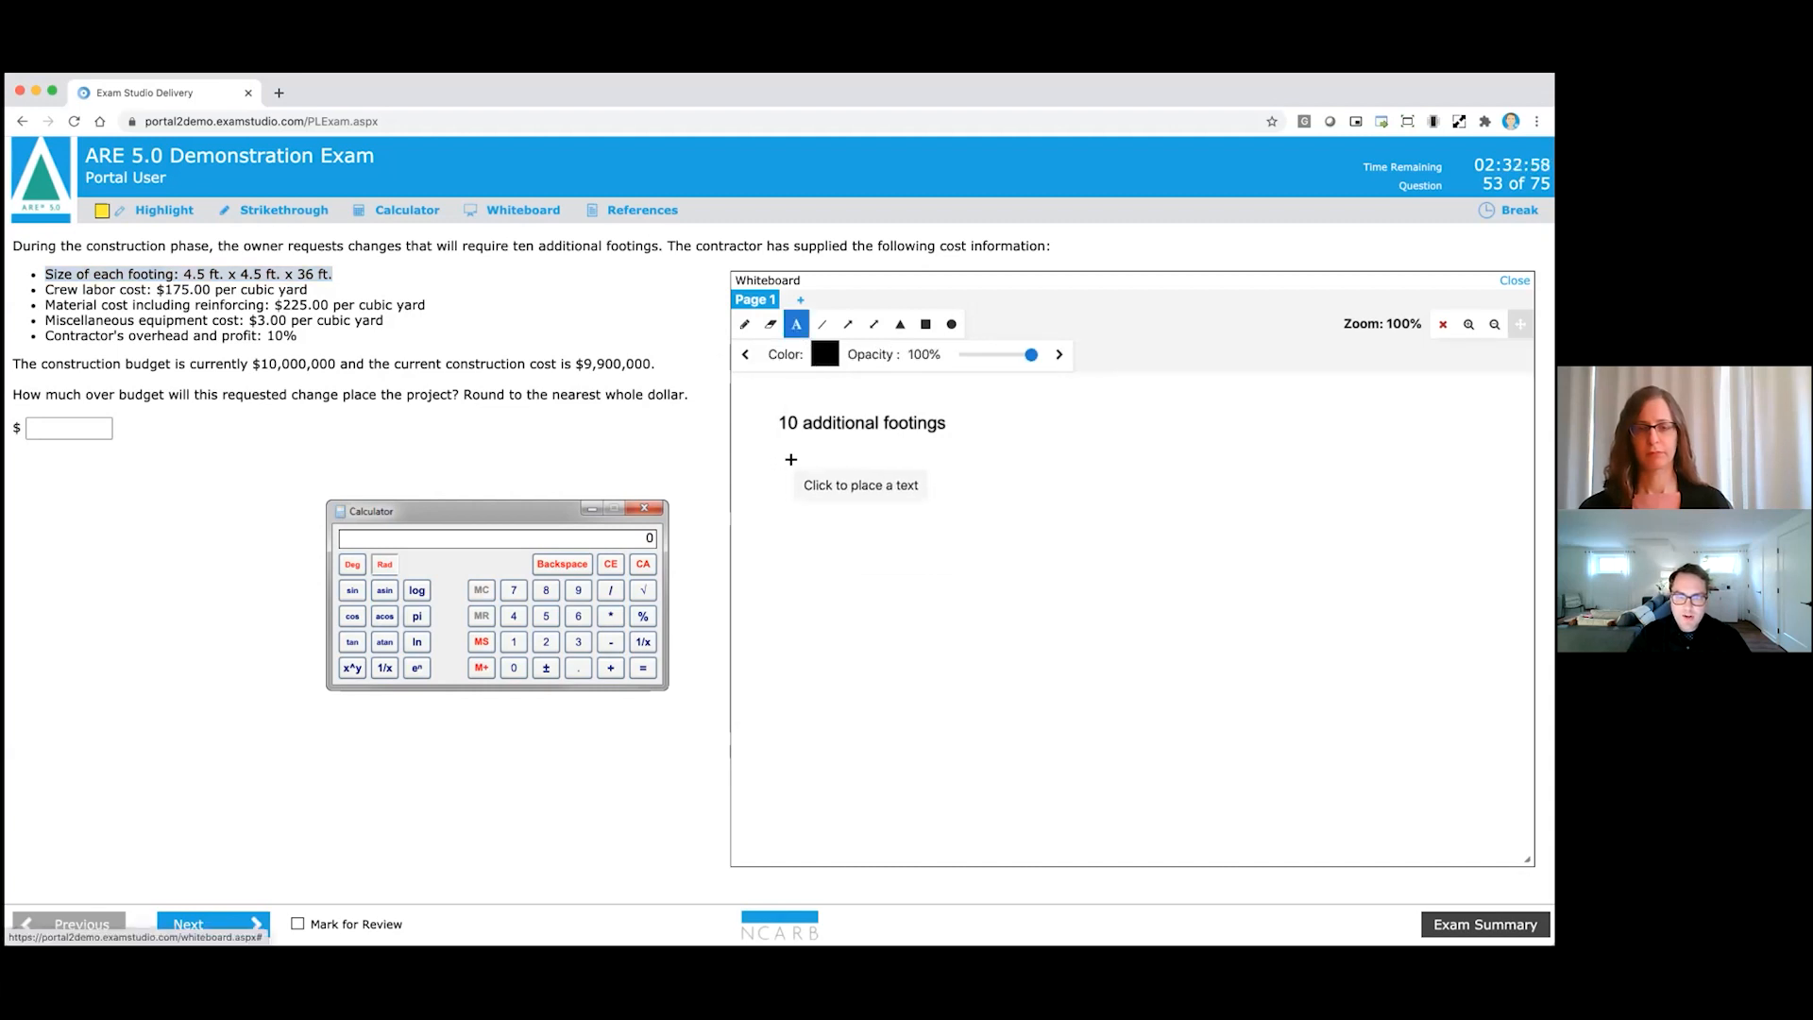
click(859, 485)
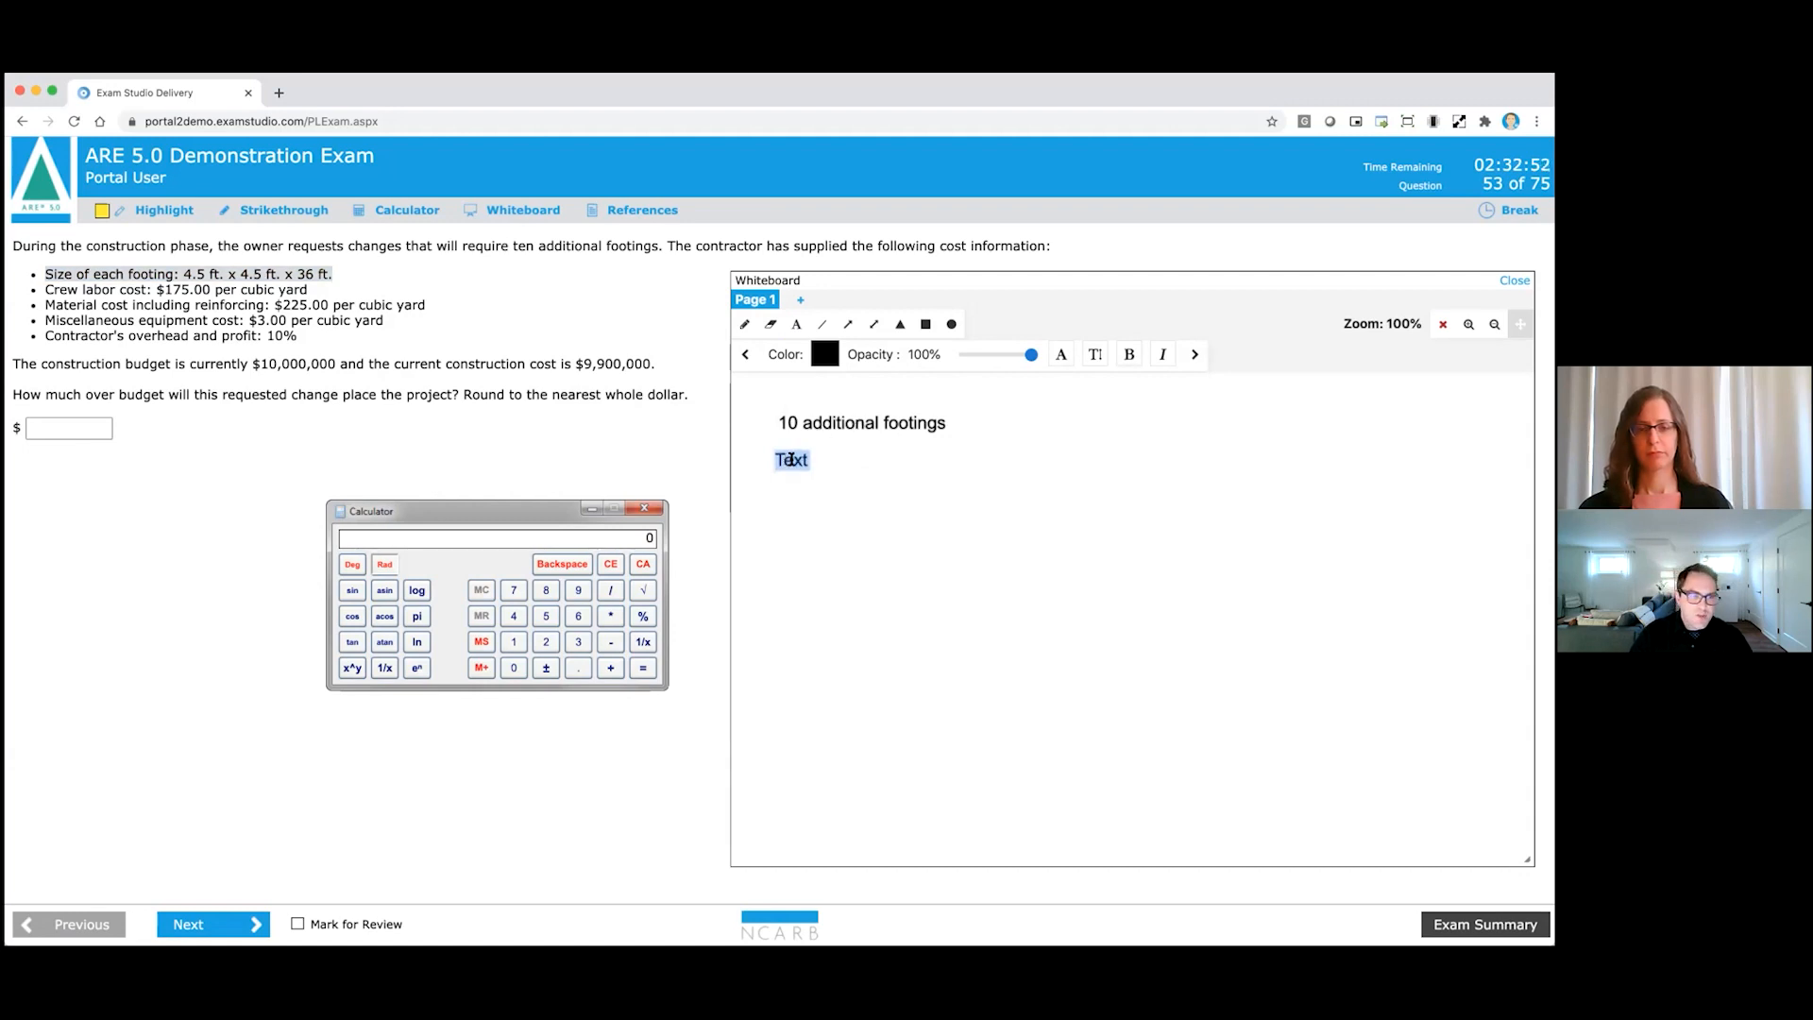
text(4.5 x)
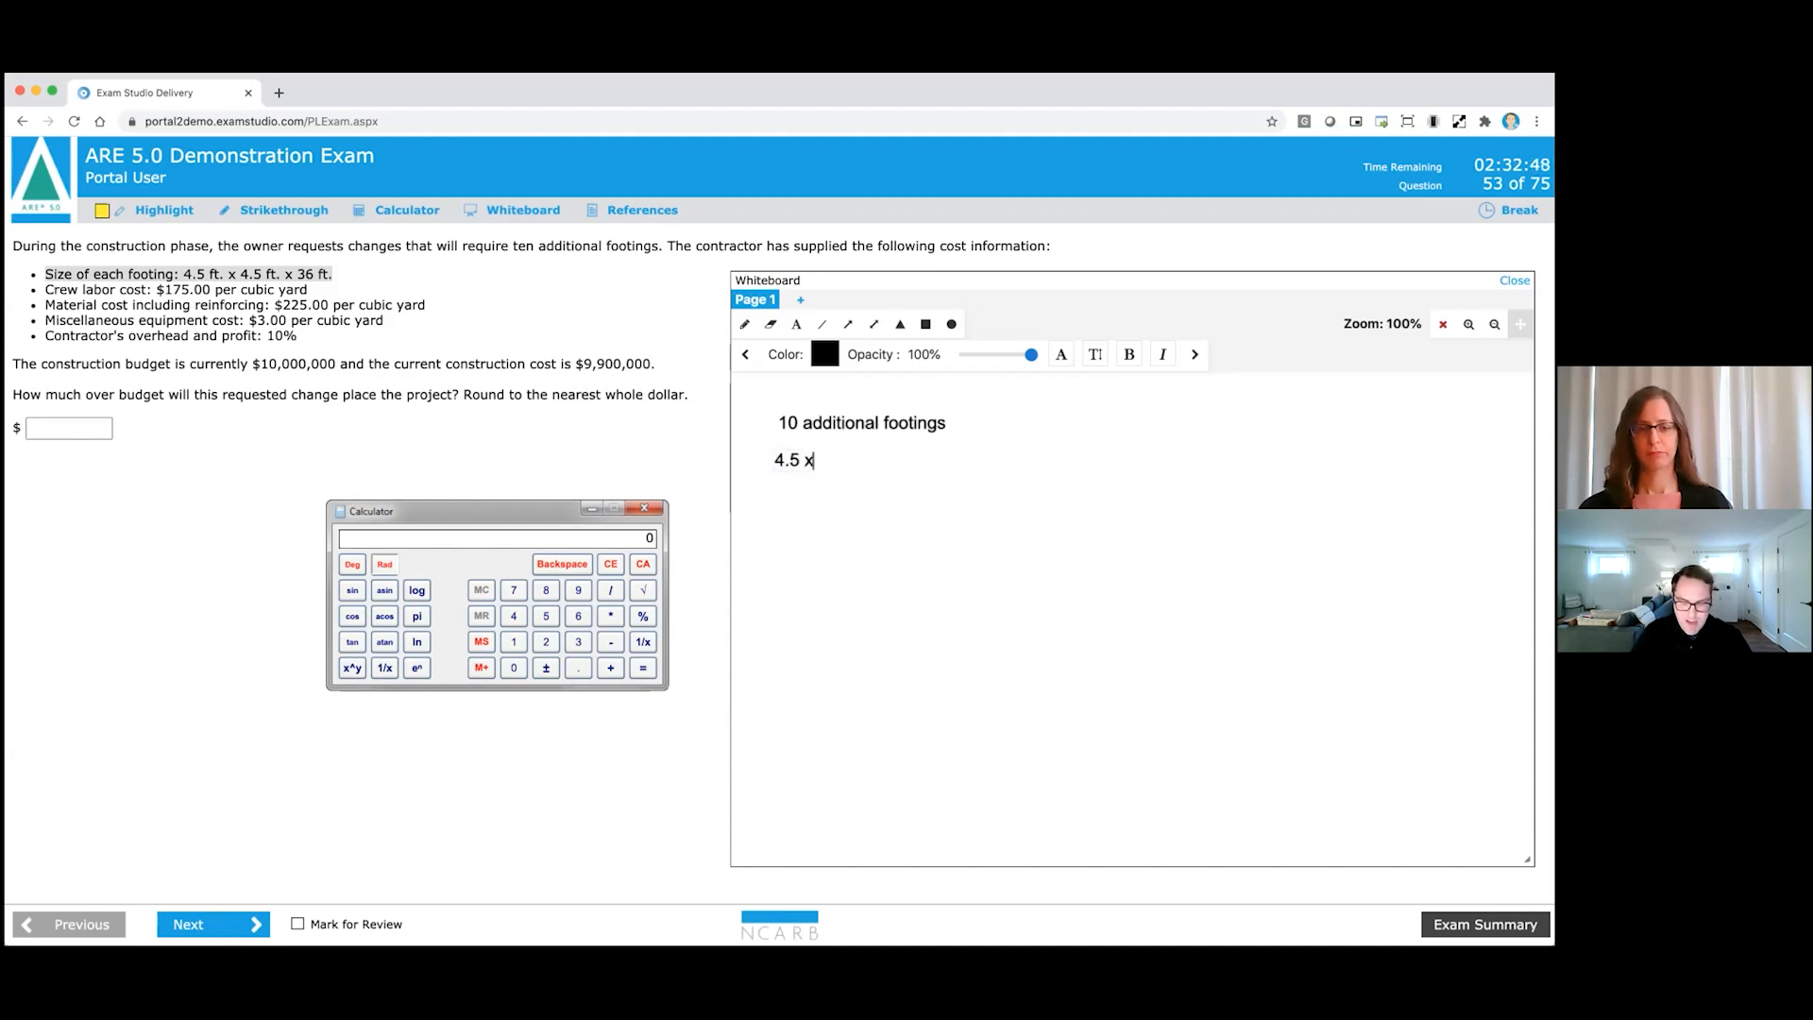
text(4.5)
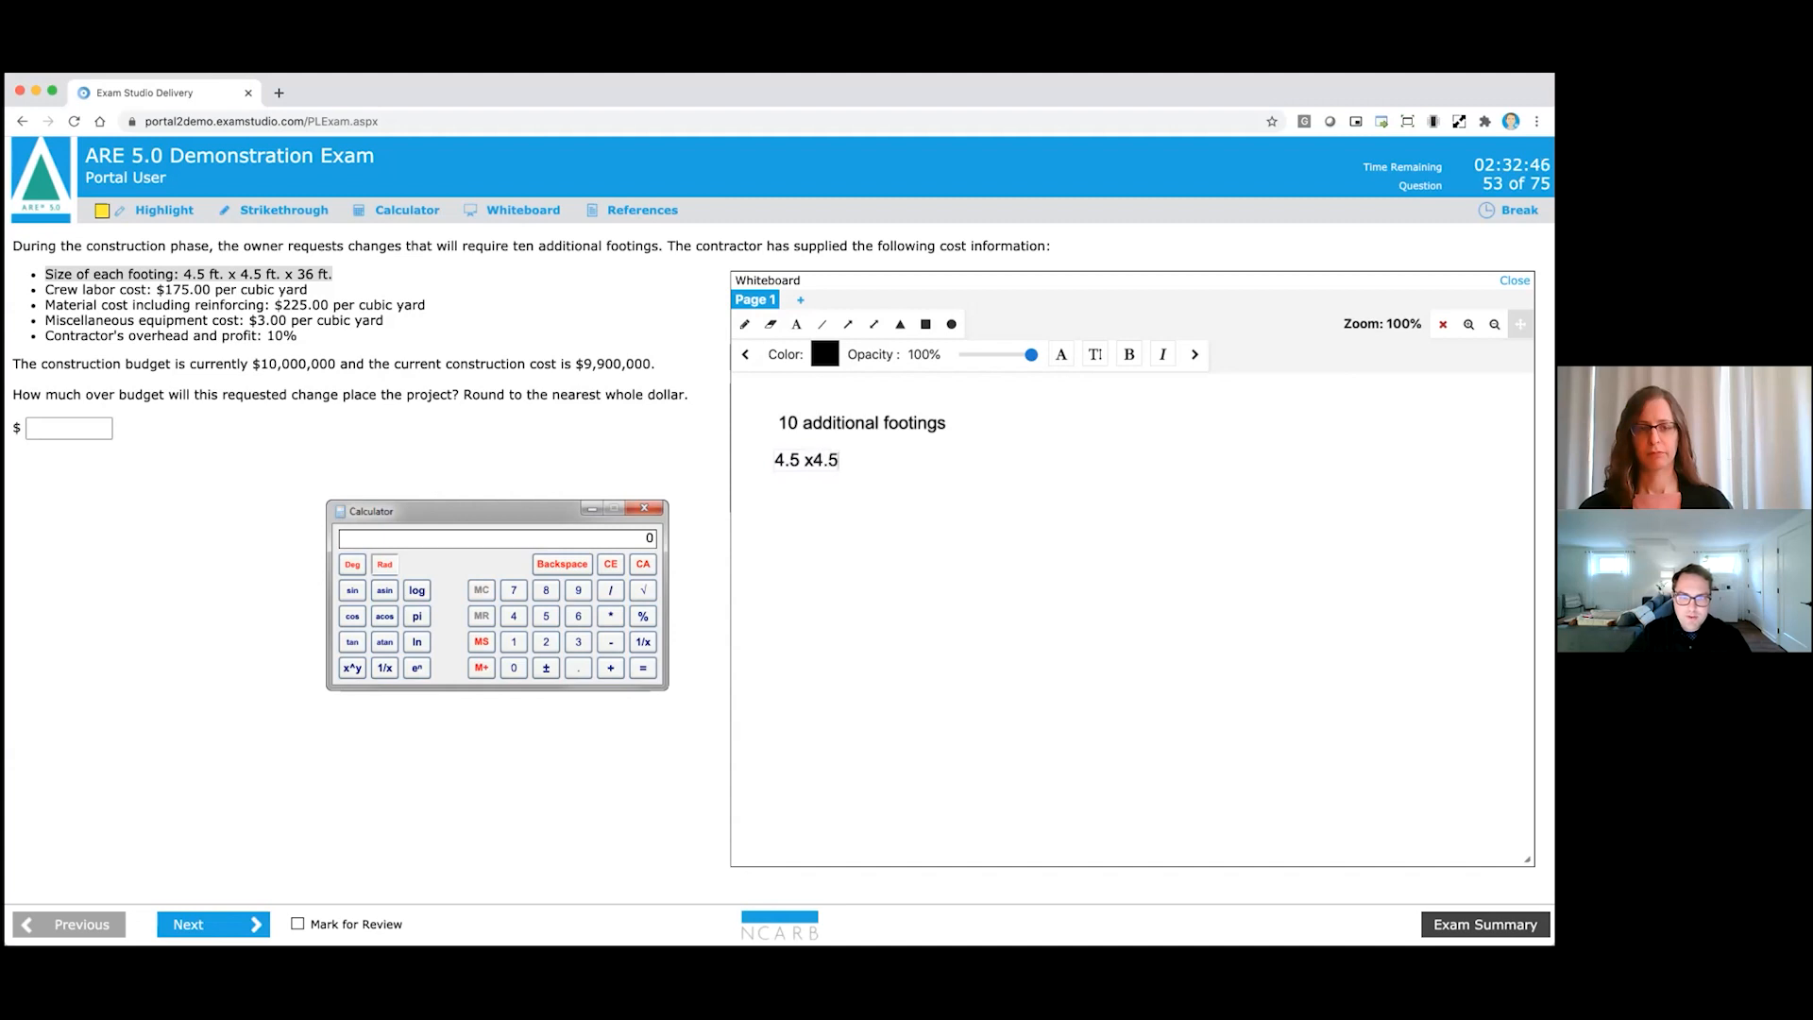
text(x)
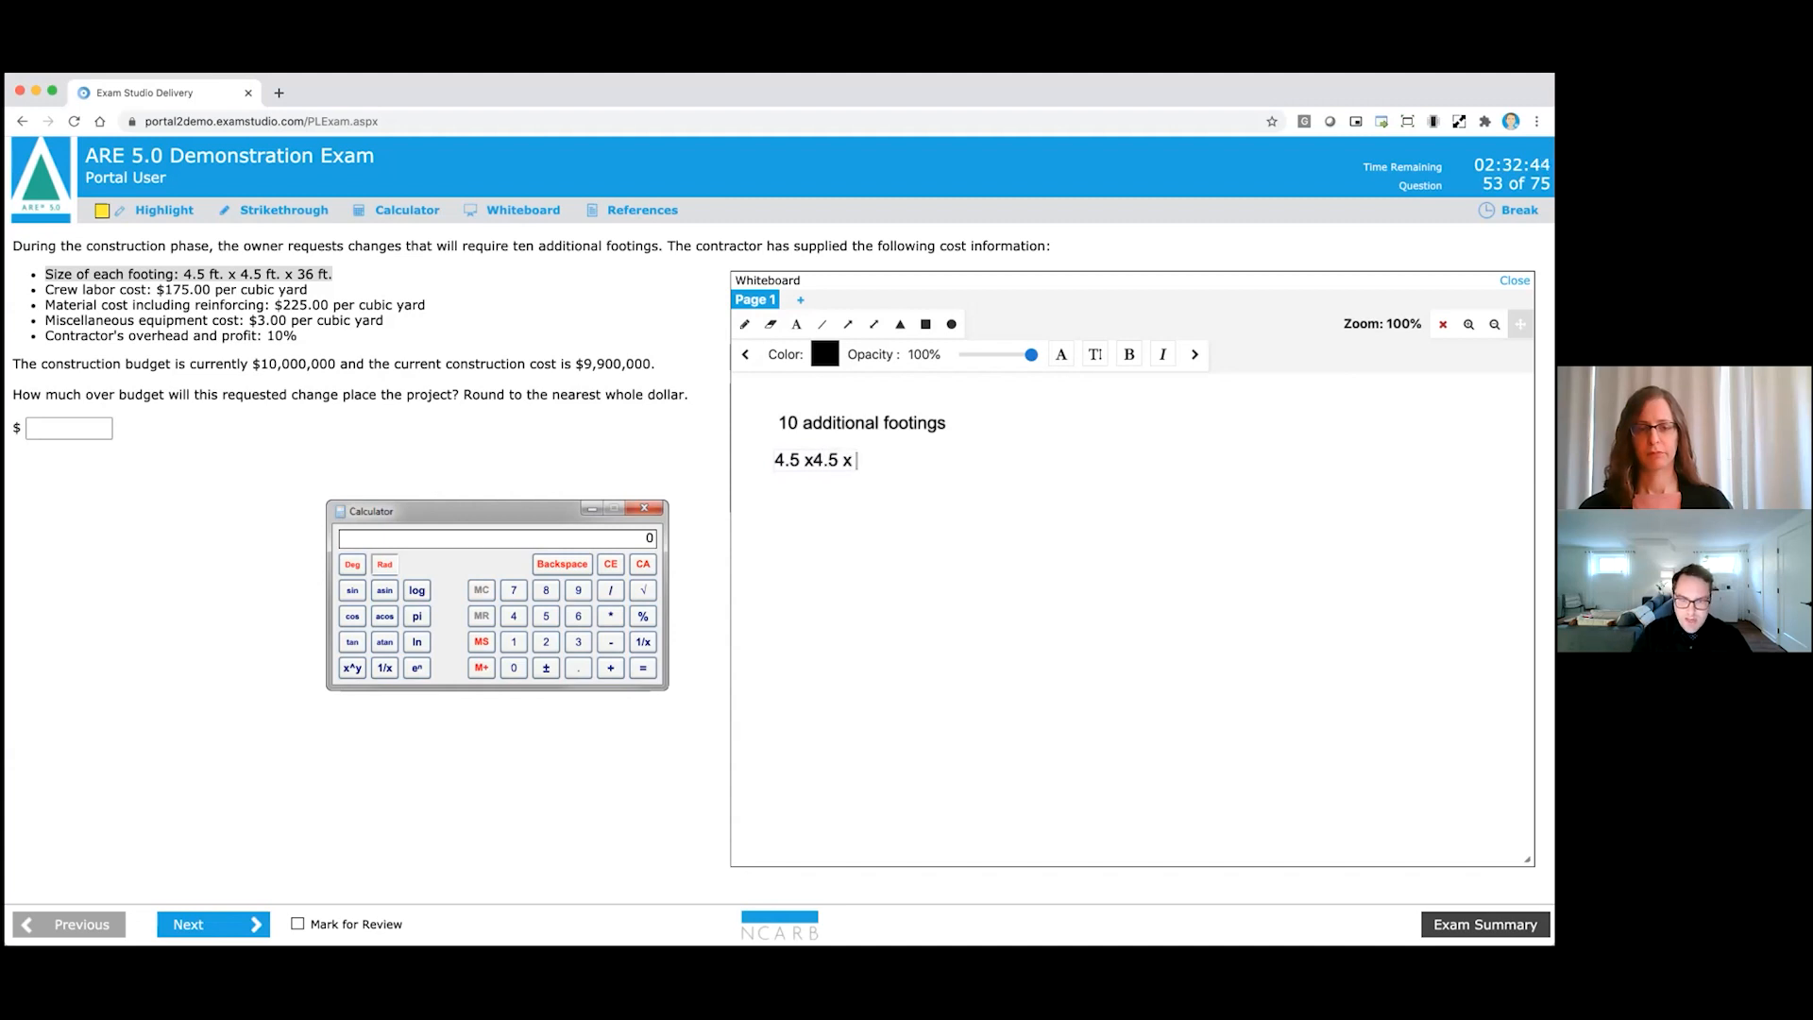
text(10)
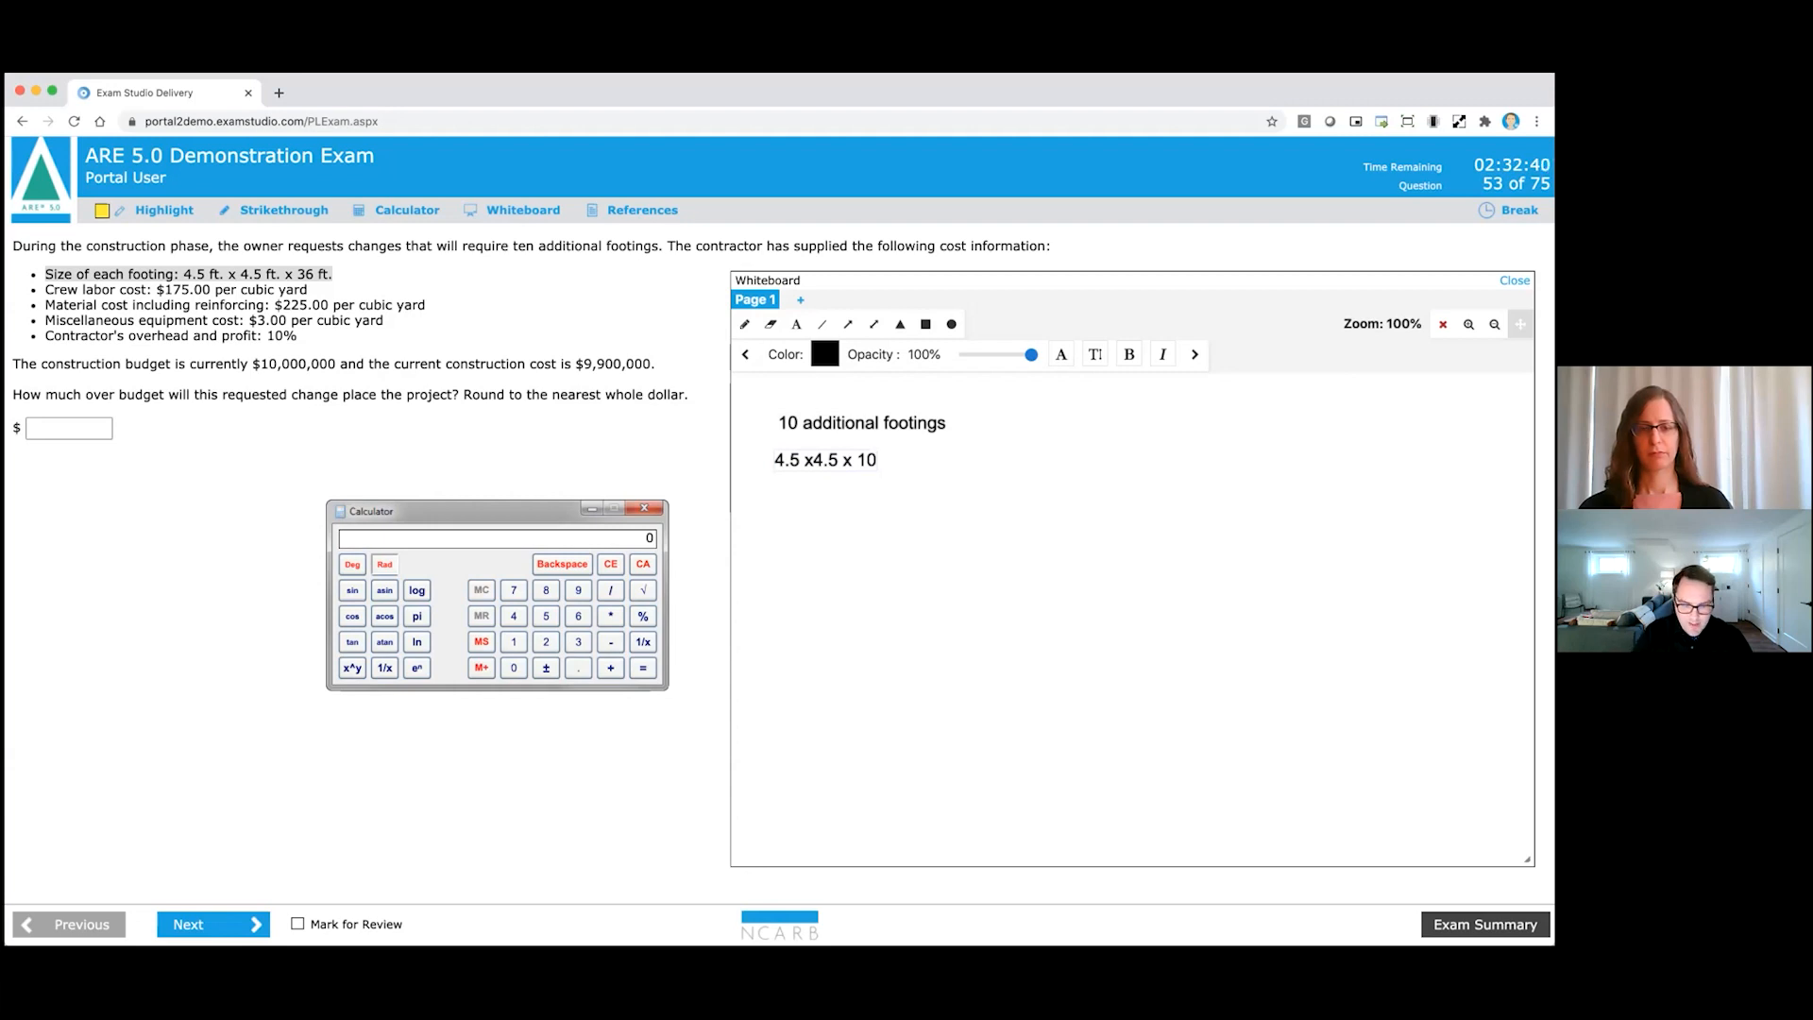
text(36 x)
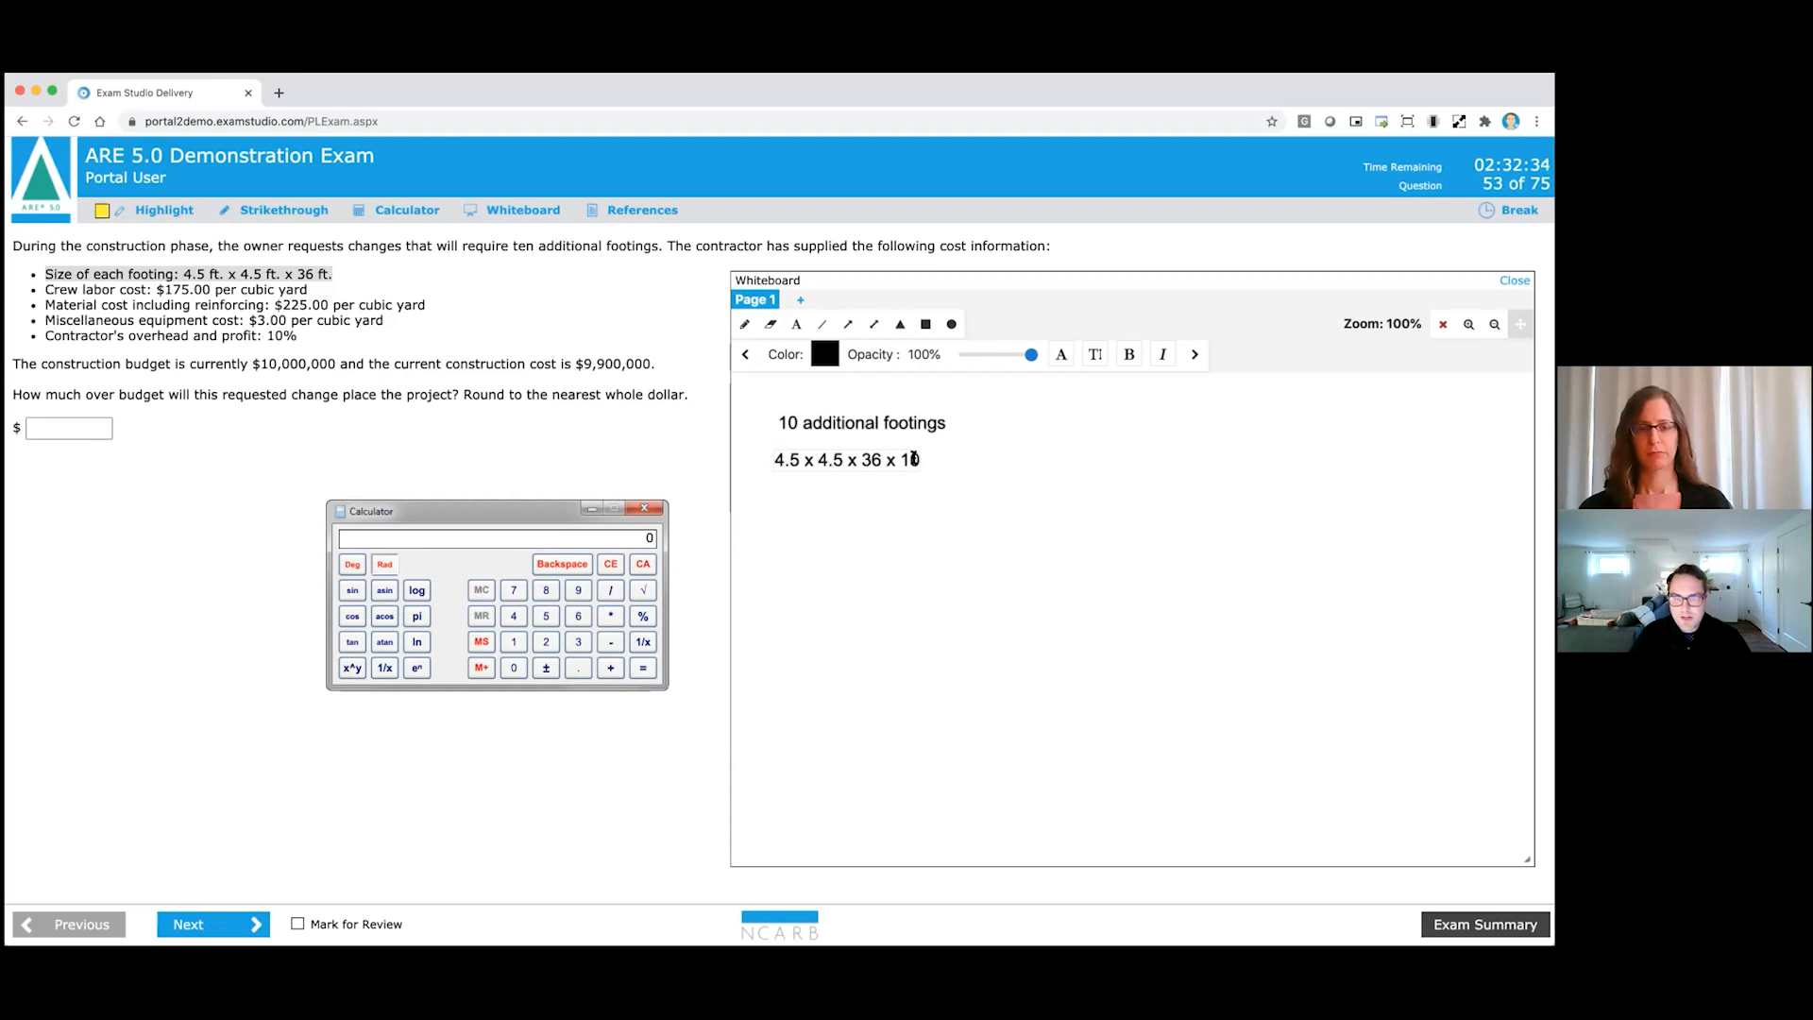
click(926, 324)
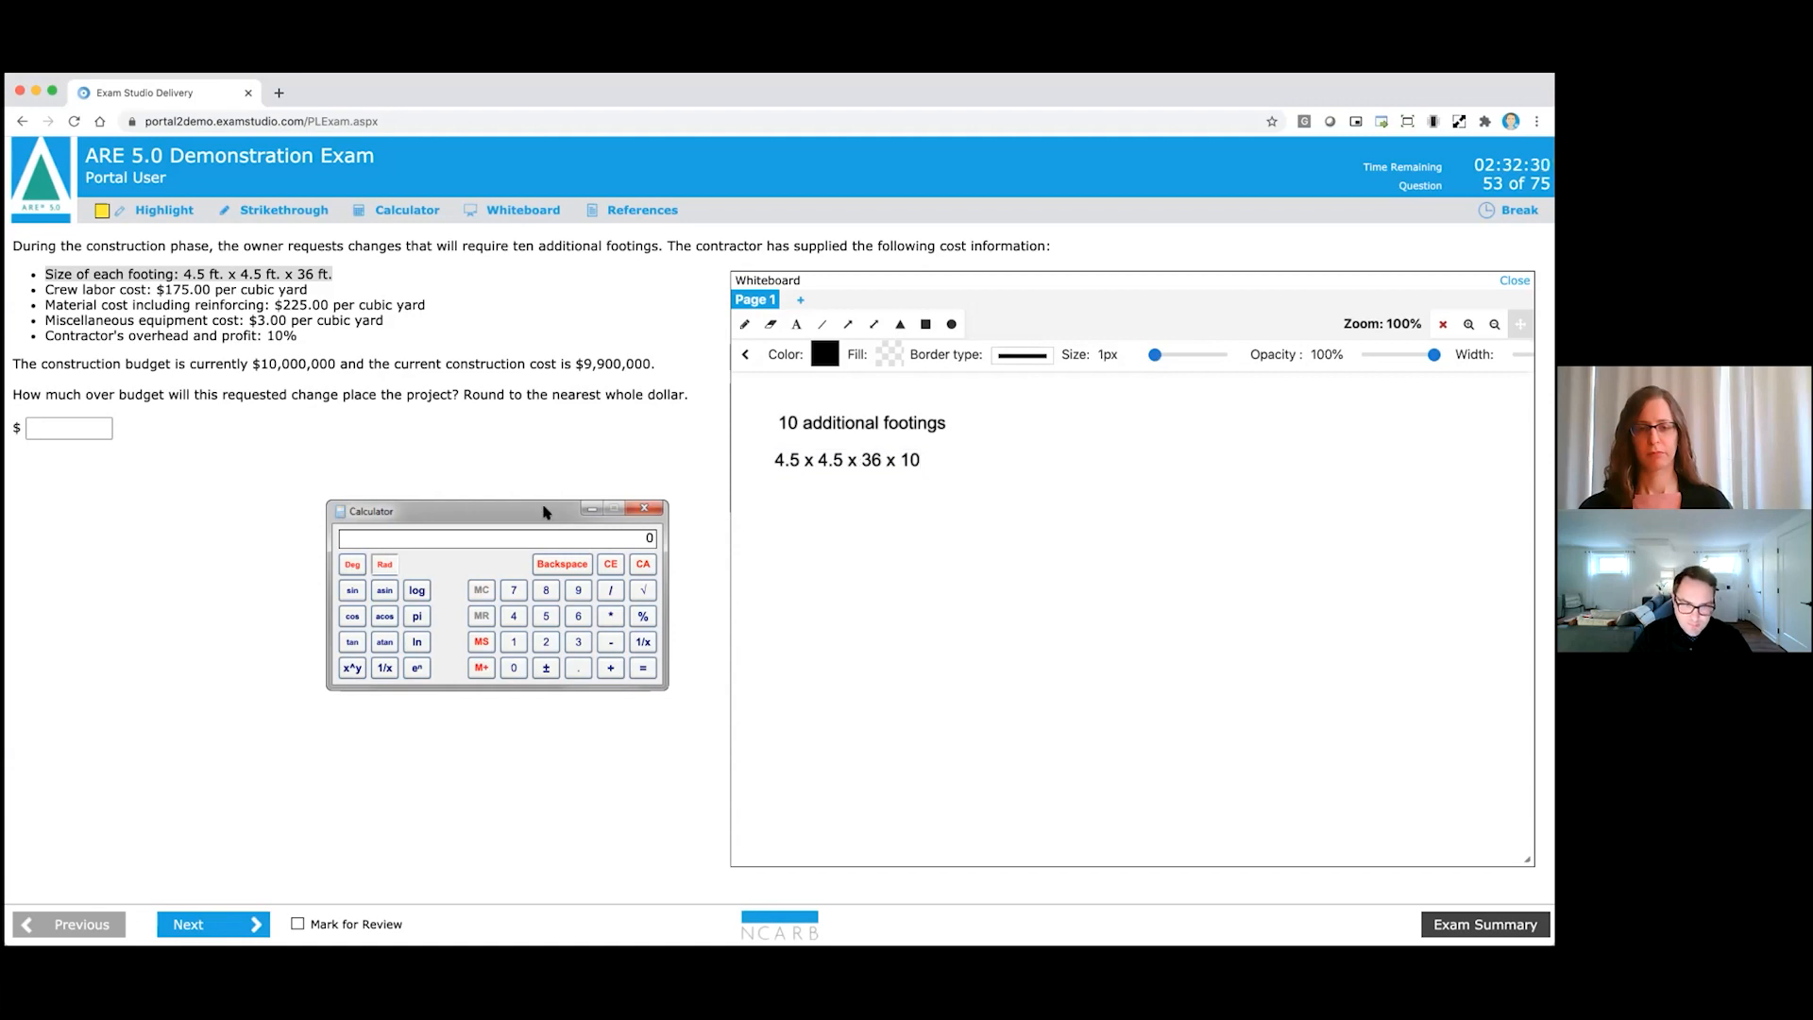
Move the calculator closer and compute the total footing volume, 7290.
drag(545, 510, 578, 463)
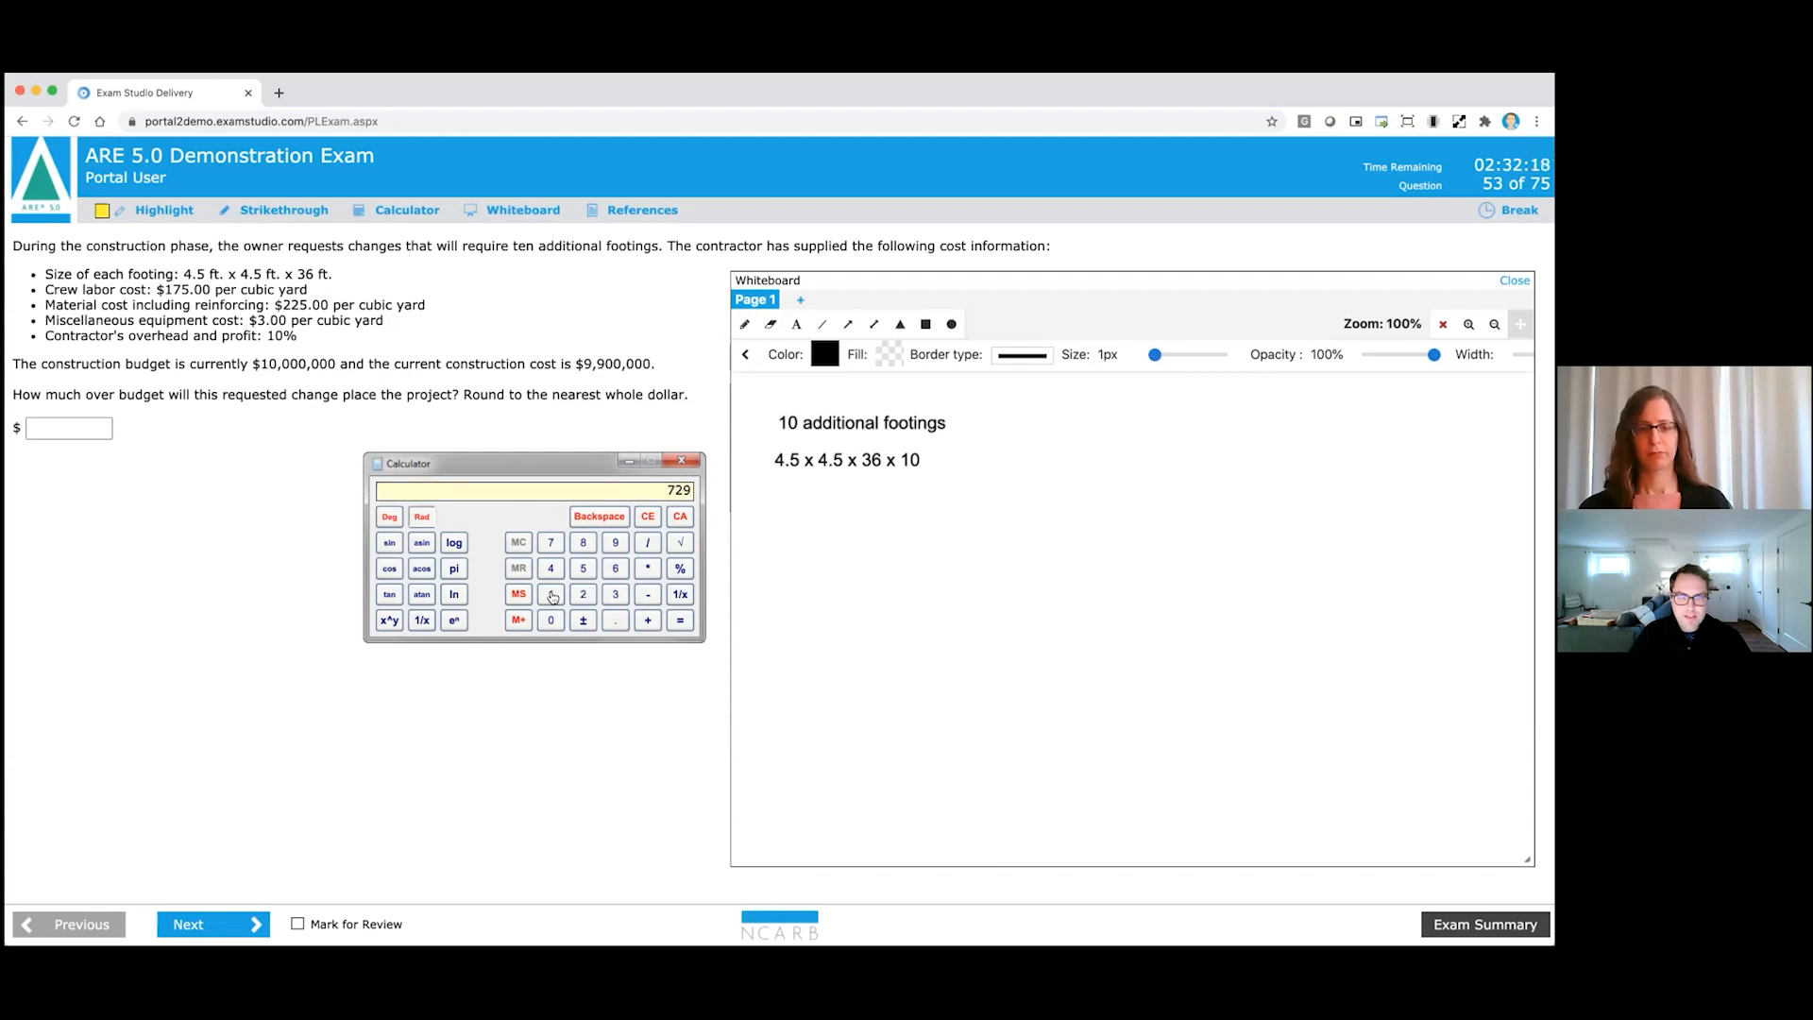
click(551, 620)
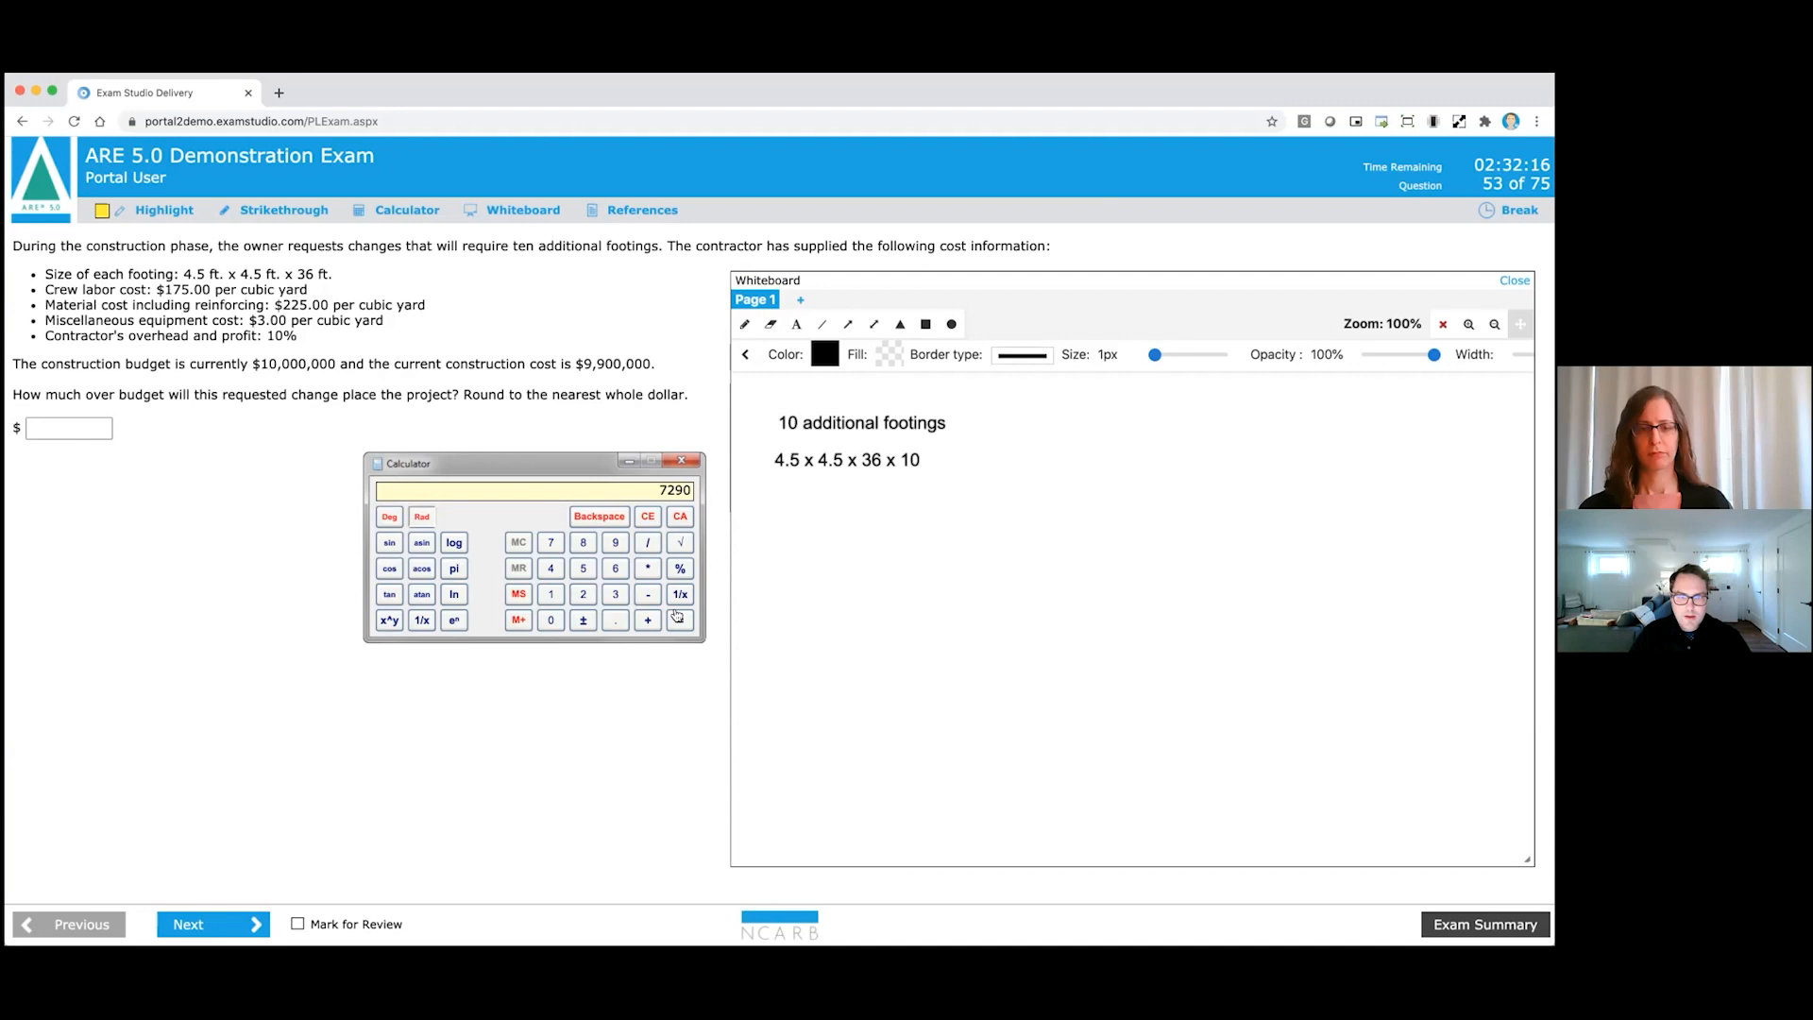
click(846, 460)
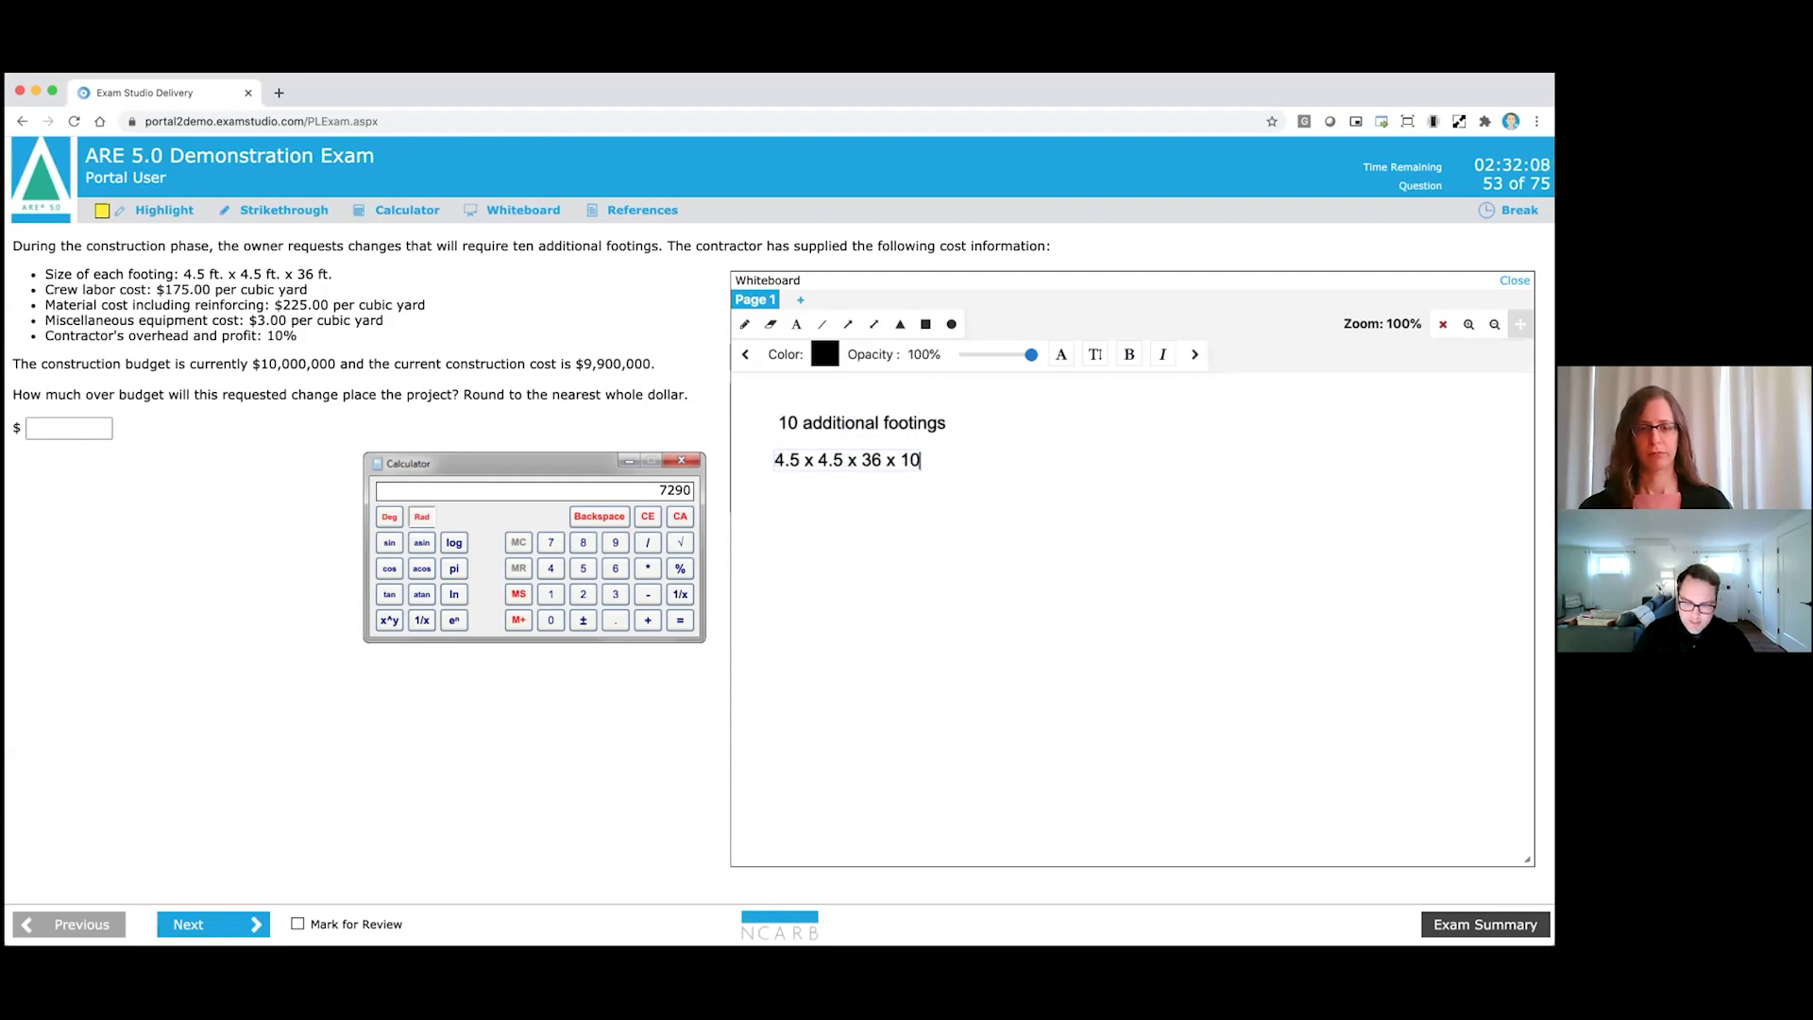
Append '= 7,290 cu ft' to the footing volume line on the whiteboard.
text(=)
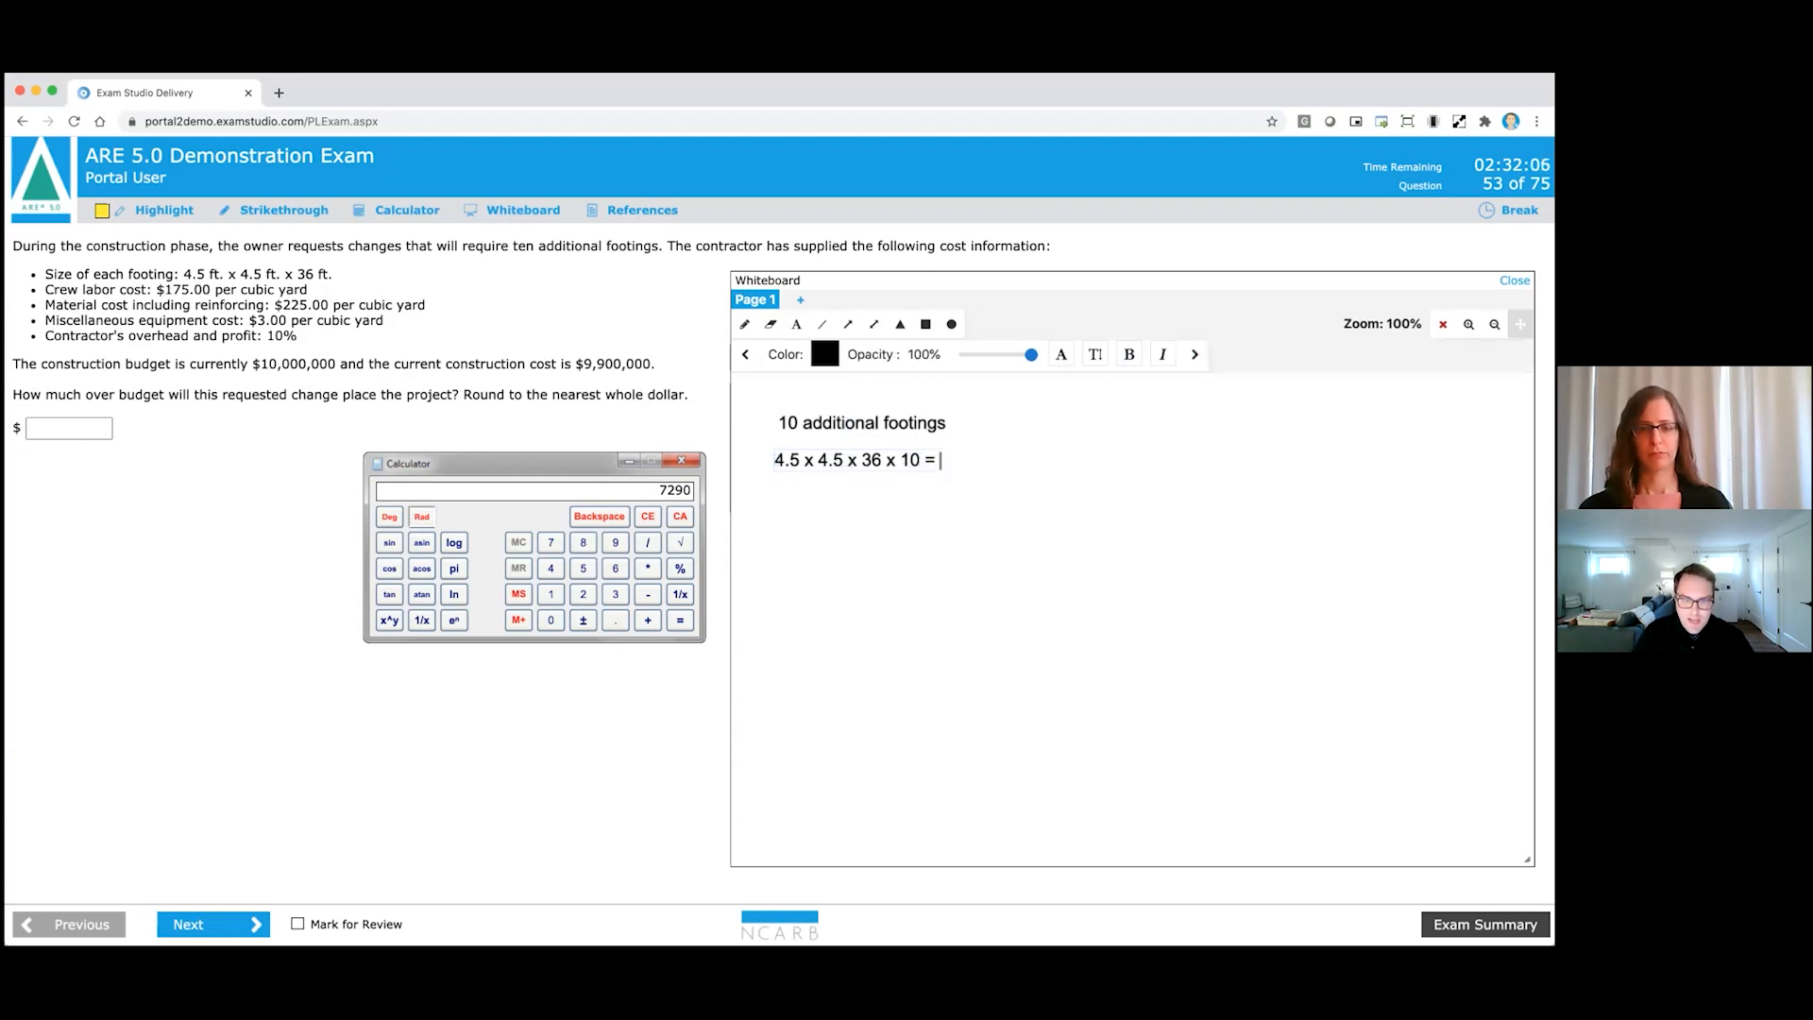
text(7,290)
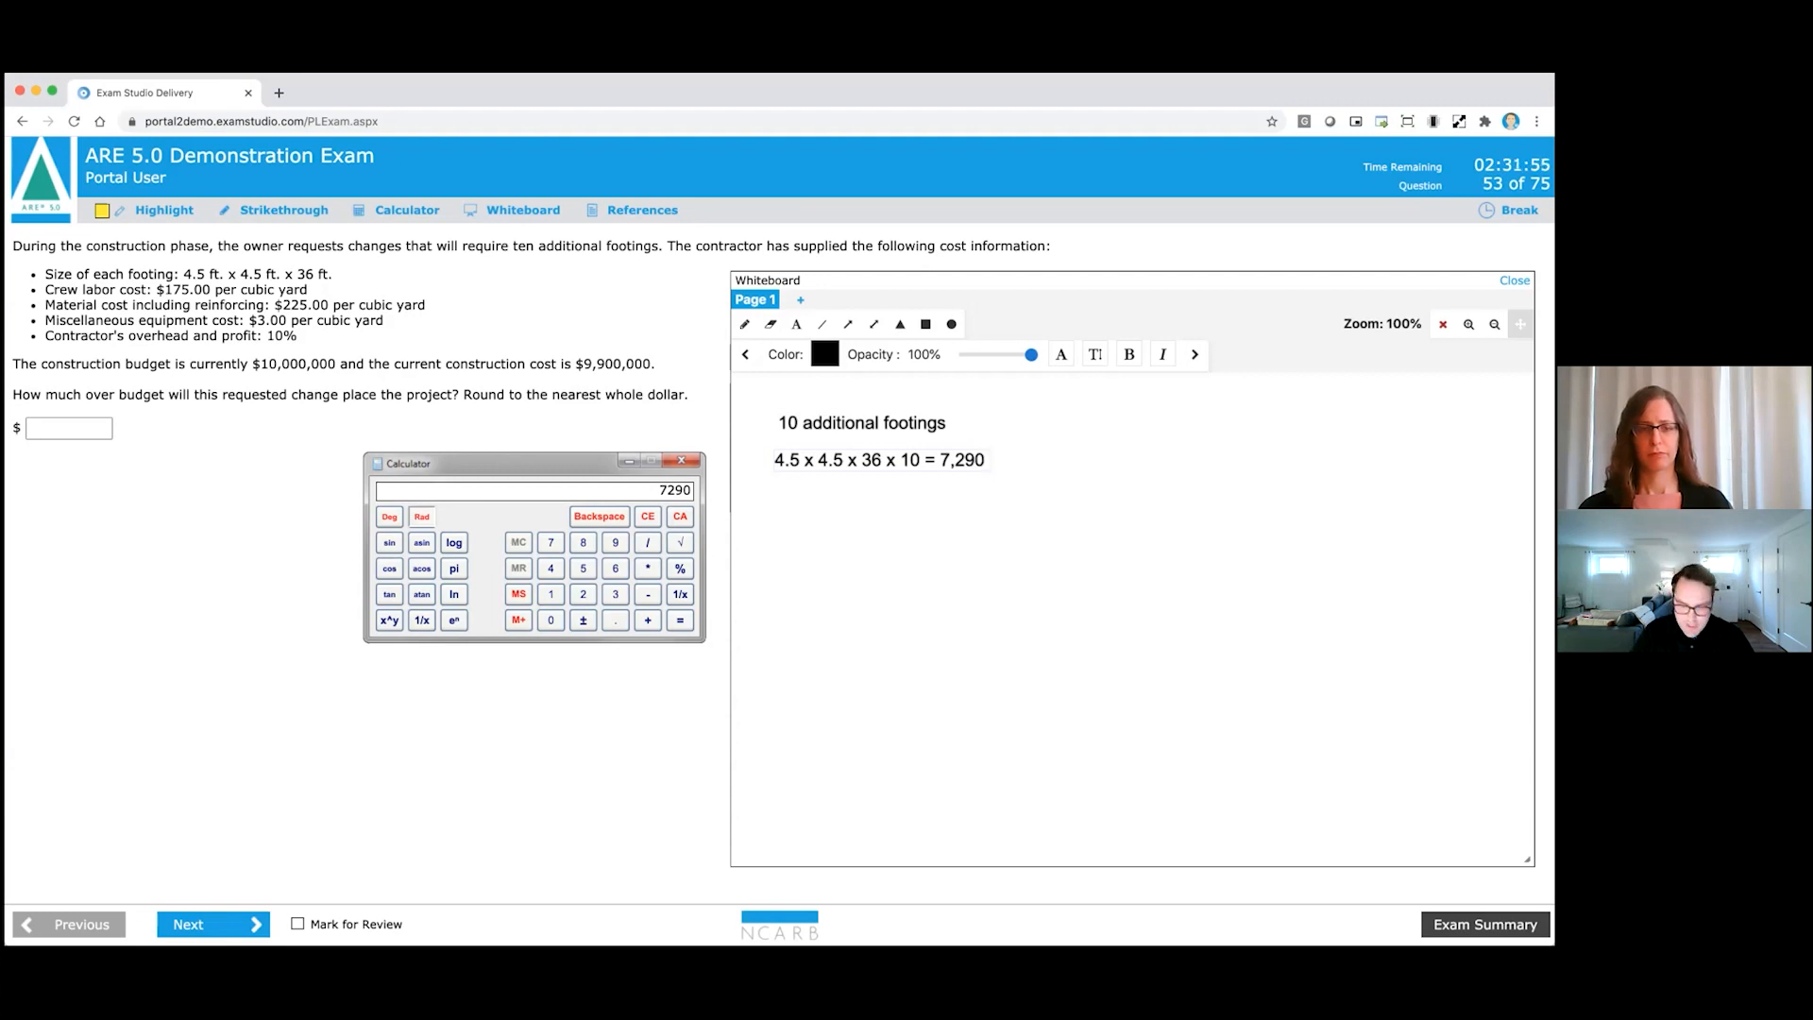
text(cu)
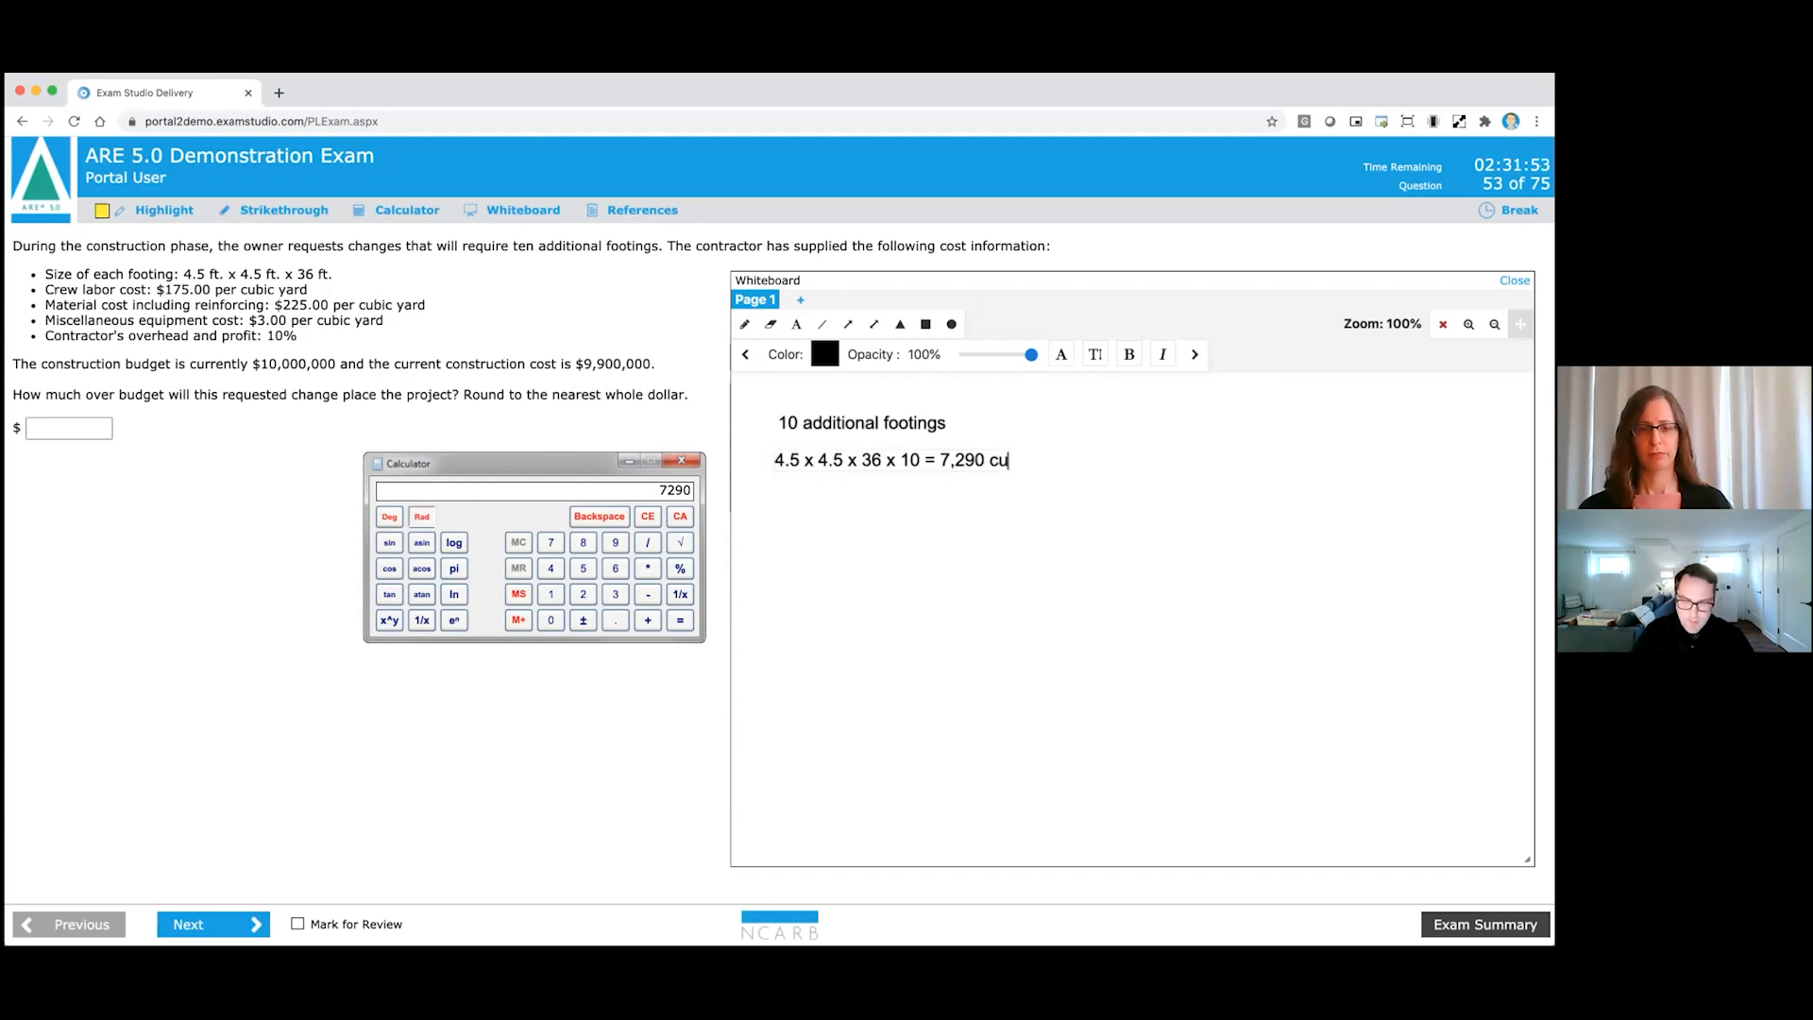
text(ft)
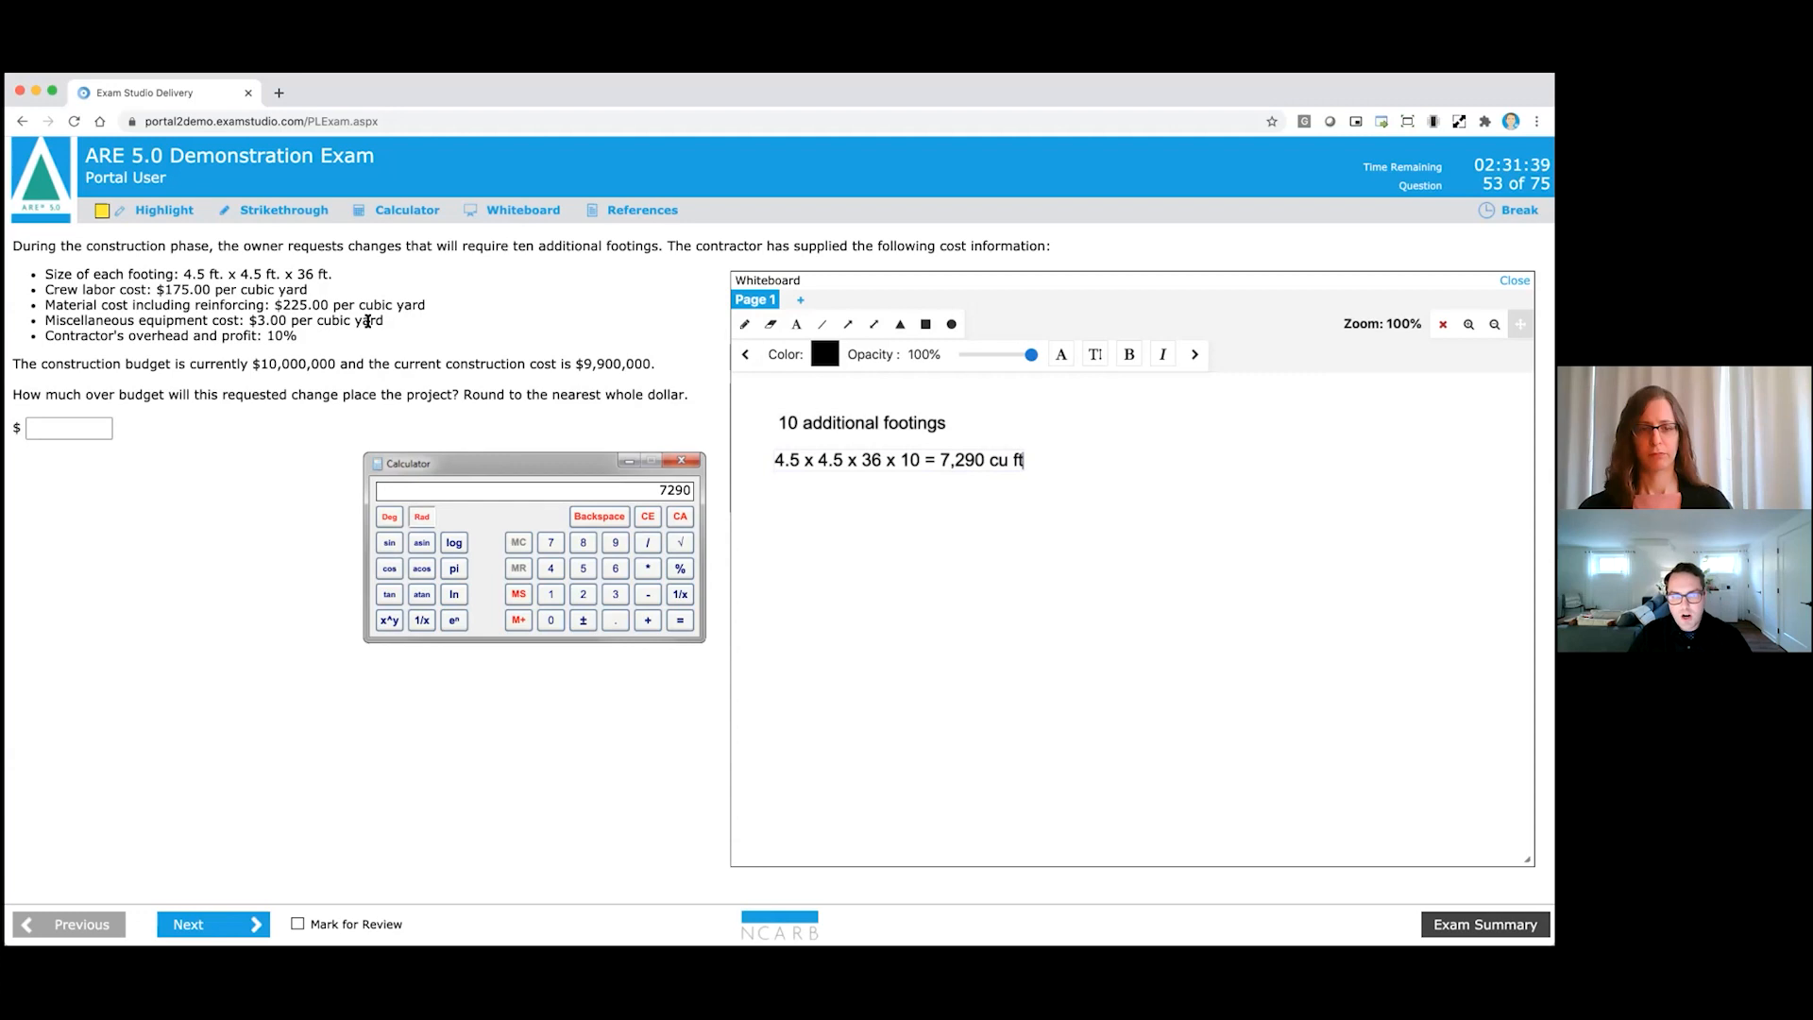
click(926, 324)
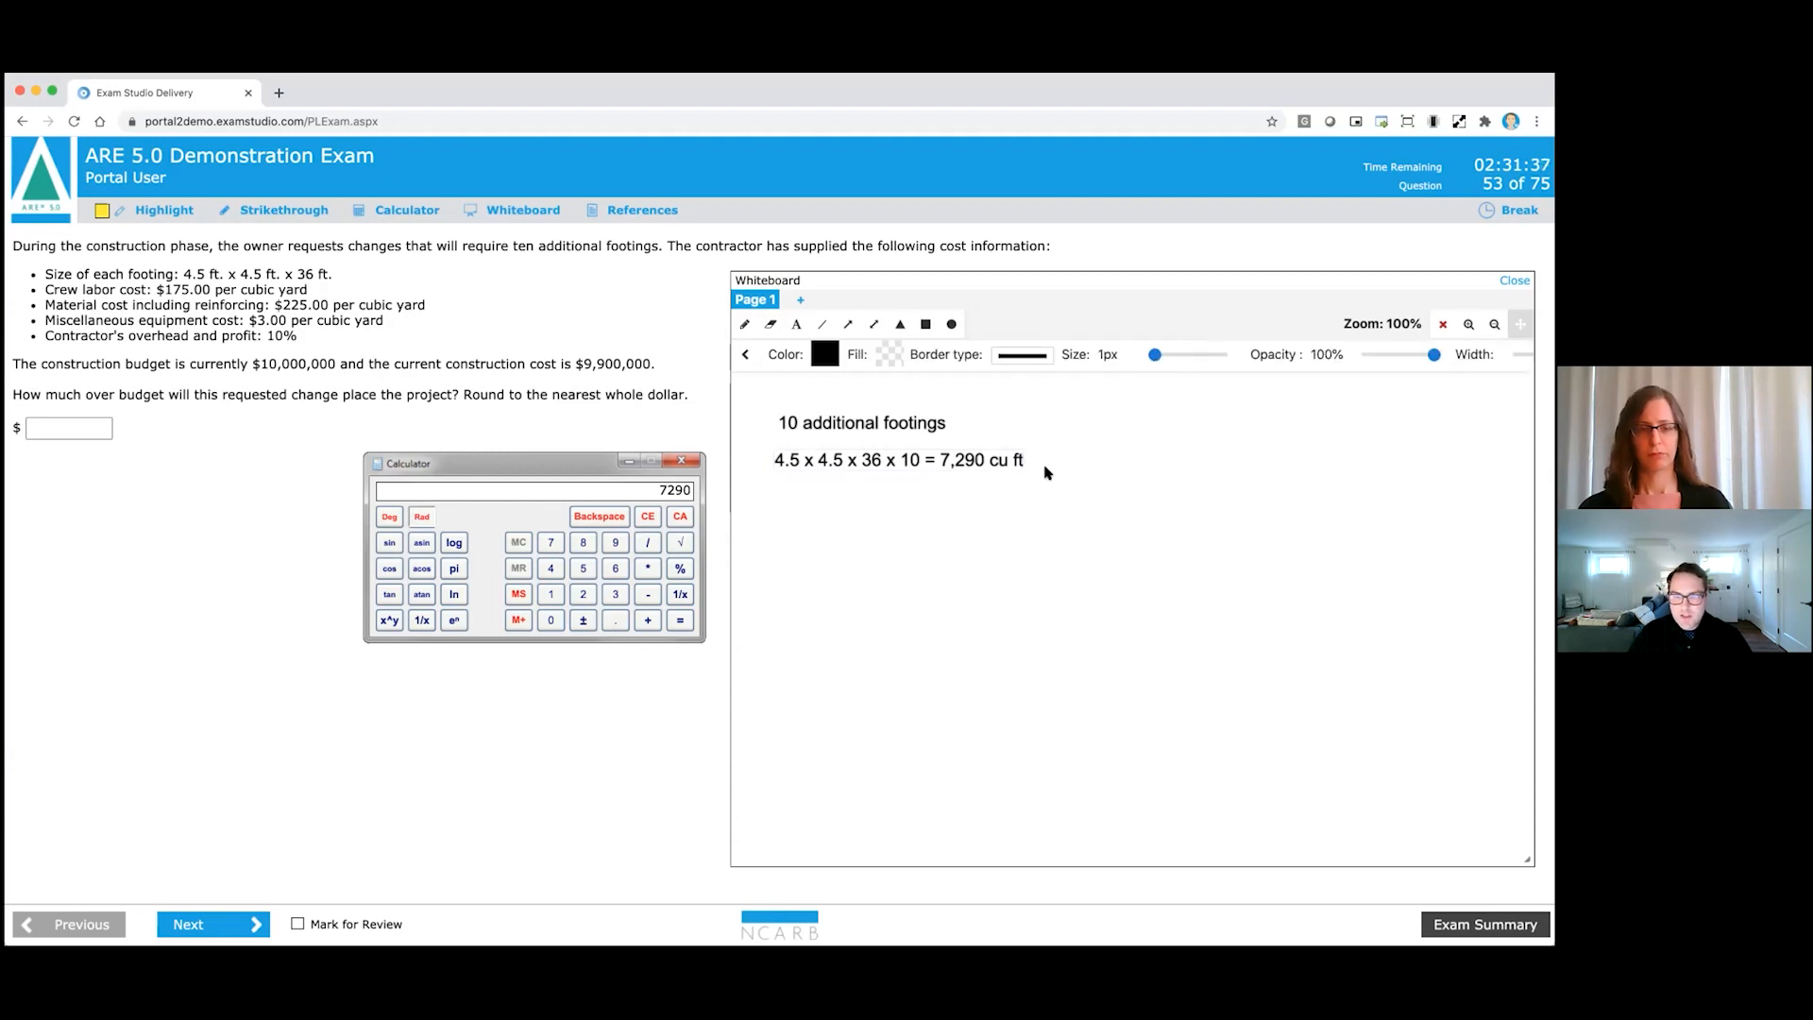
mouse_move(796, 324)
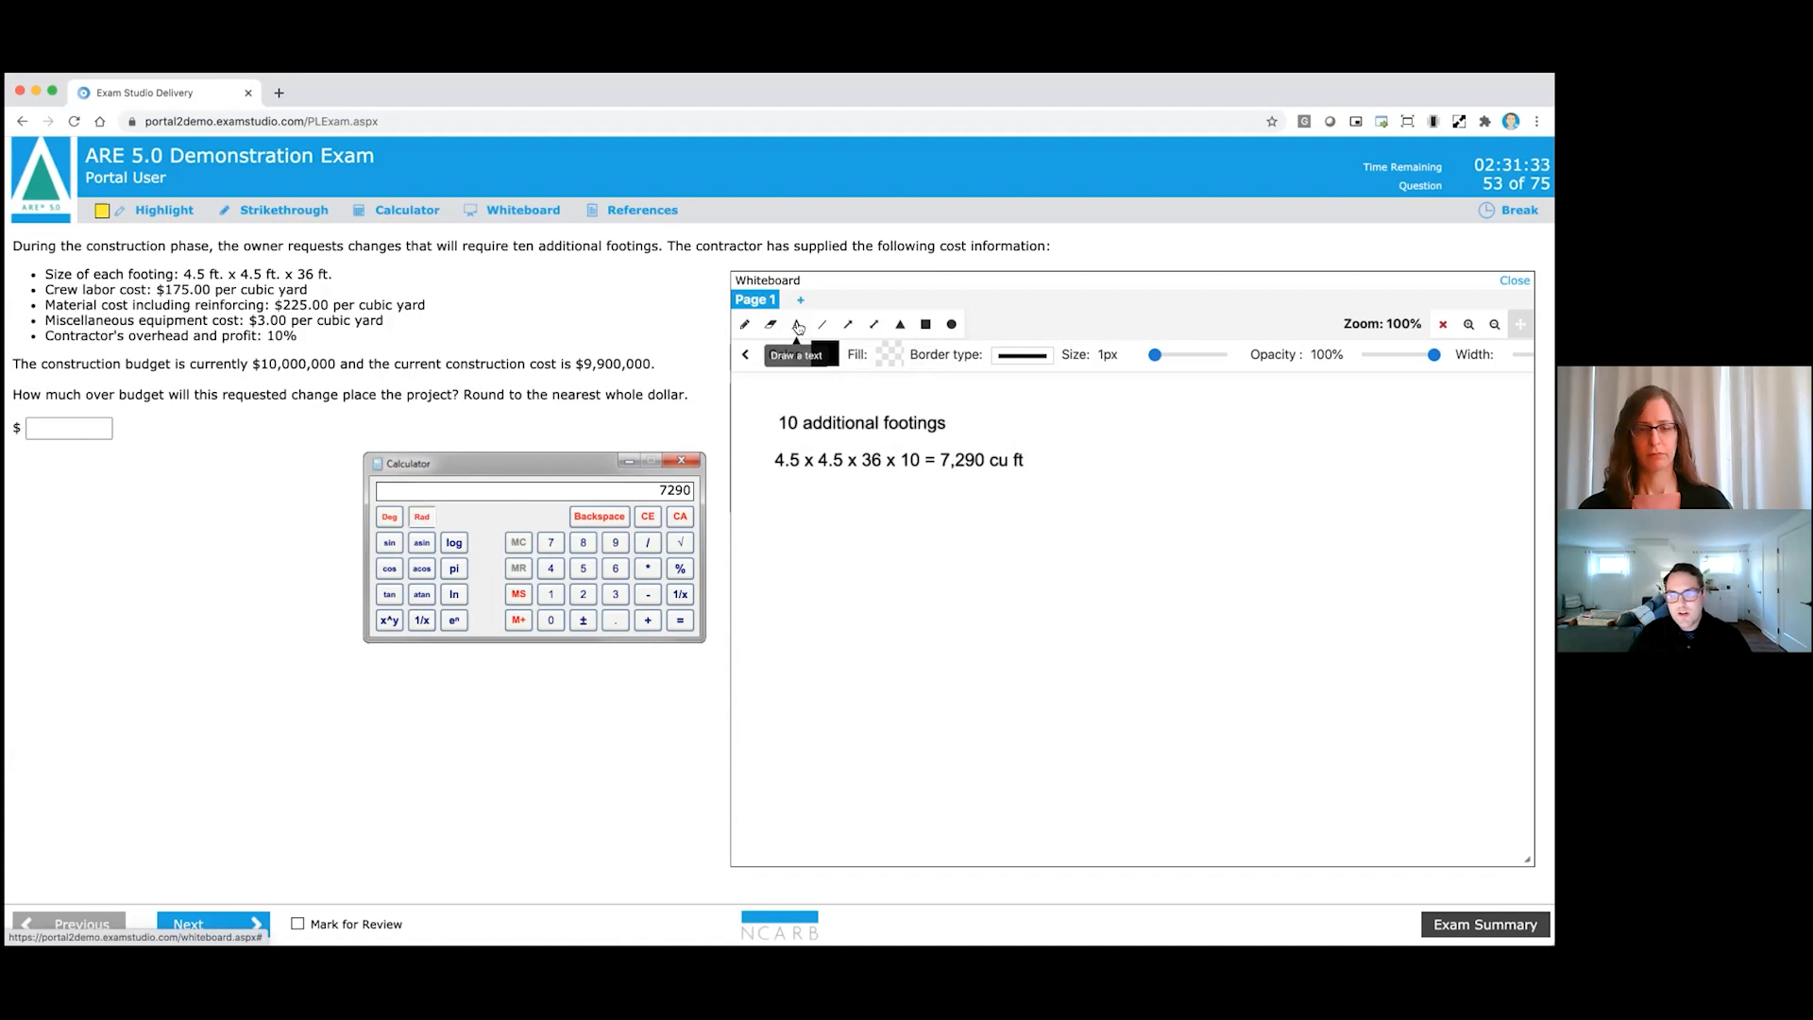
Add the line '7,290 cu ft / 27 = 270 cubic yards' and select the 270 result.
click(796, 324)
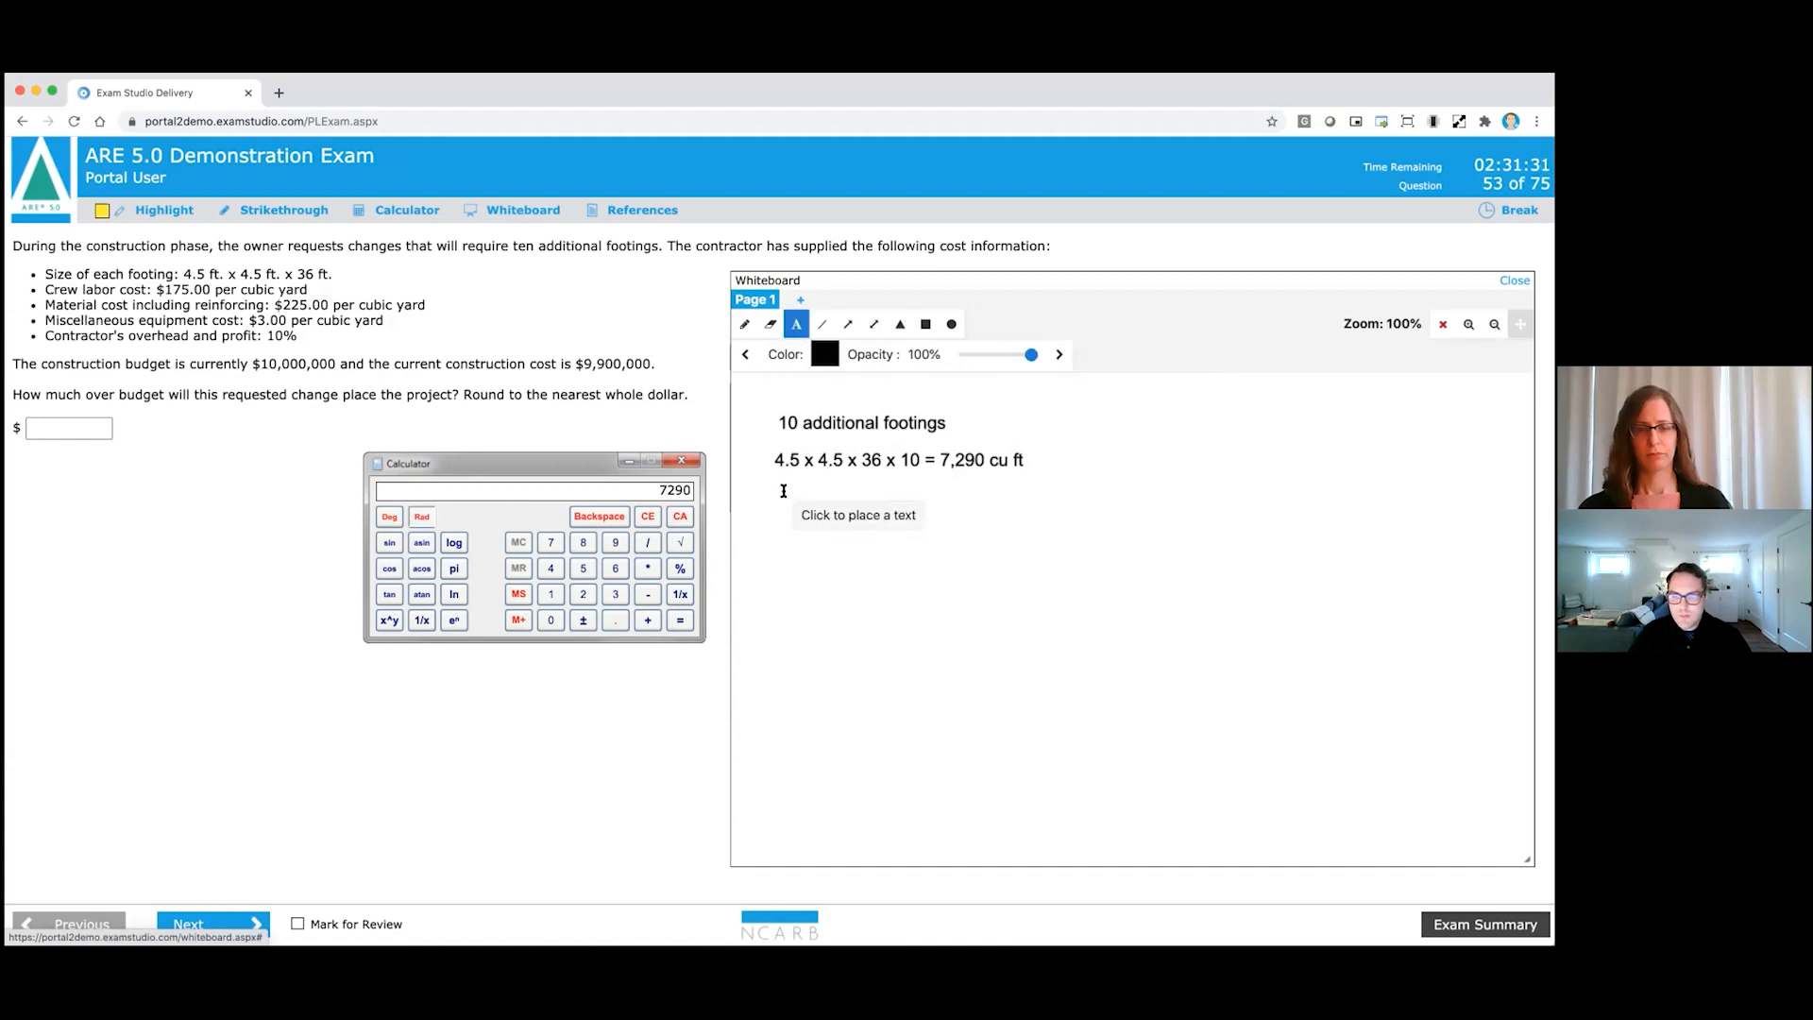
click(784, 492)
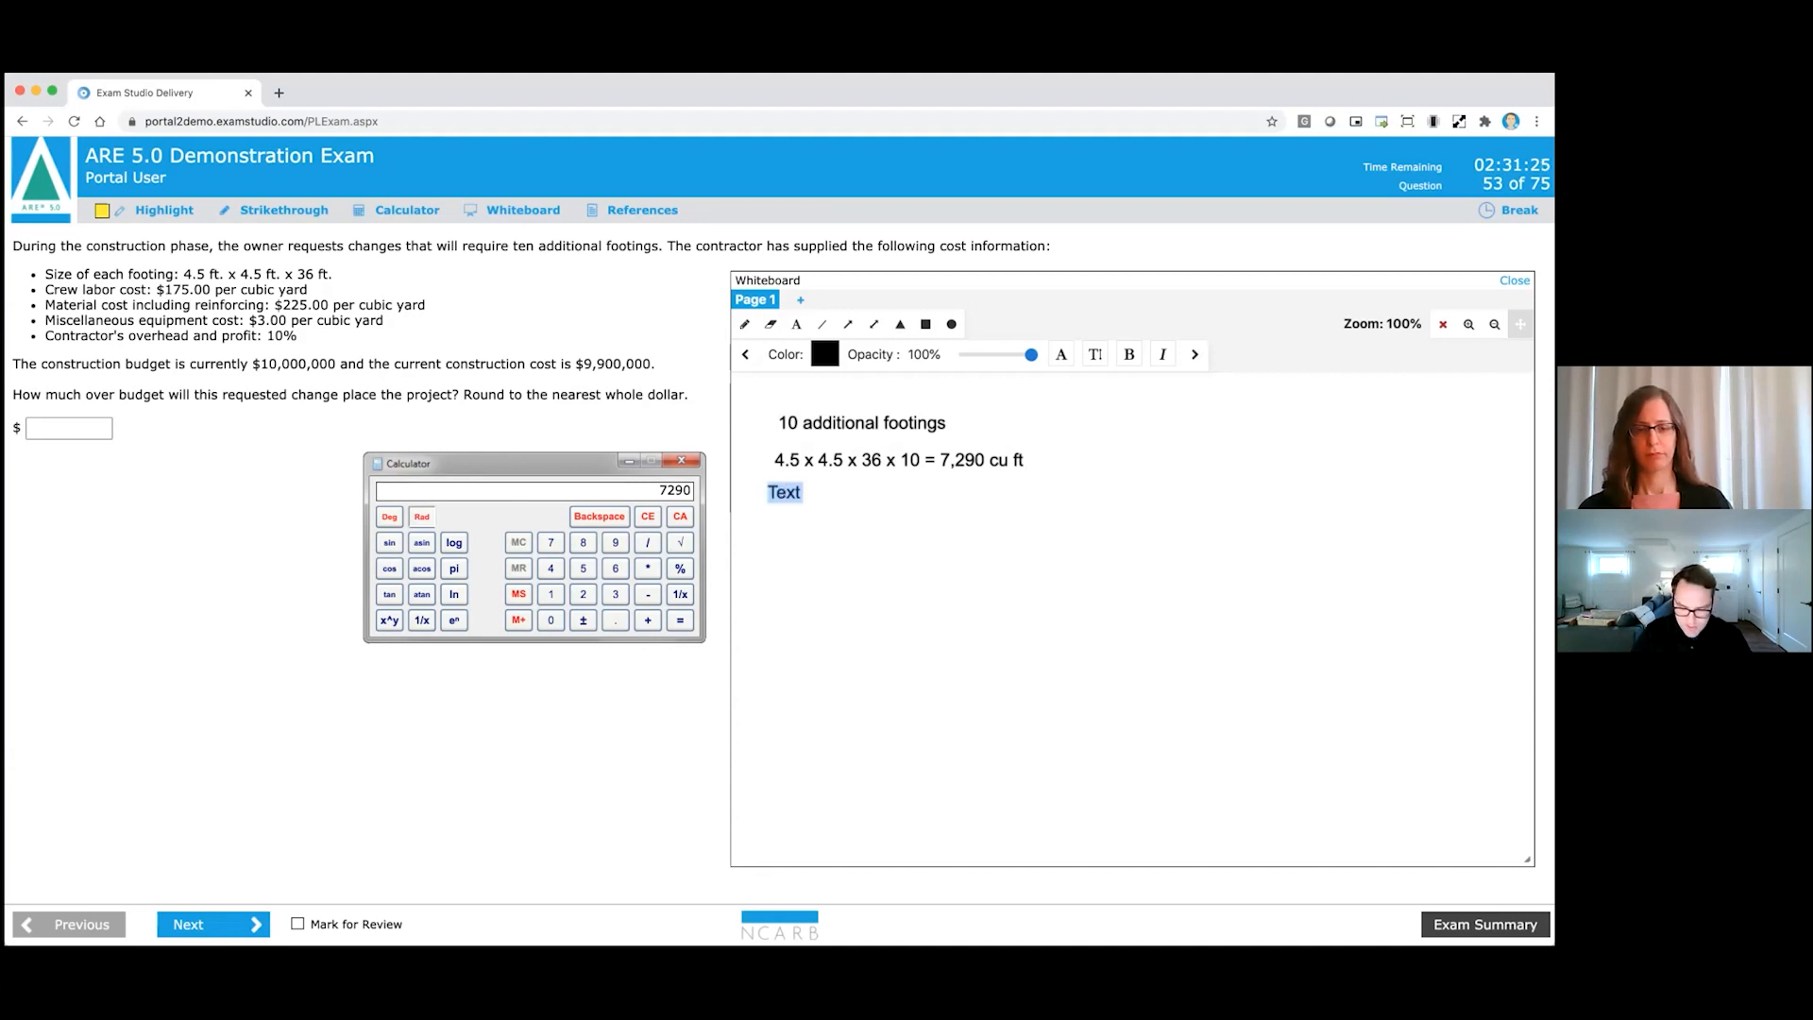
text(7,290)
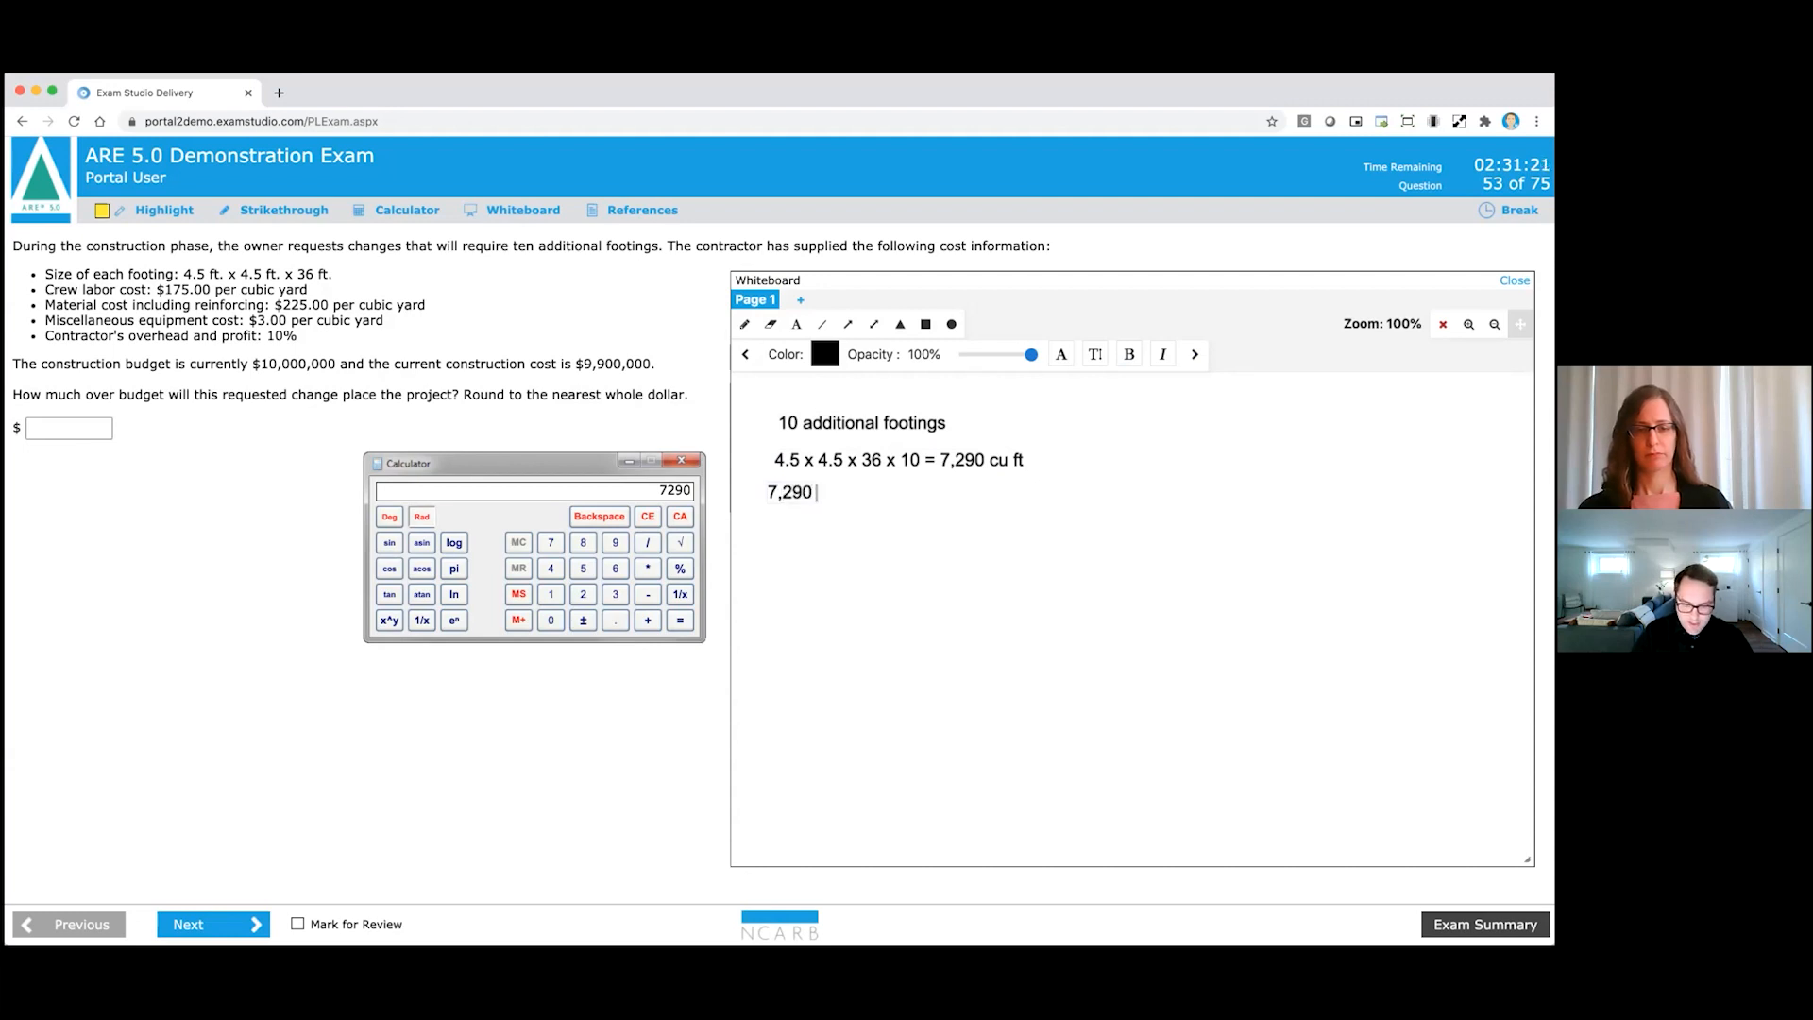
text(cu ft)
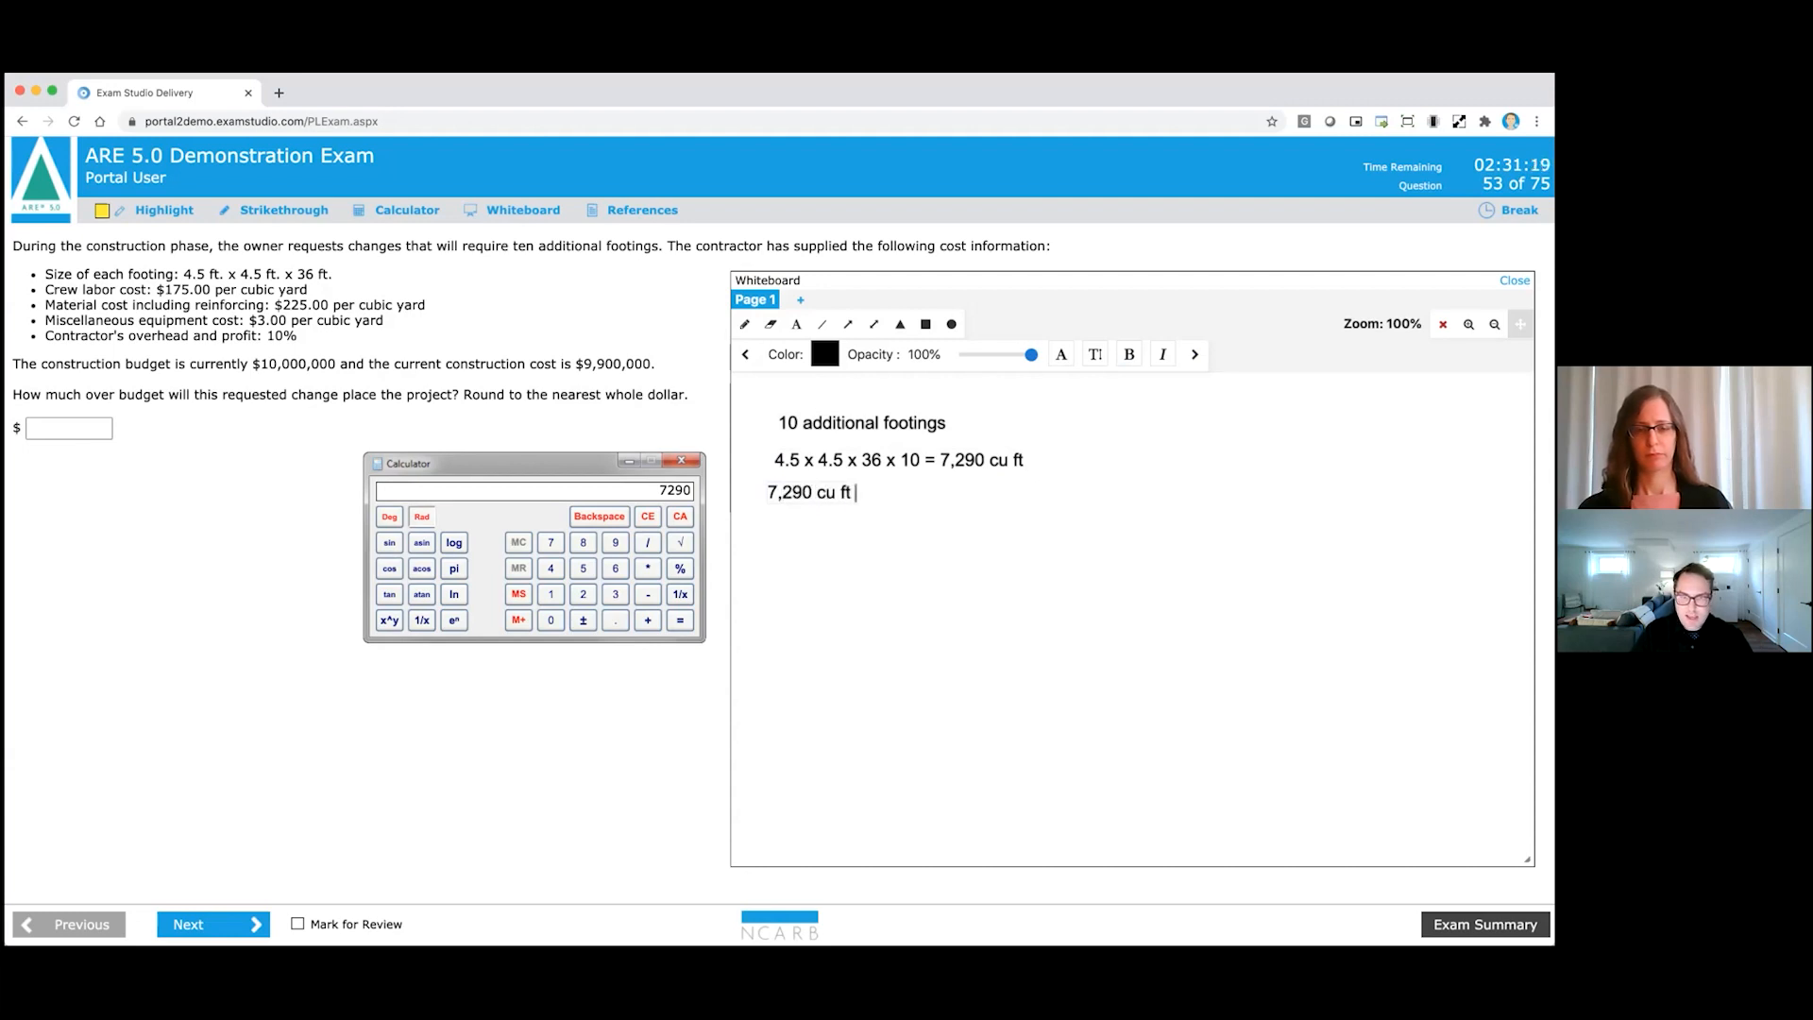
text(/)
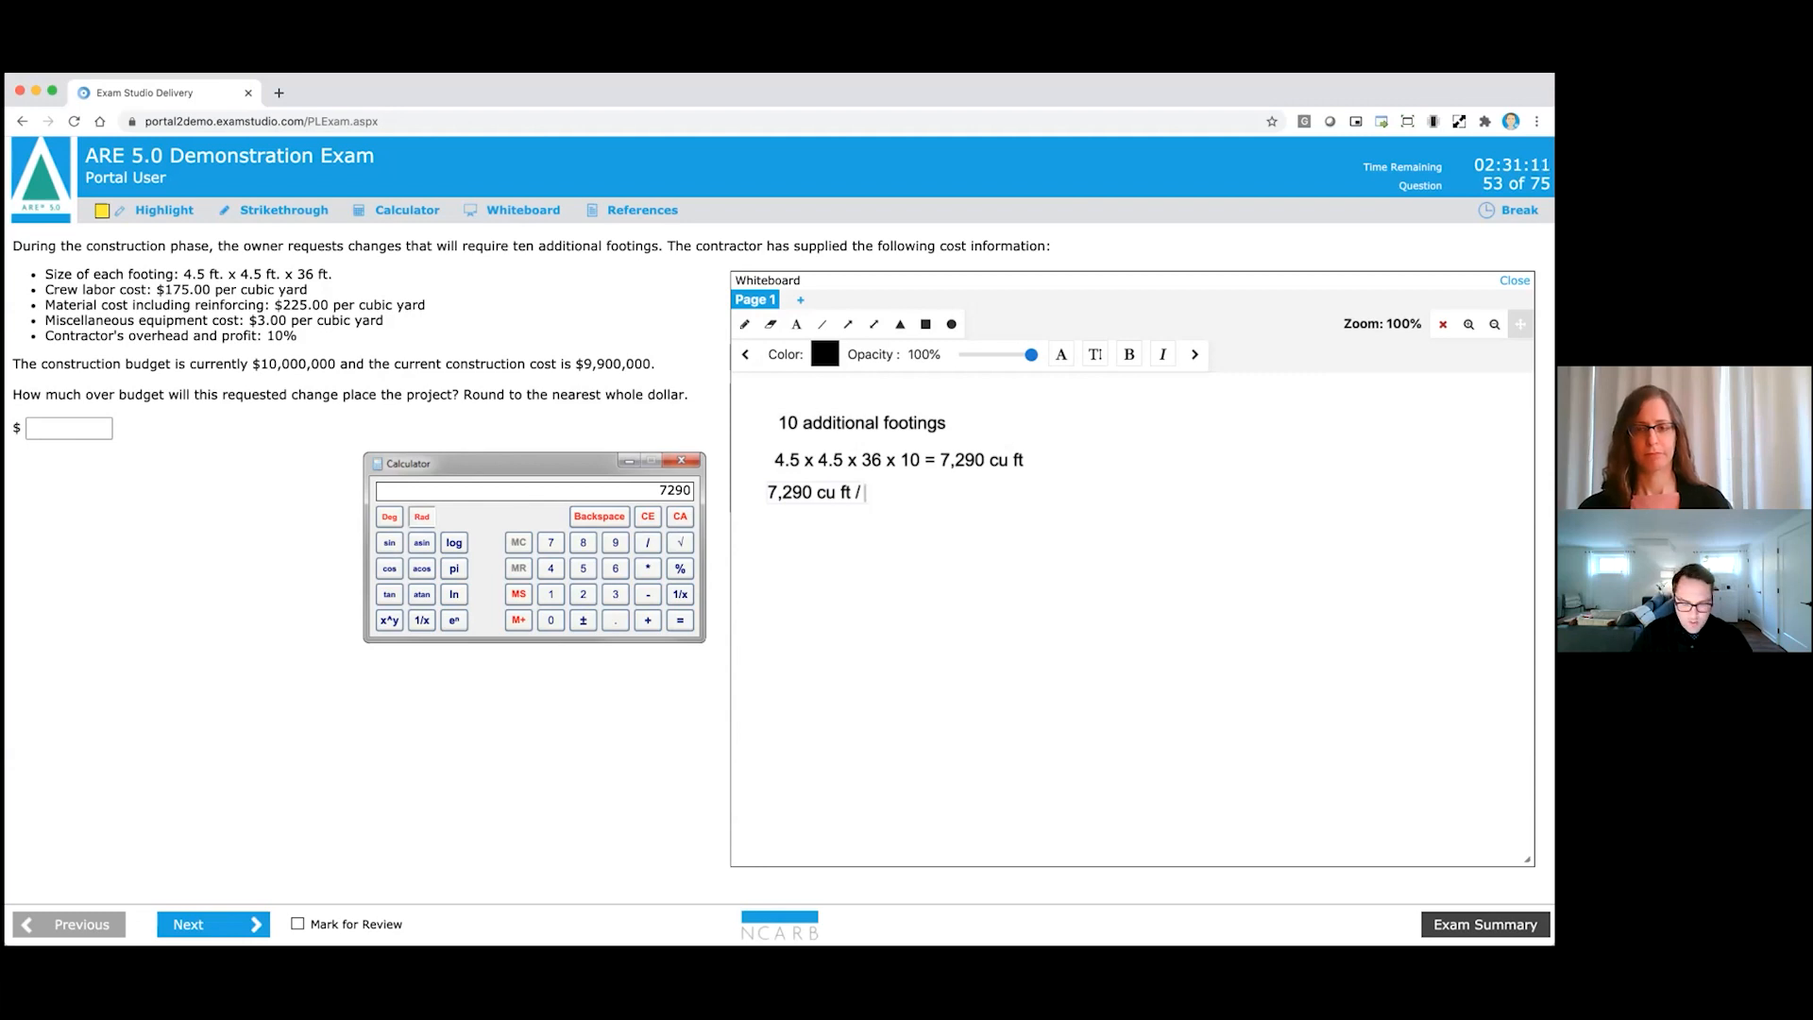
text(27)
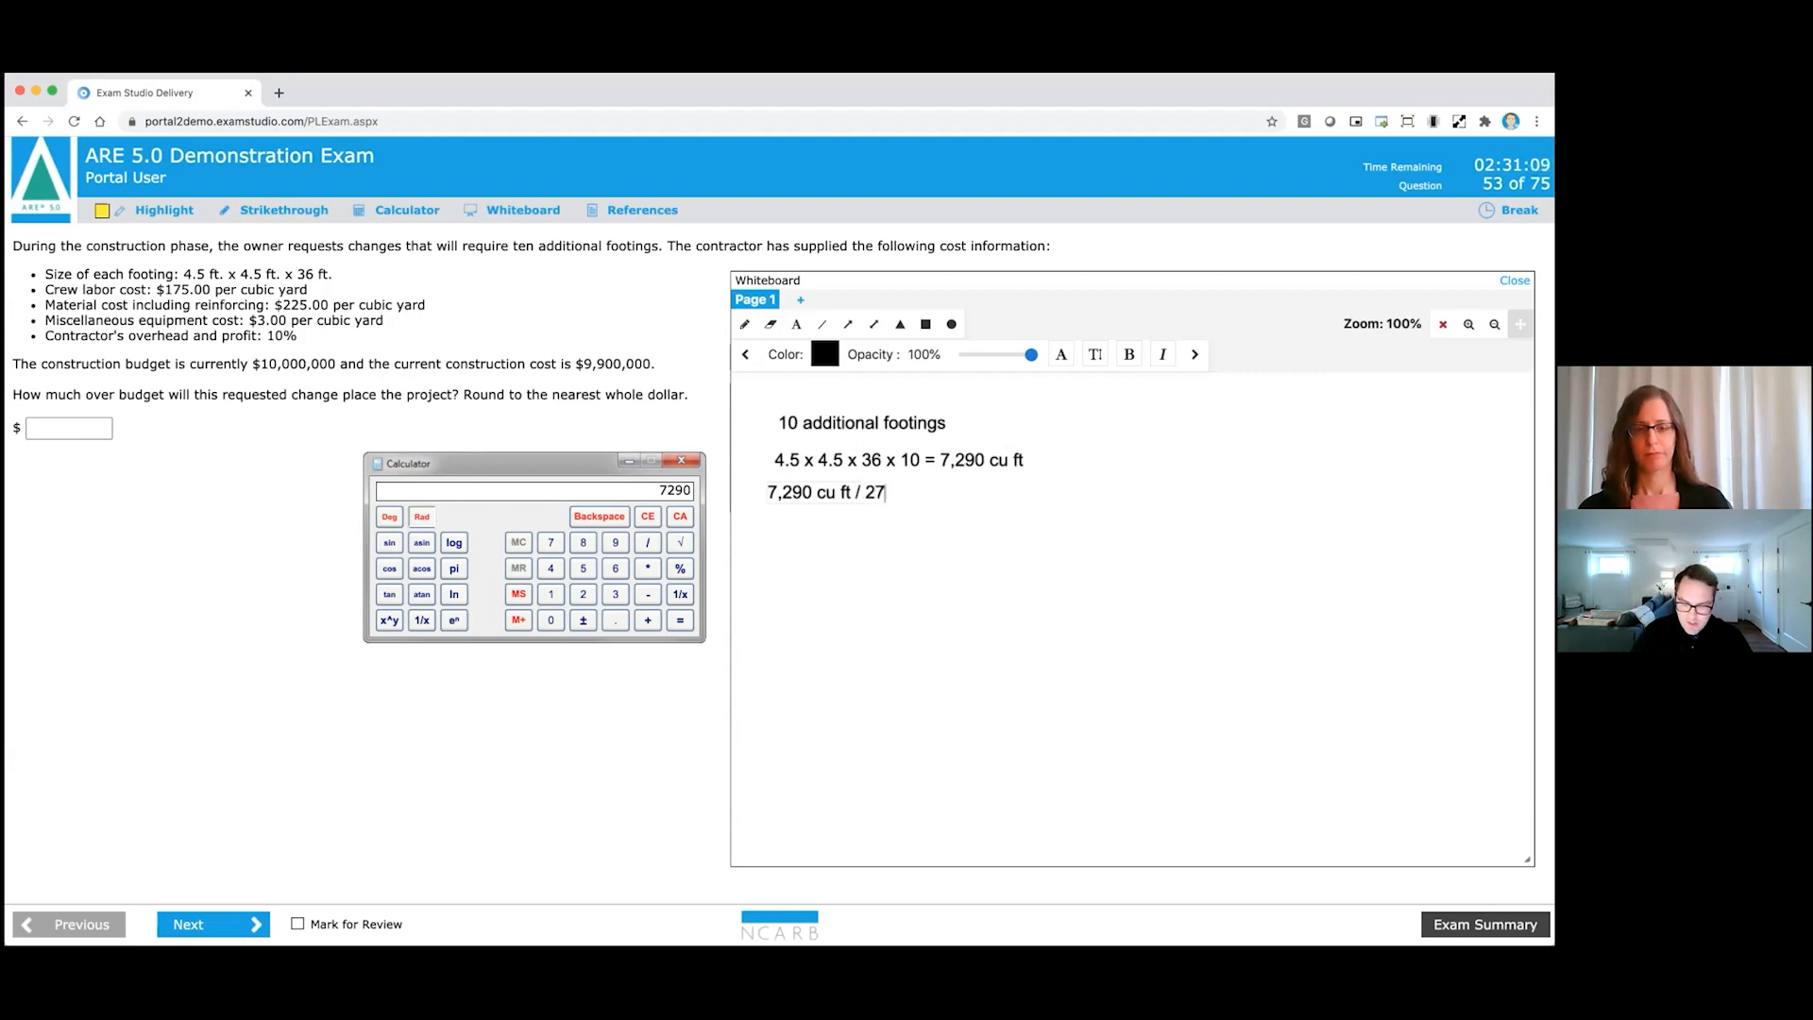
text(=)
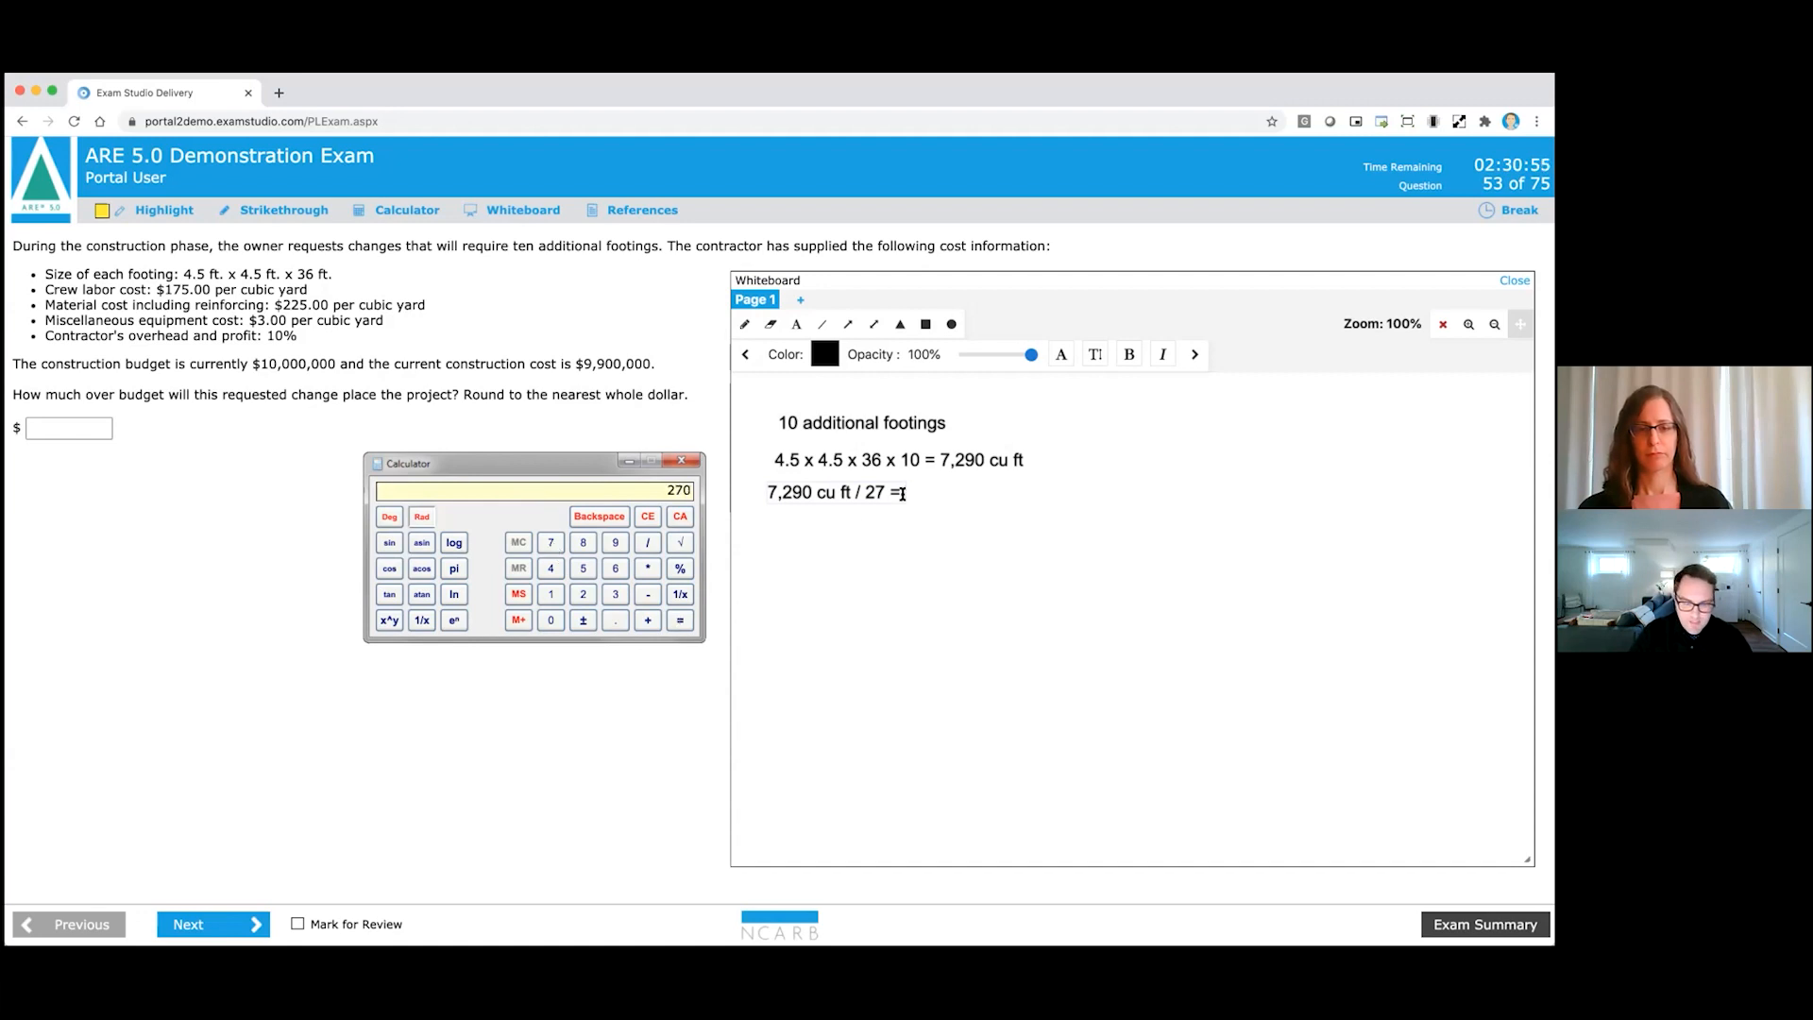
text(2)
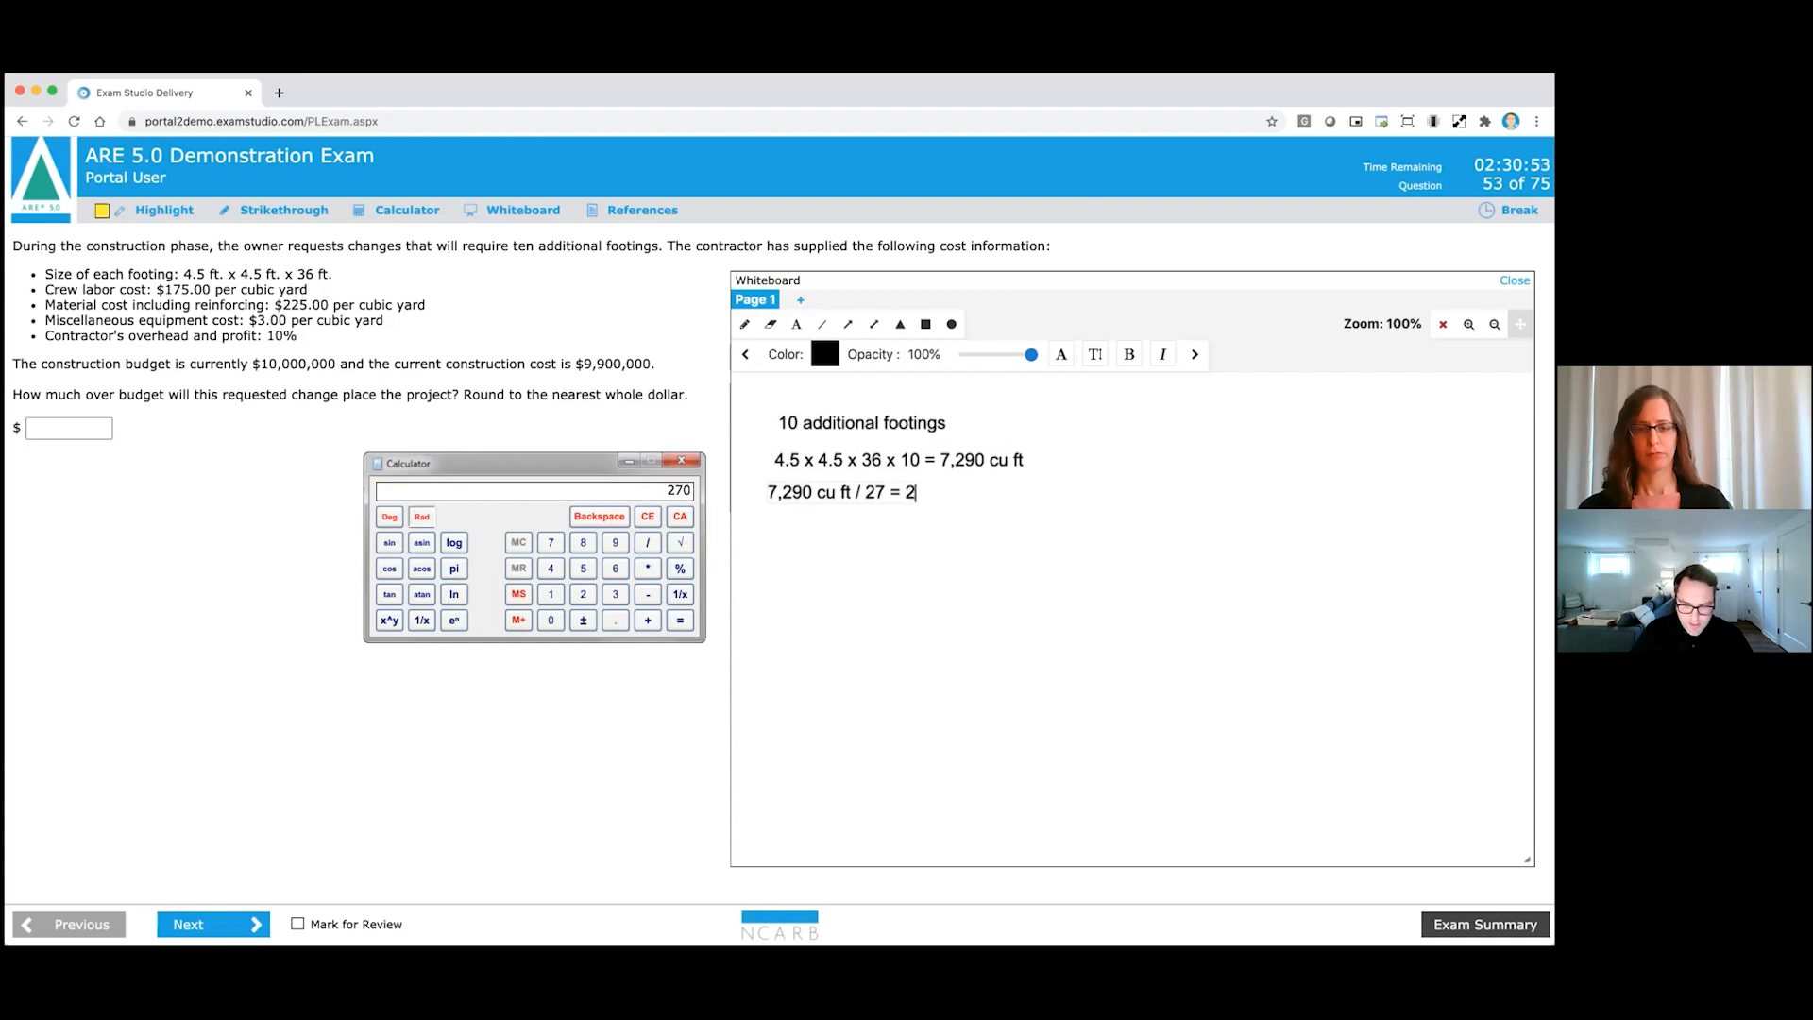
text(70)
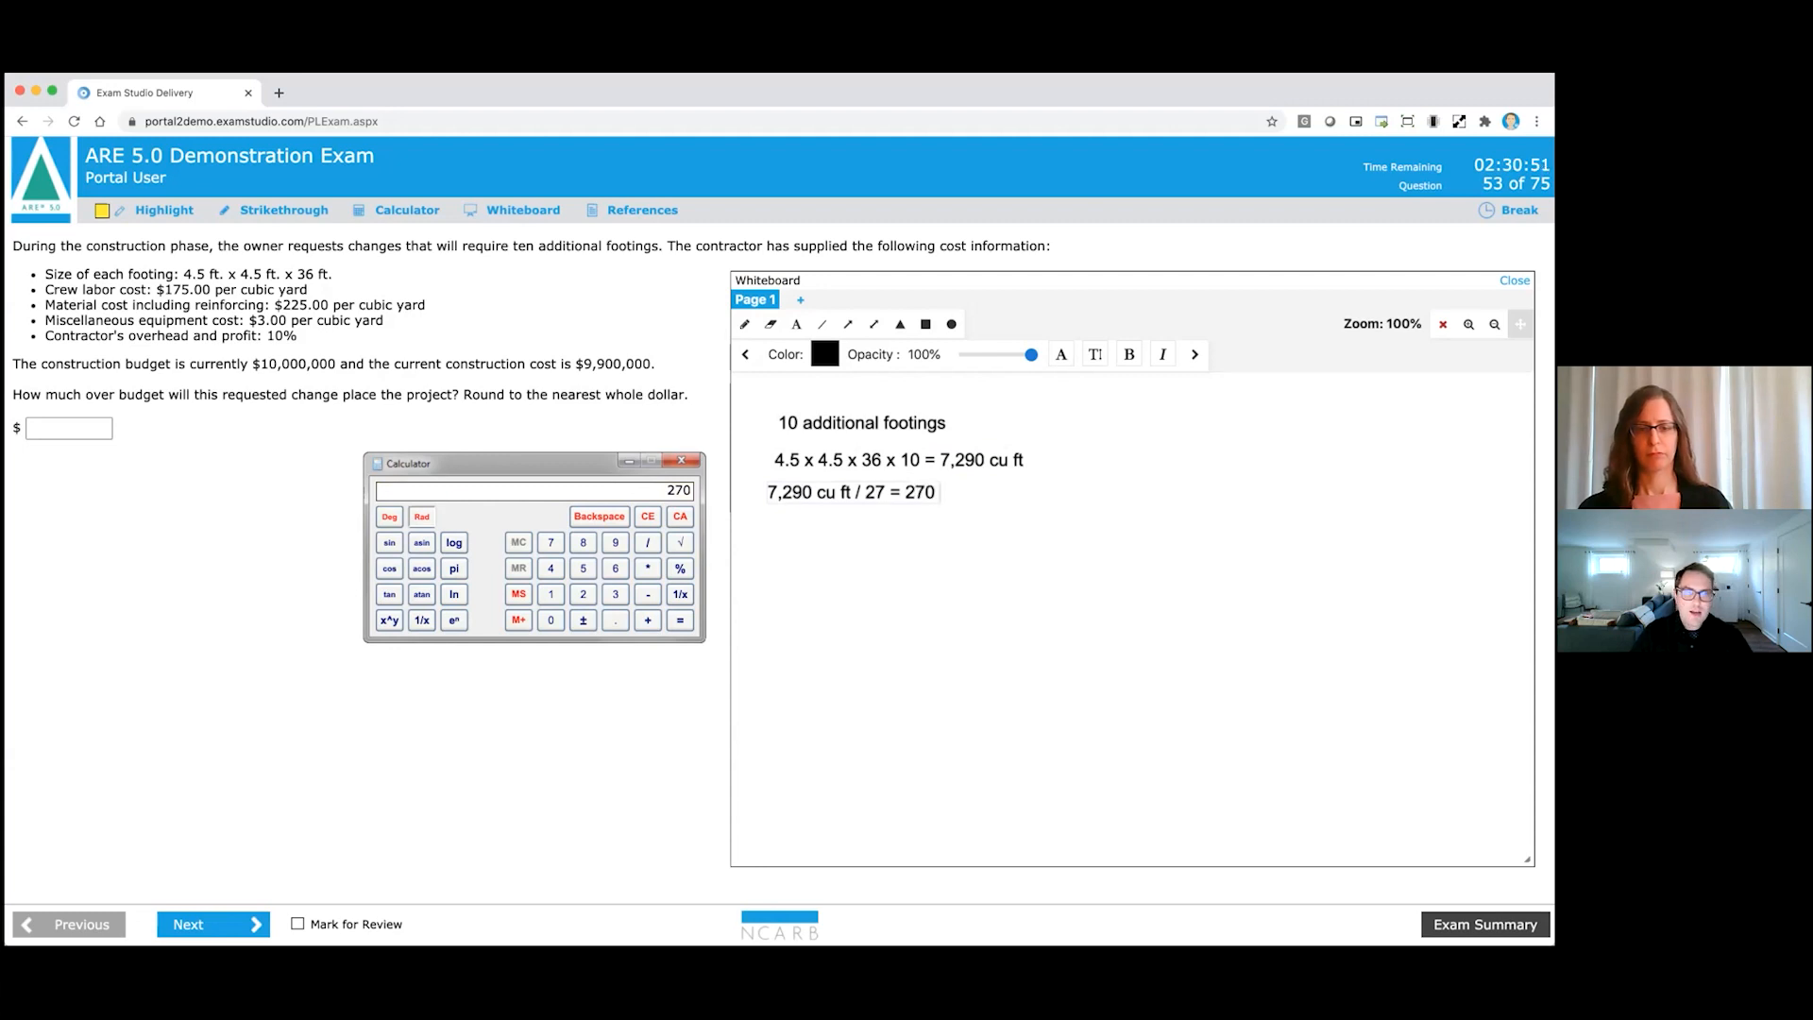
text(cubic yards)
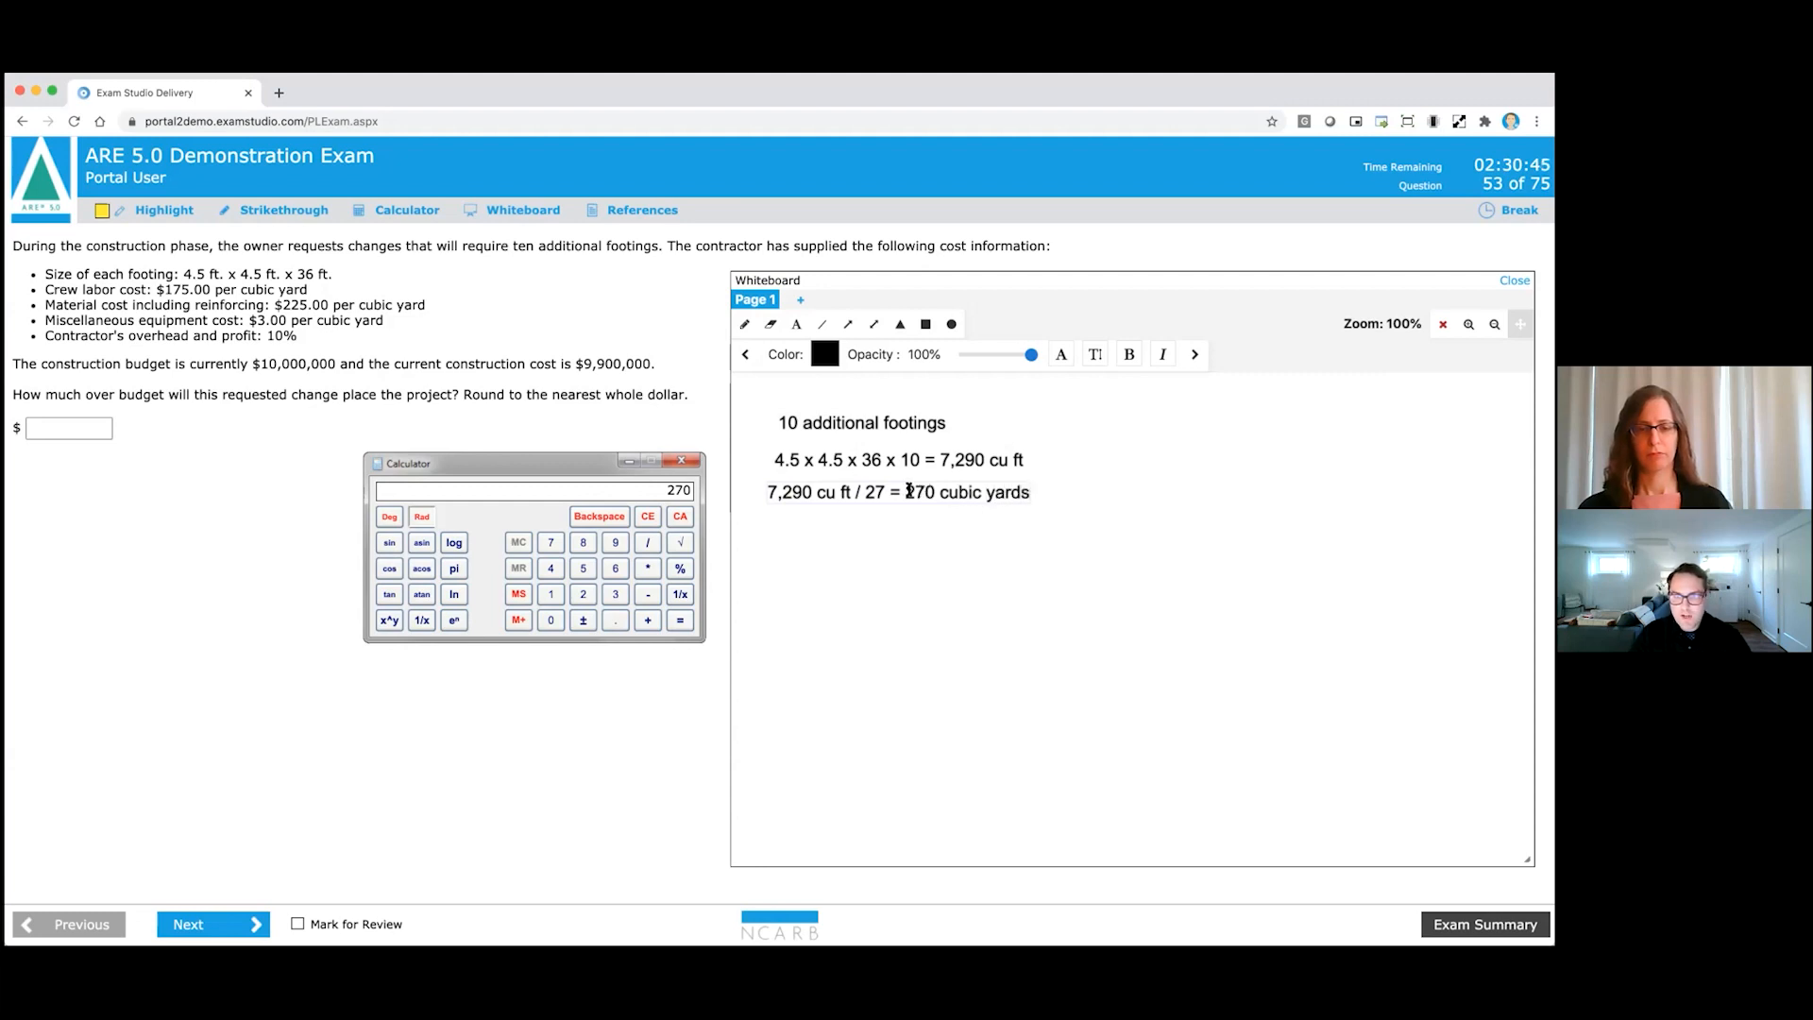
drag(905, 492, 1033, 491)
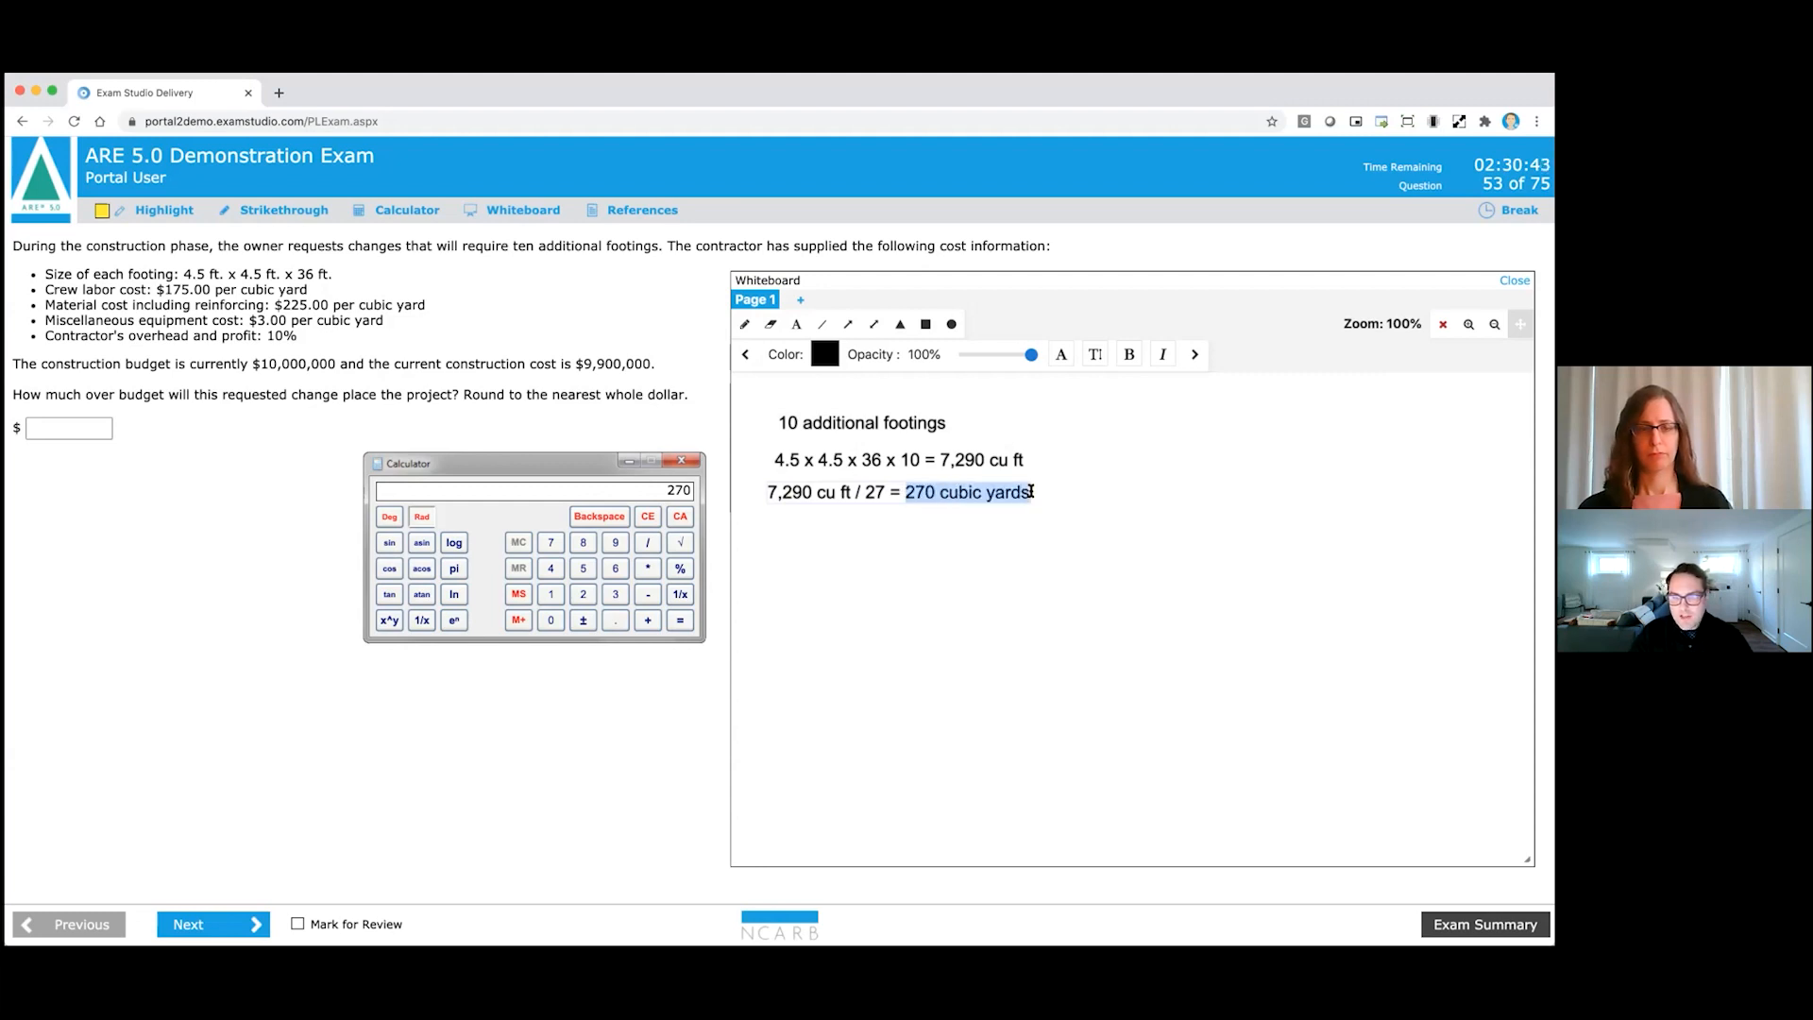
Bold '270 cubic yards' and start a new whiteboard line beginning '270 x ('.
click(1061, 355)
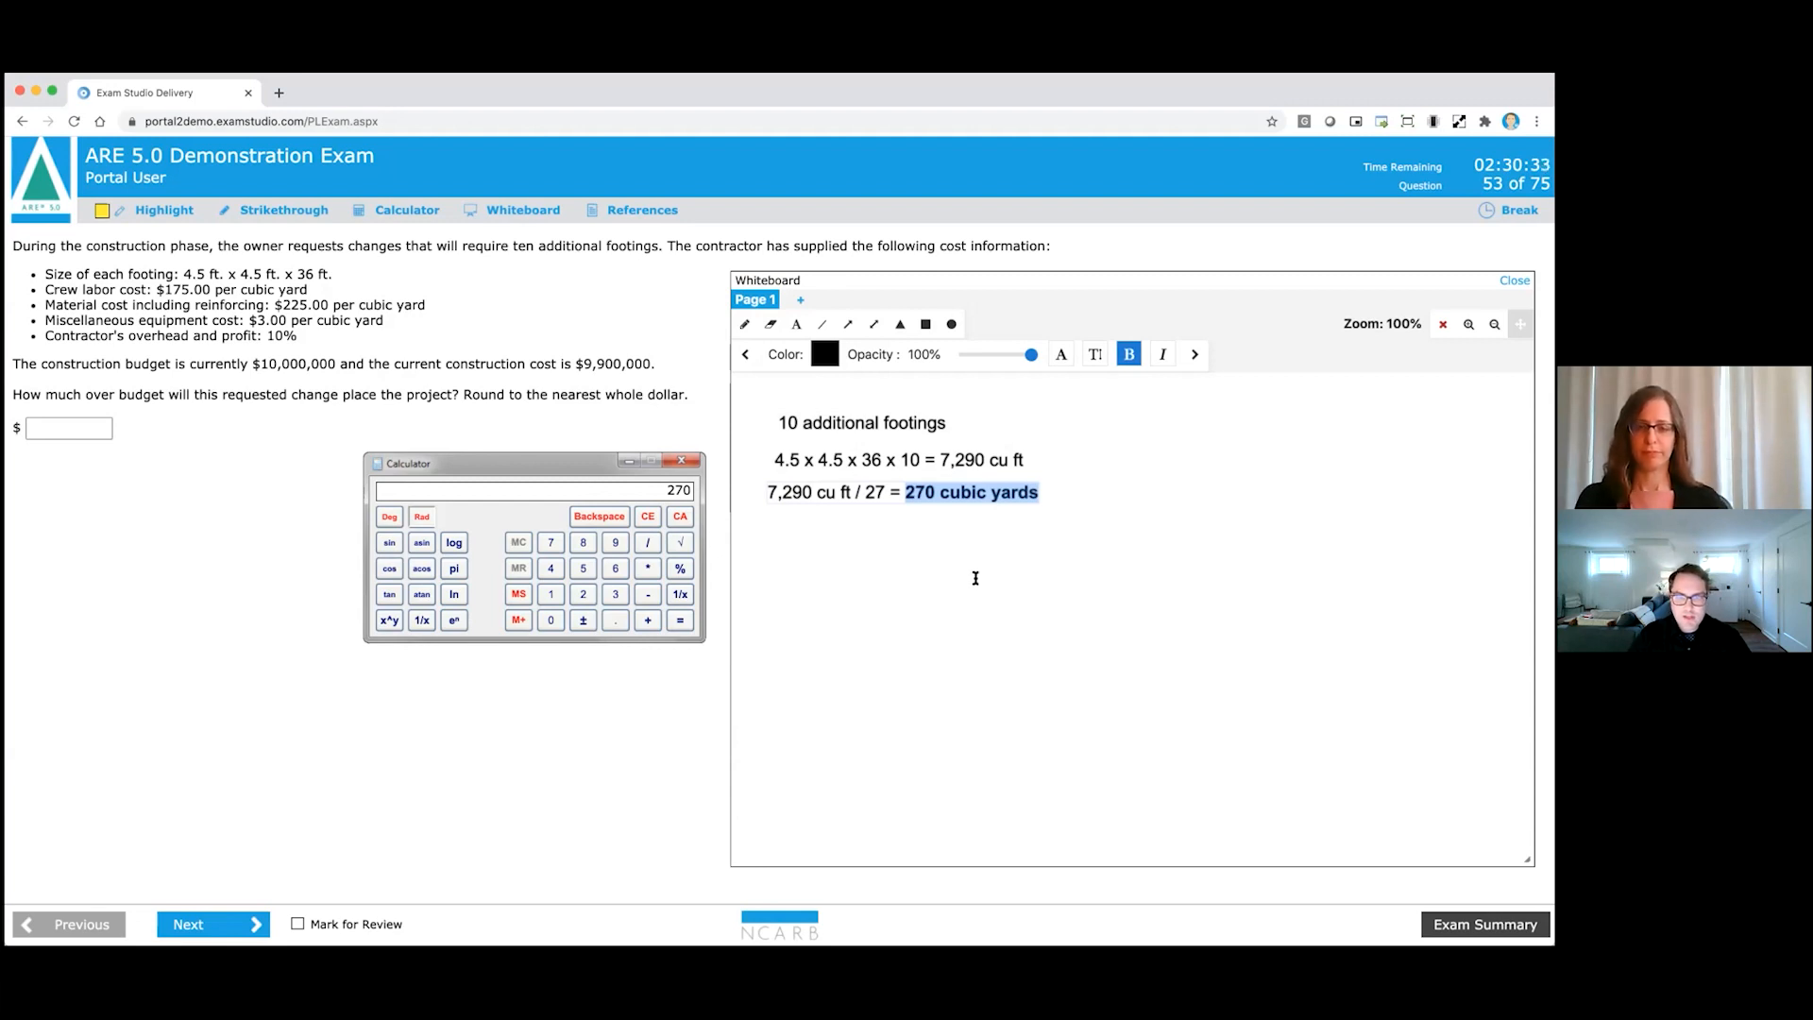
click(796, 324)
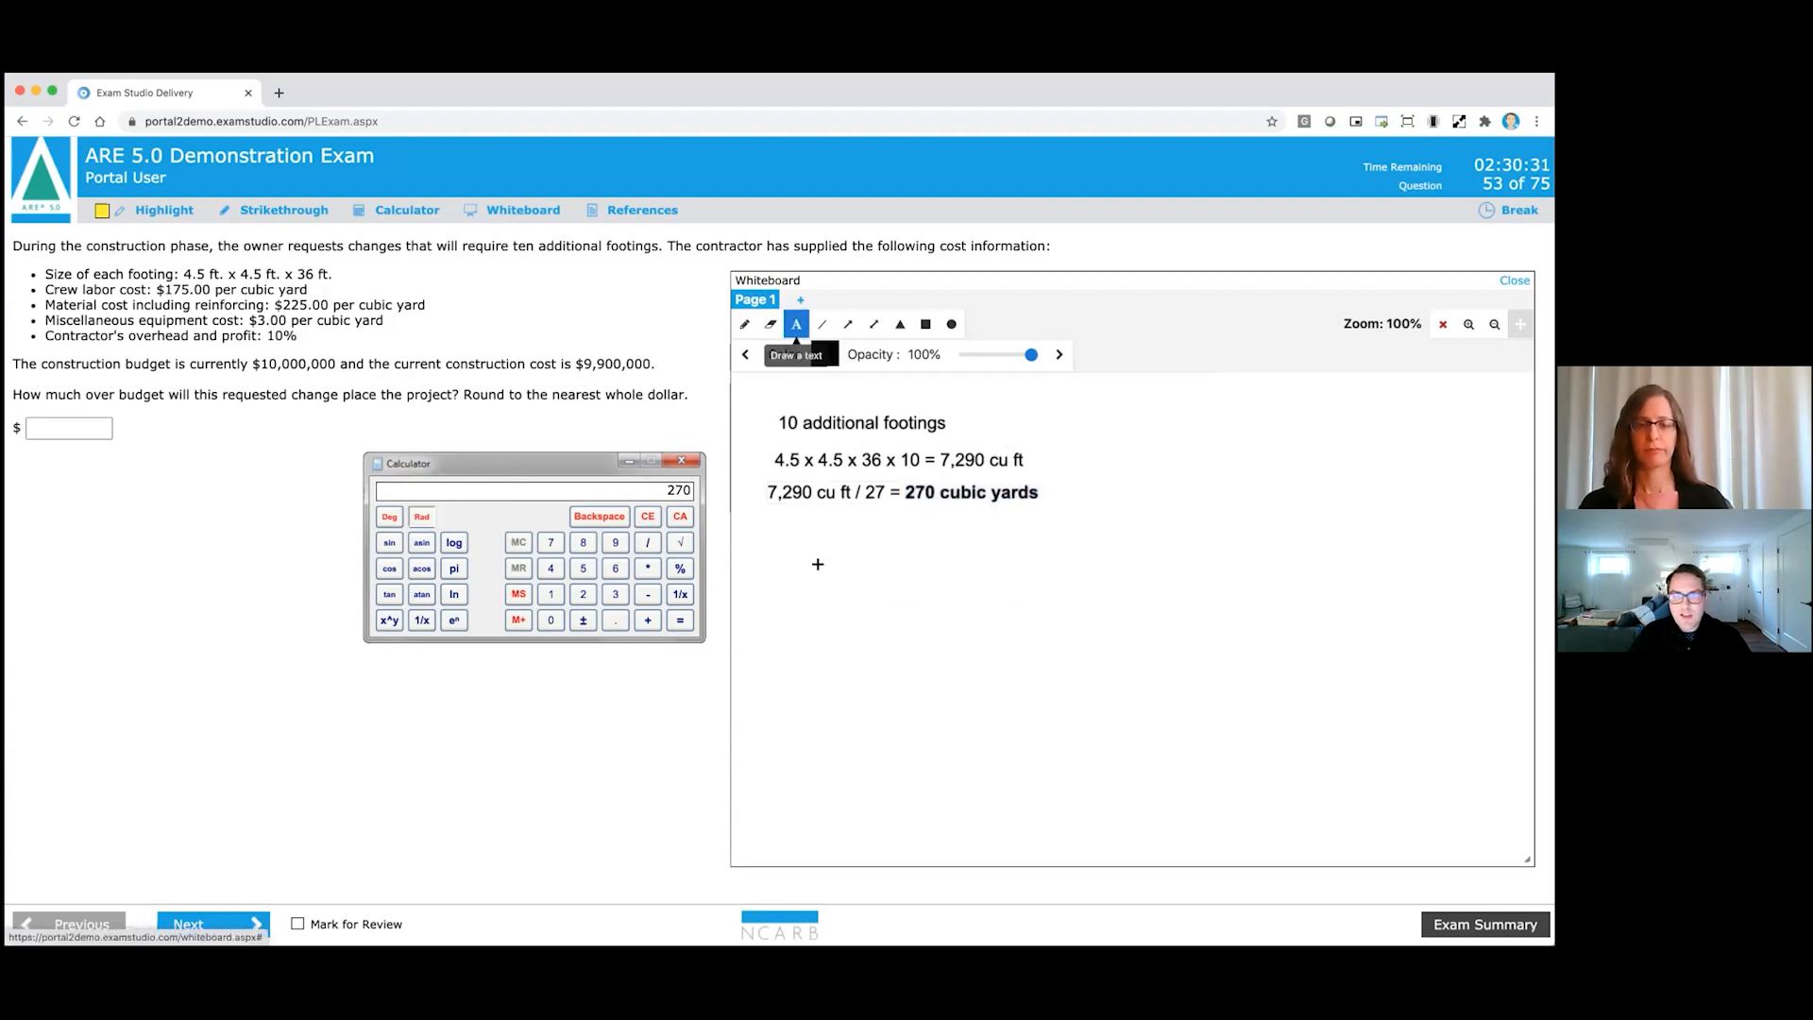
click(784, 529)
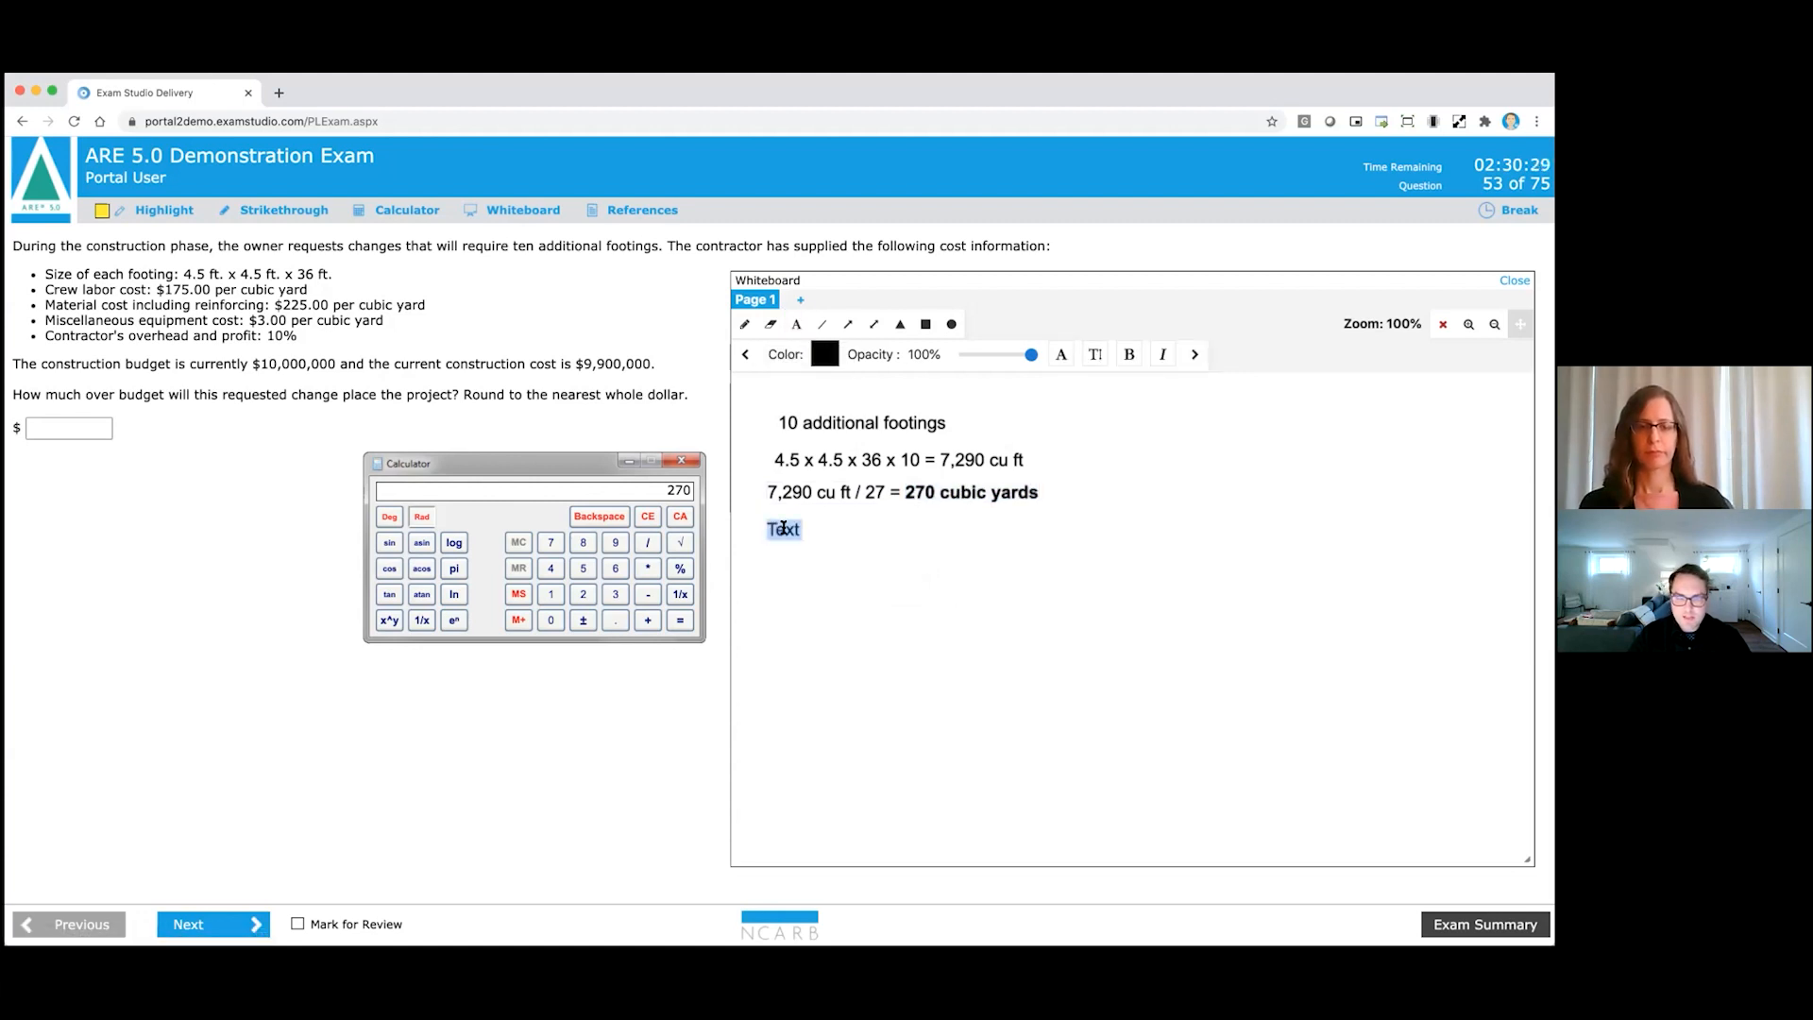
text(270)
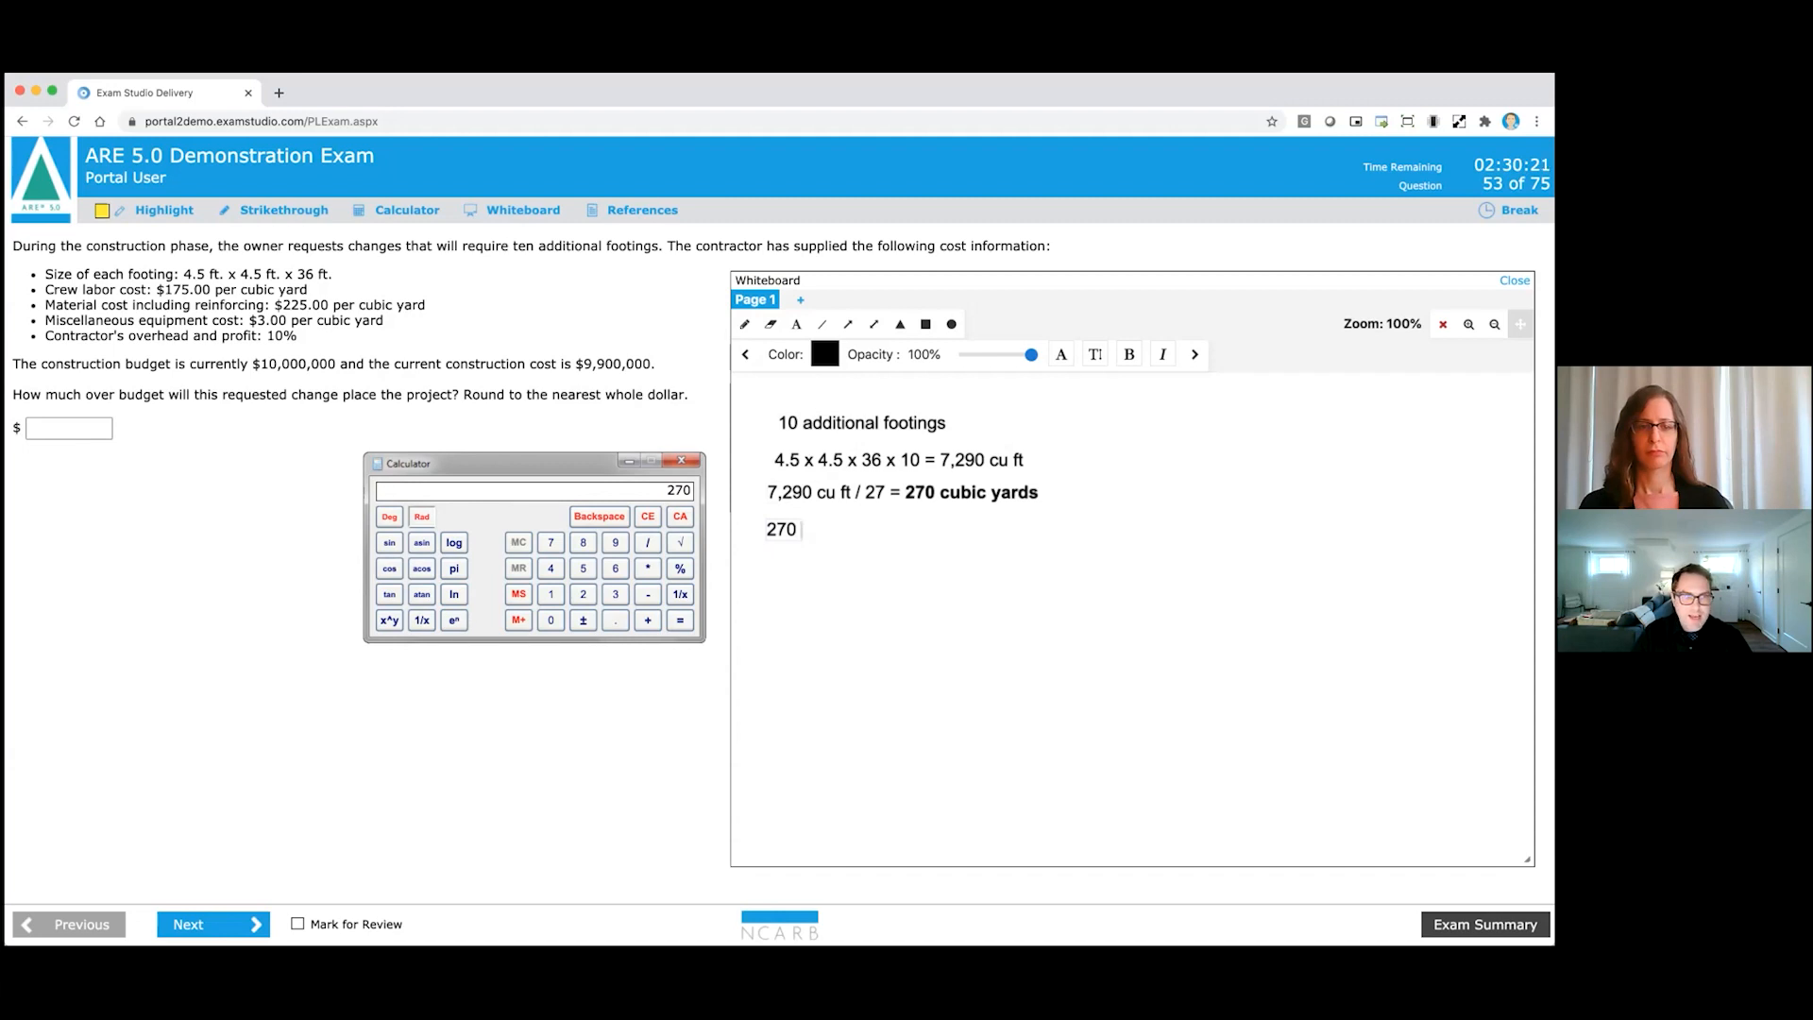
text(x)
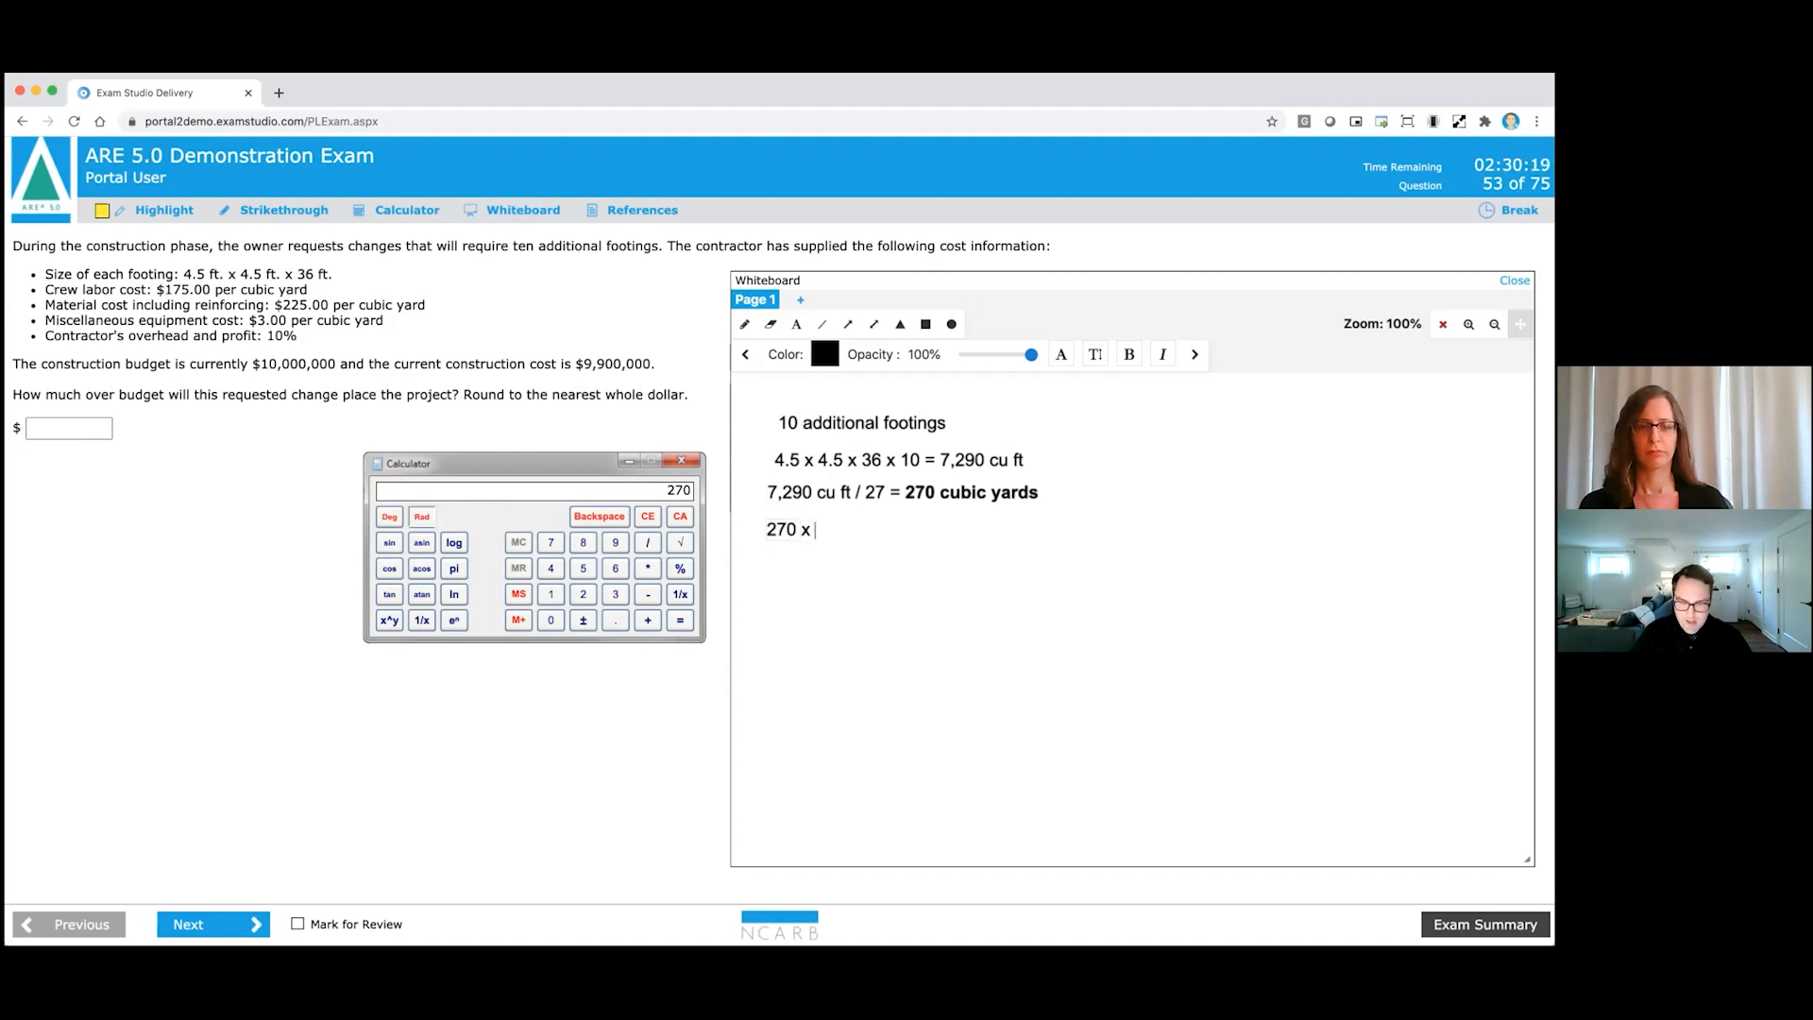
text(()
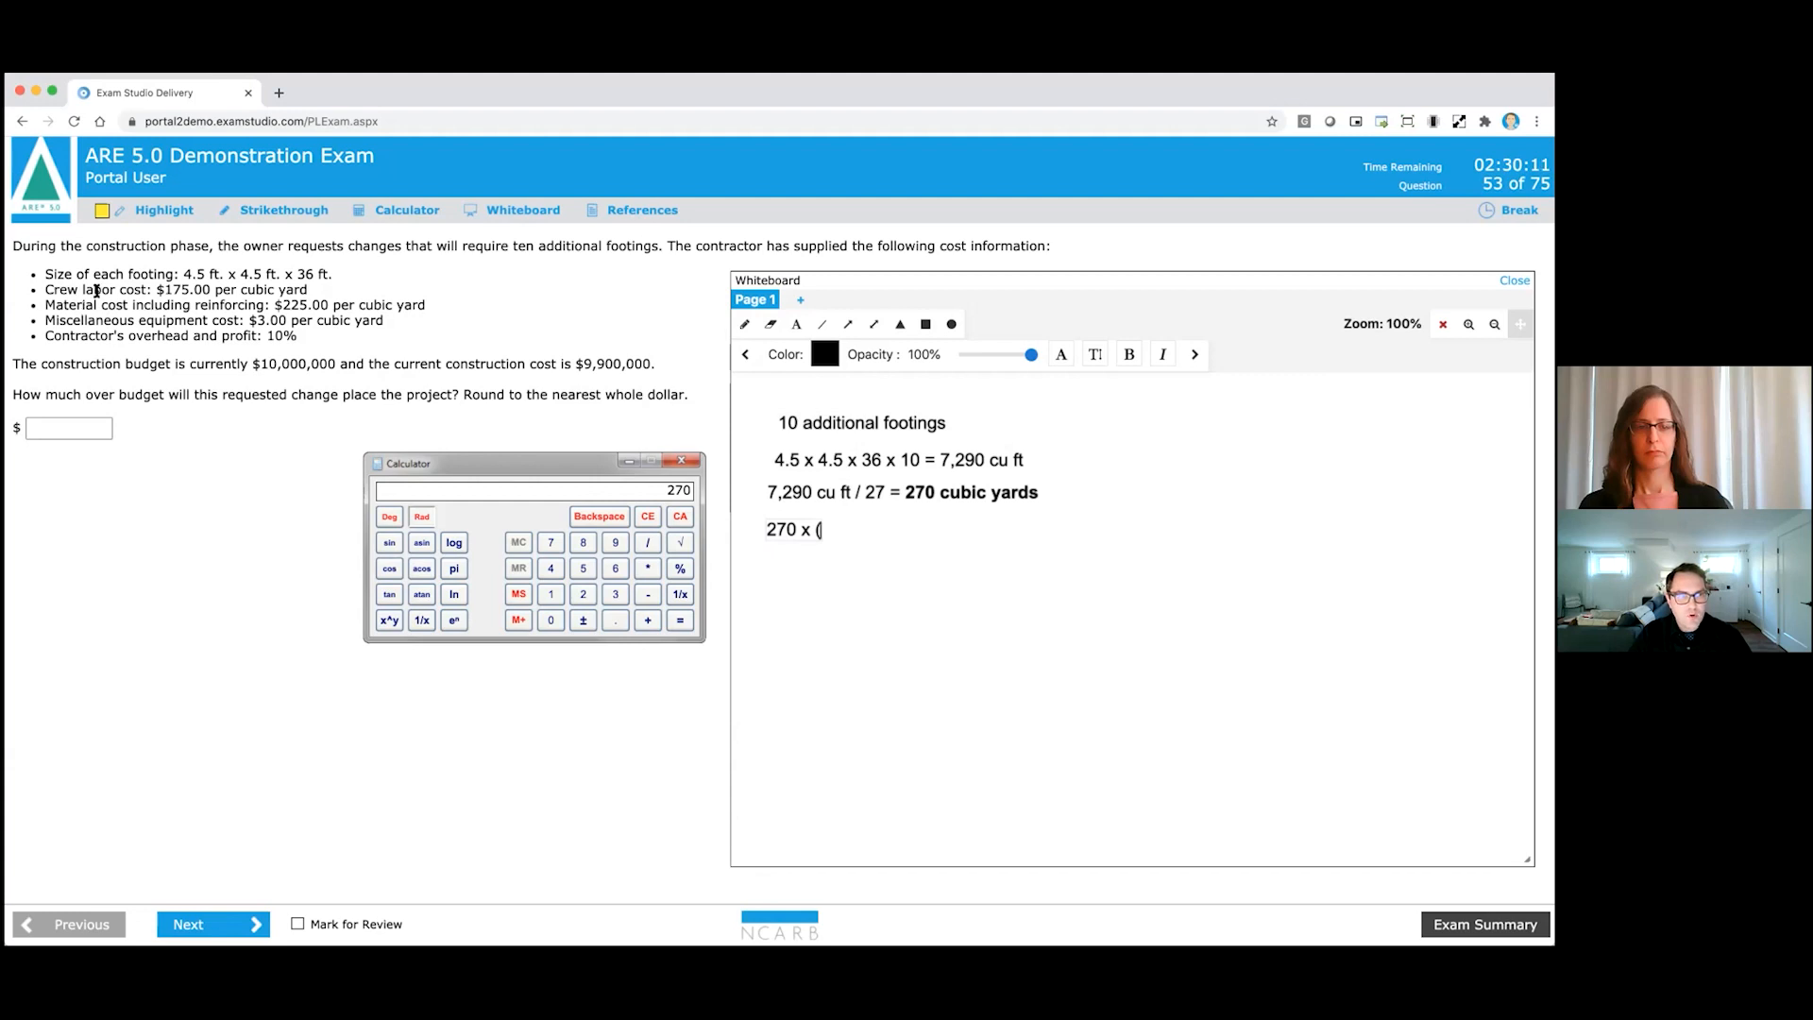
mouse_move(139, 295)
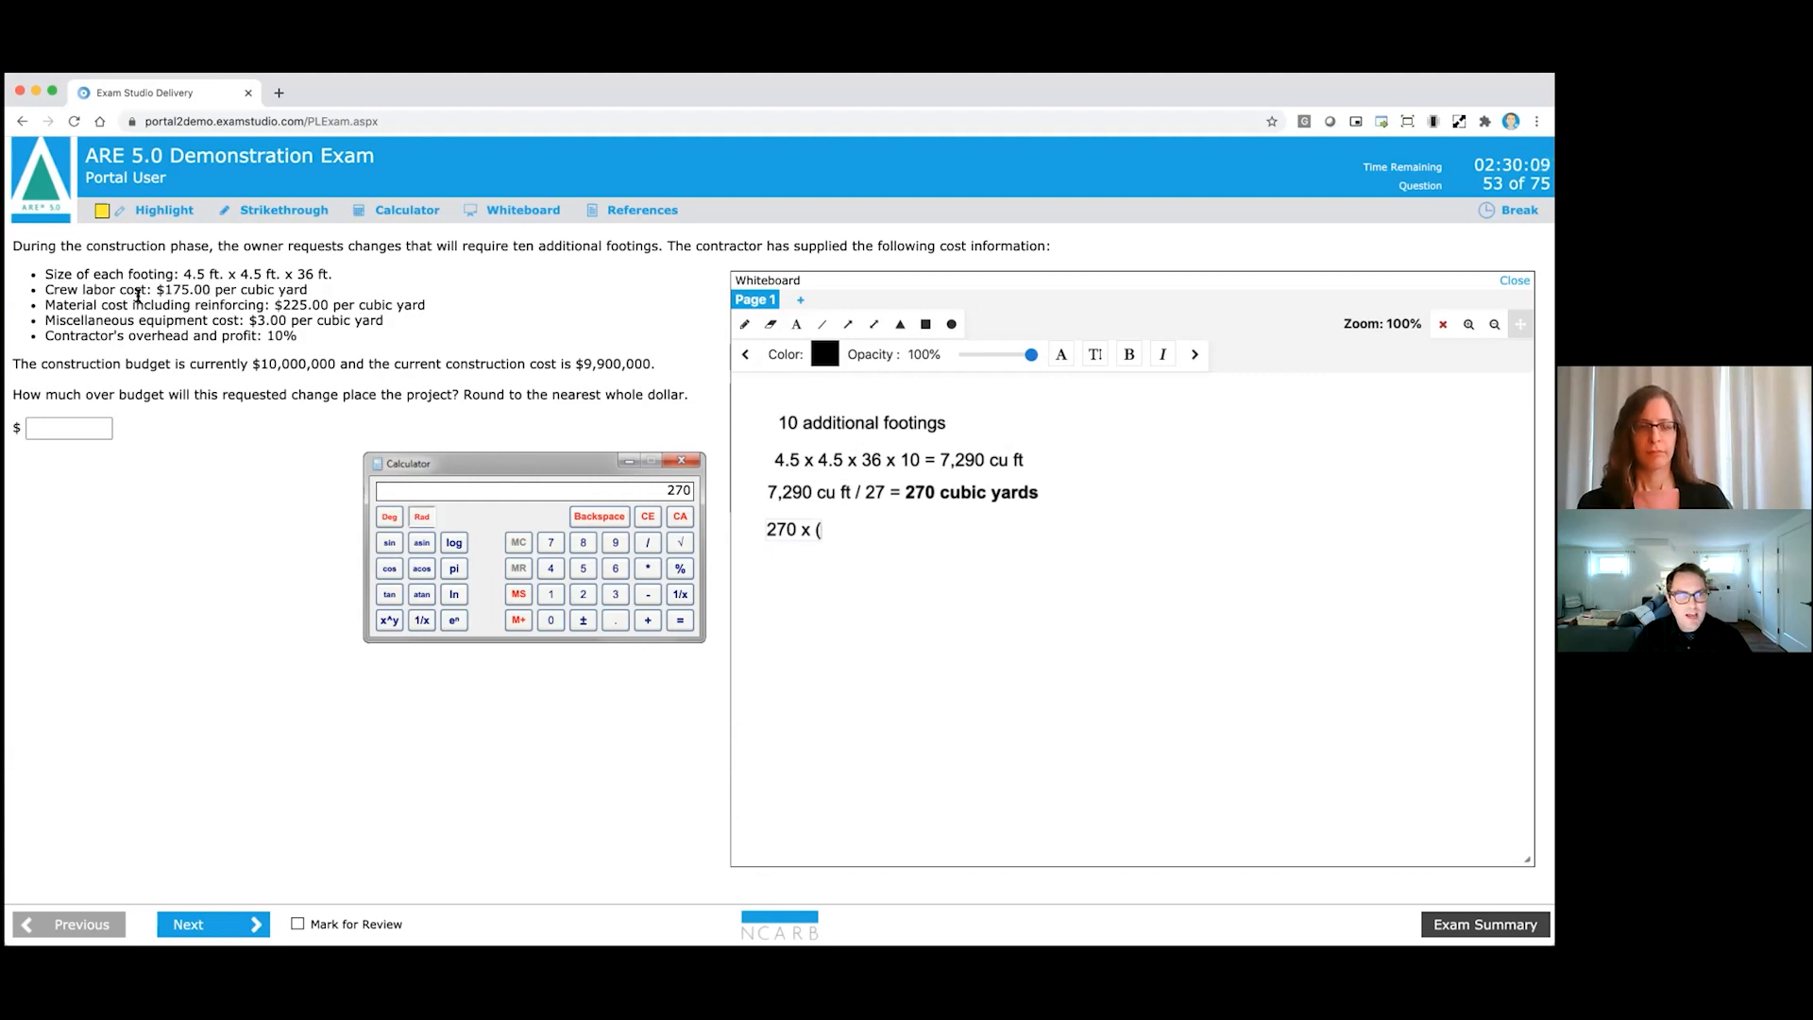
mouse_move(287, 312)
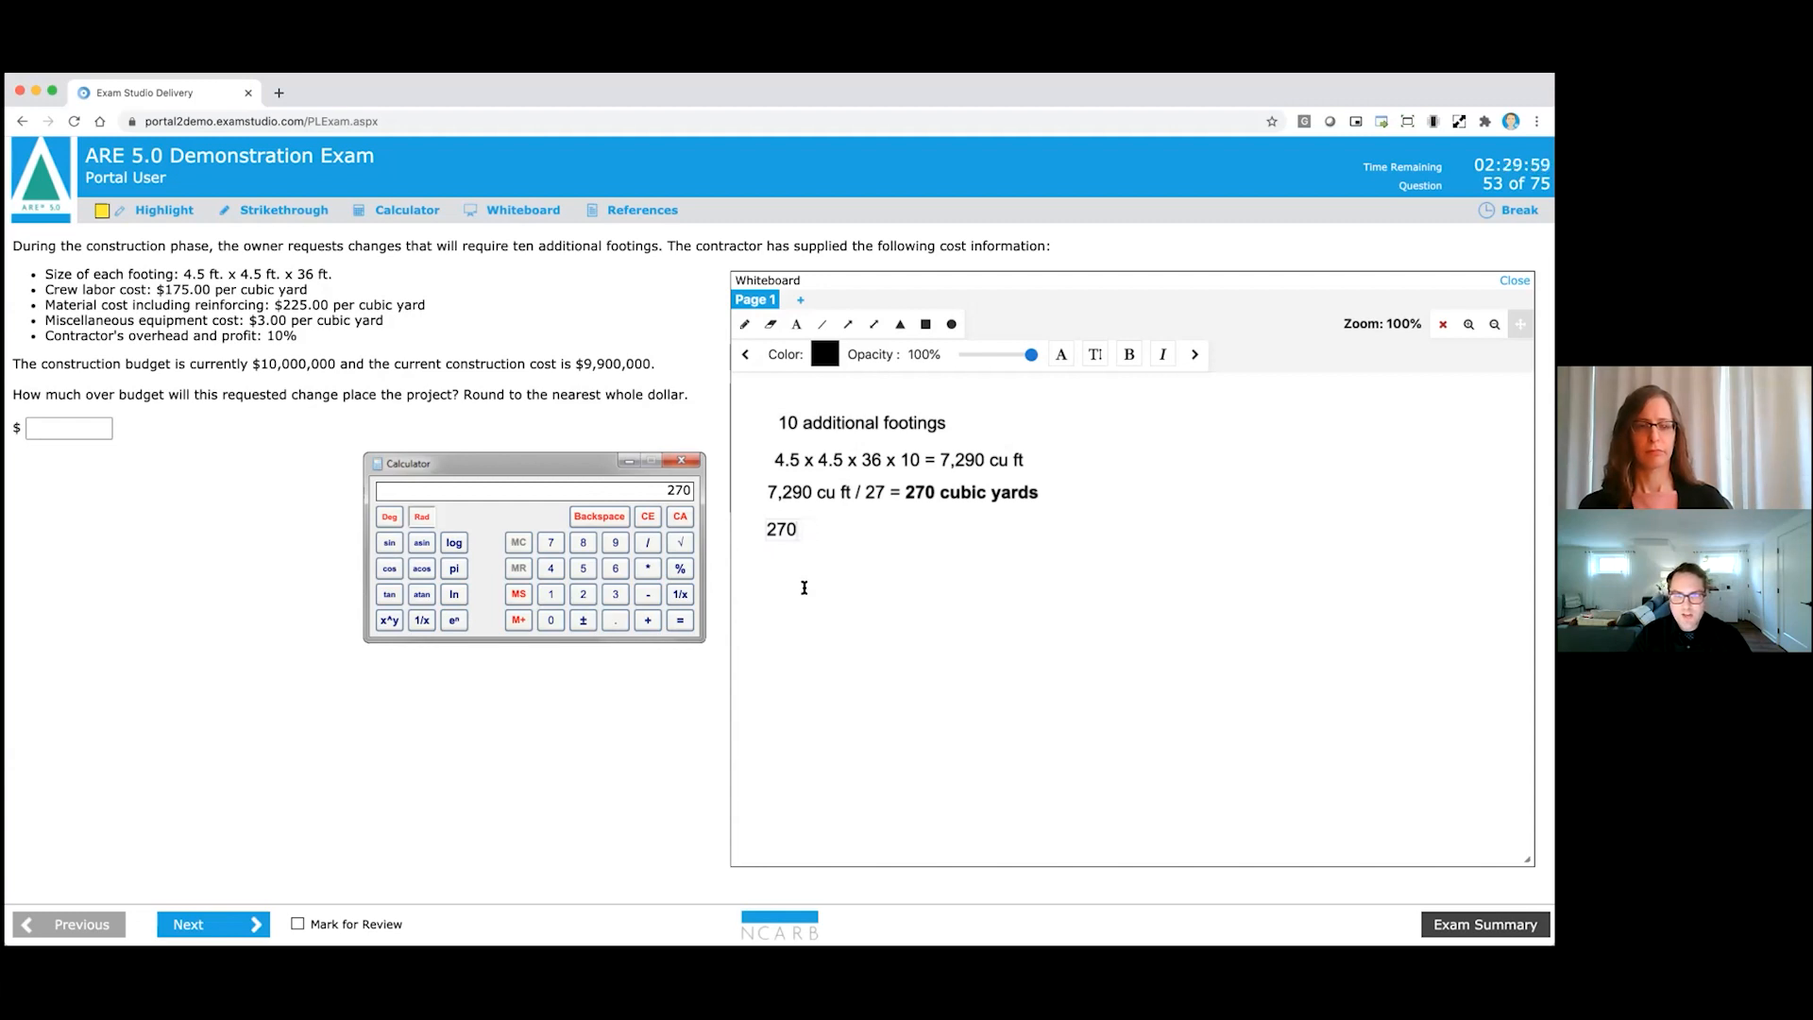
click(796, 324)
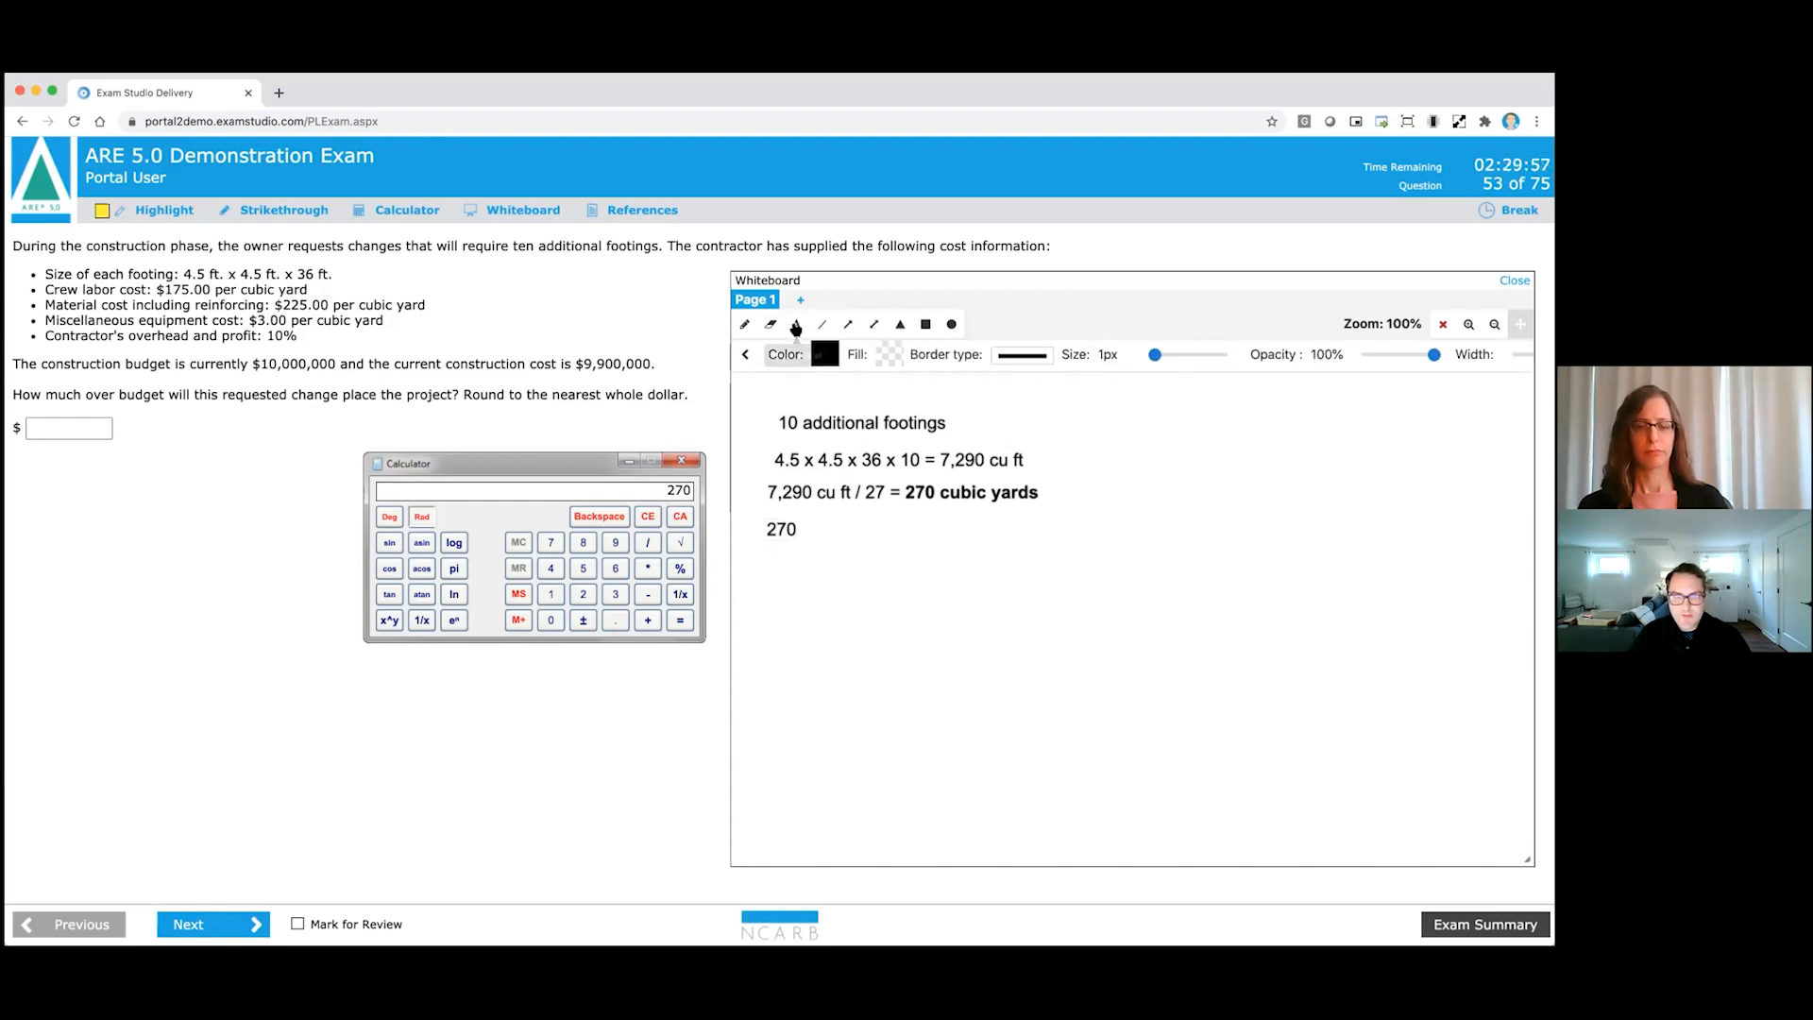
Write '175 + 225 + 3 =' and total the unit costs to $403 on the calculator.
click(797, 324)
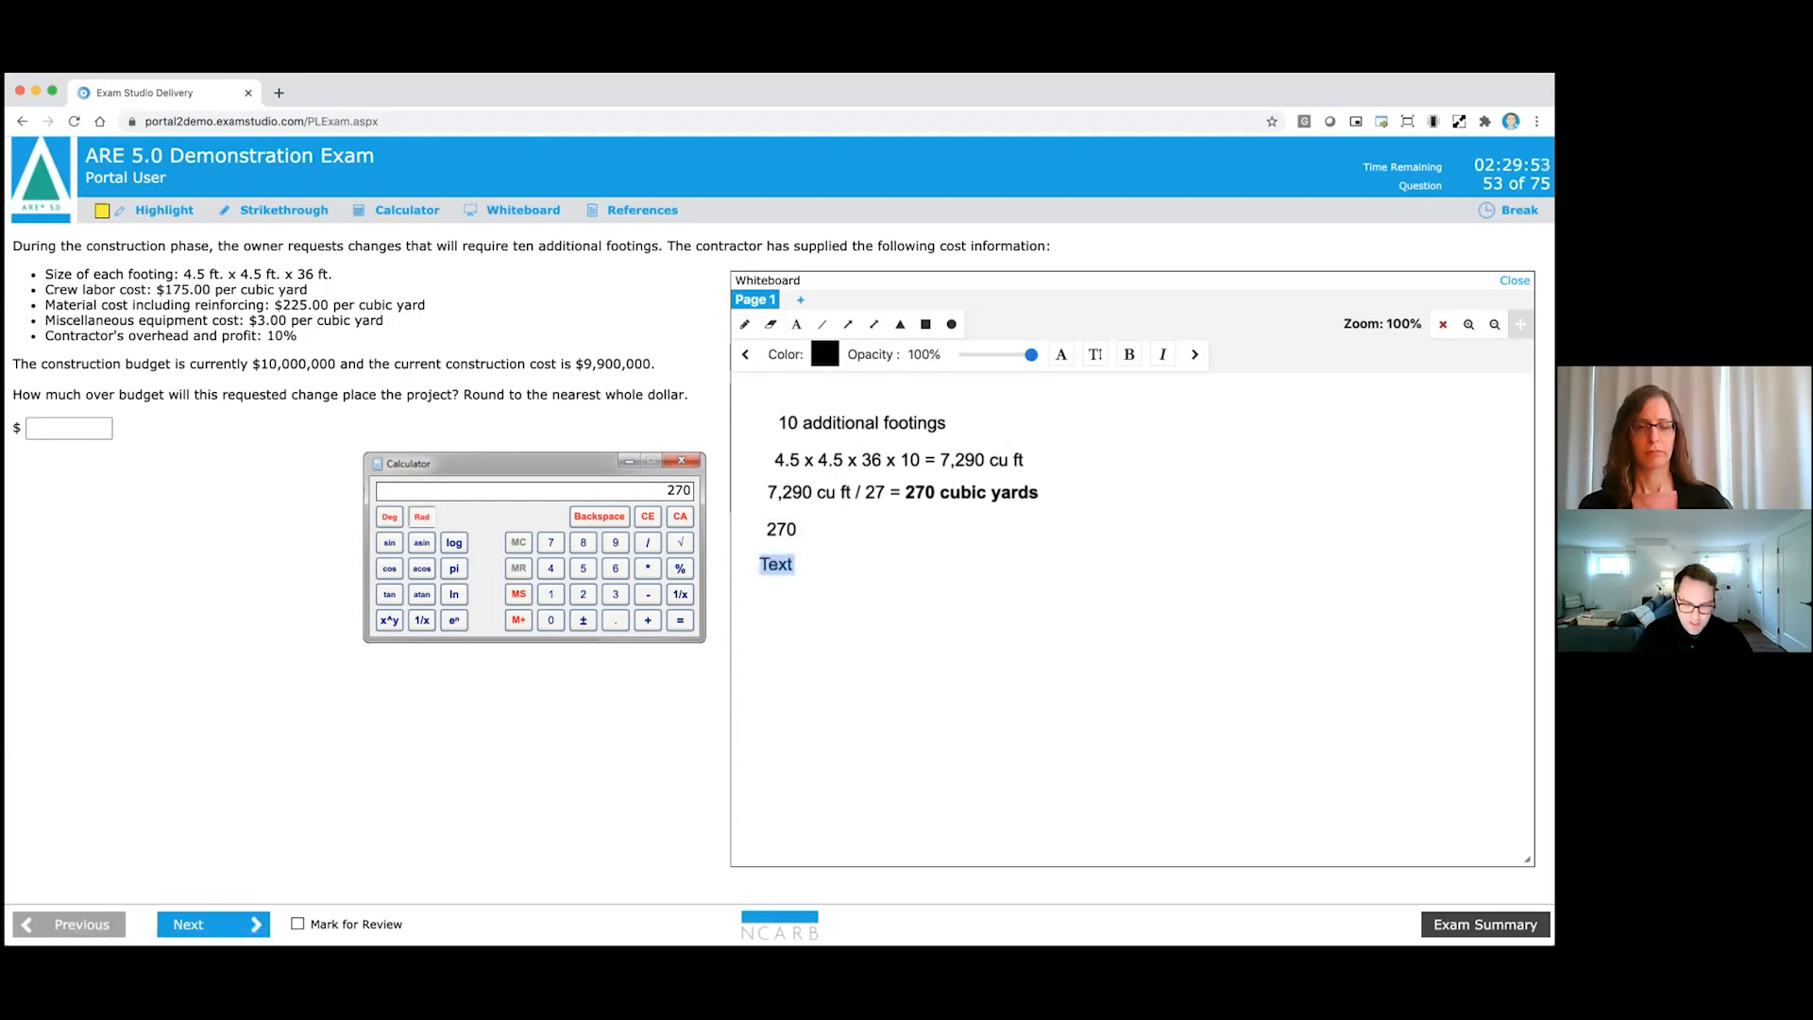
text(175 =)
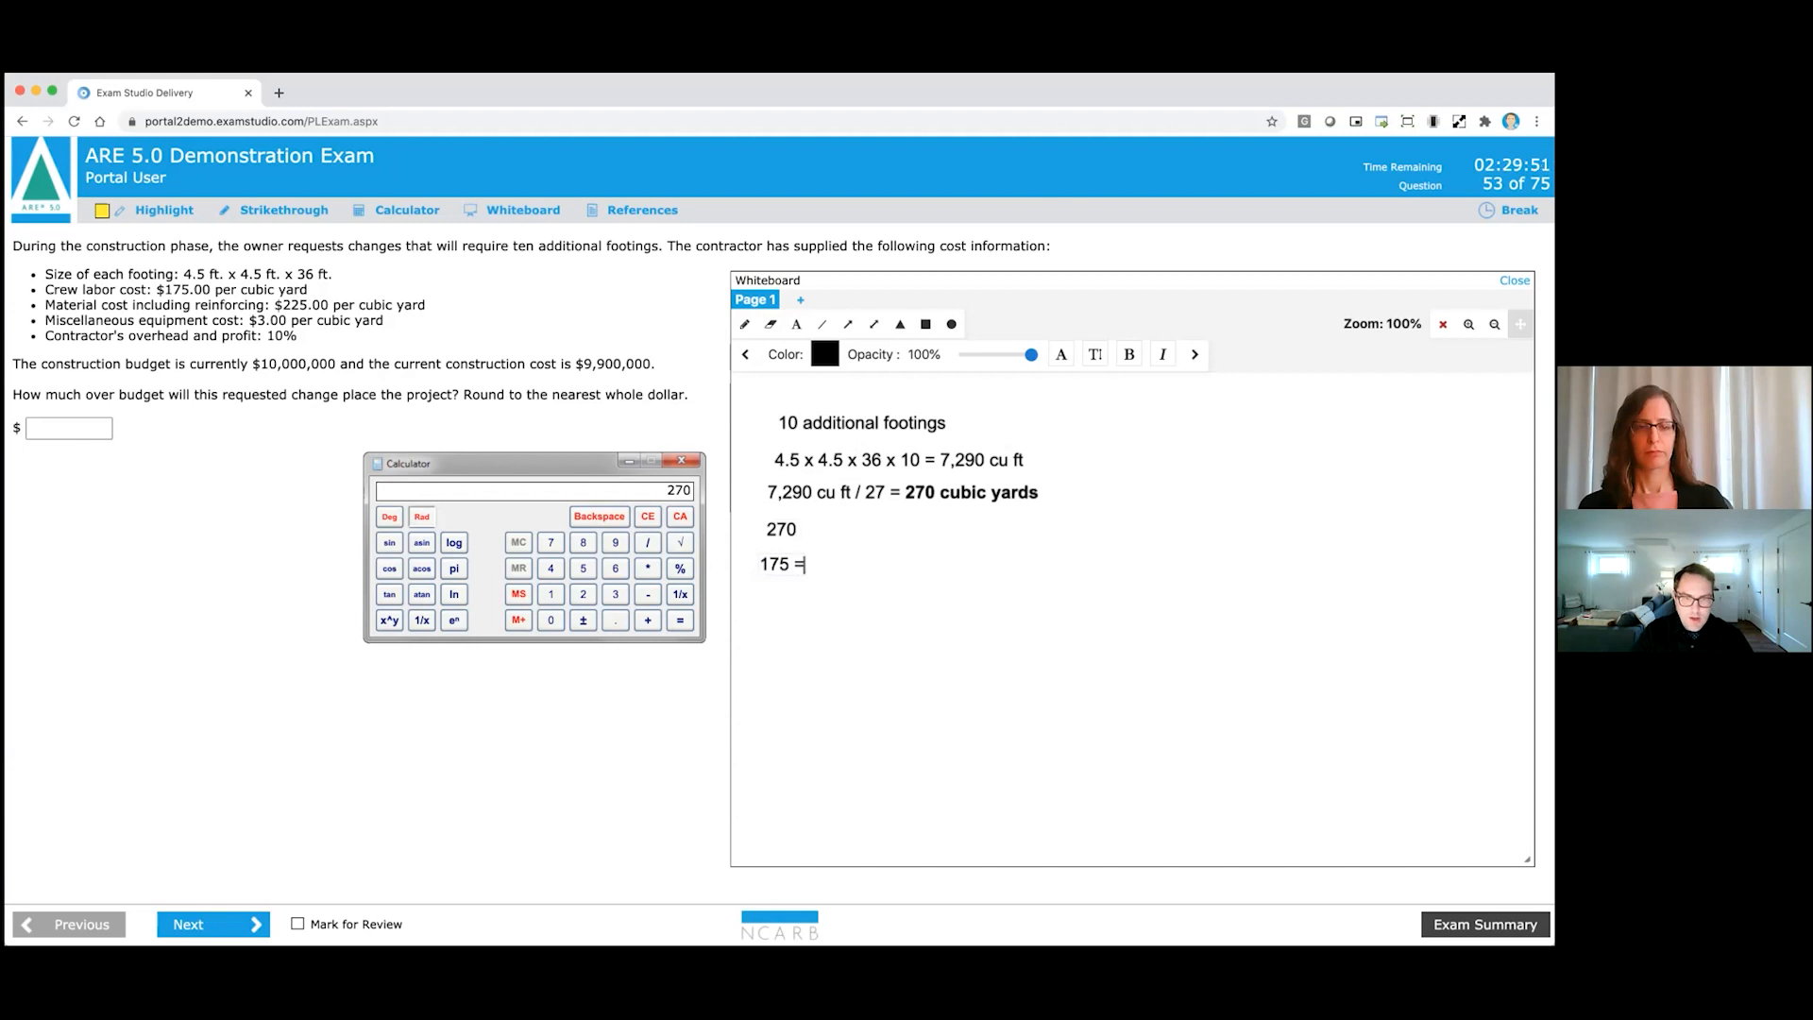
text(+)
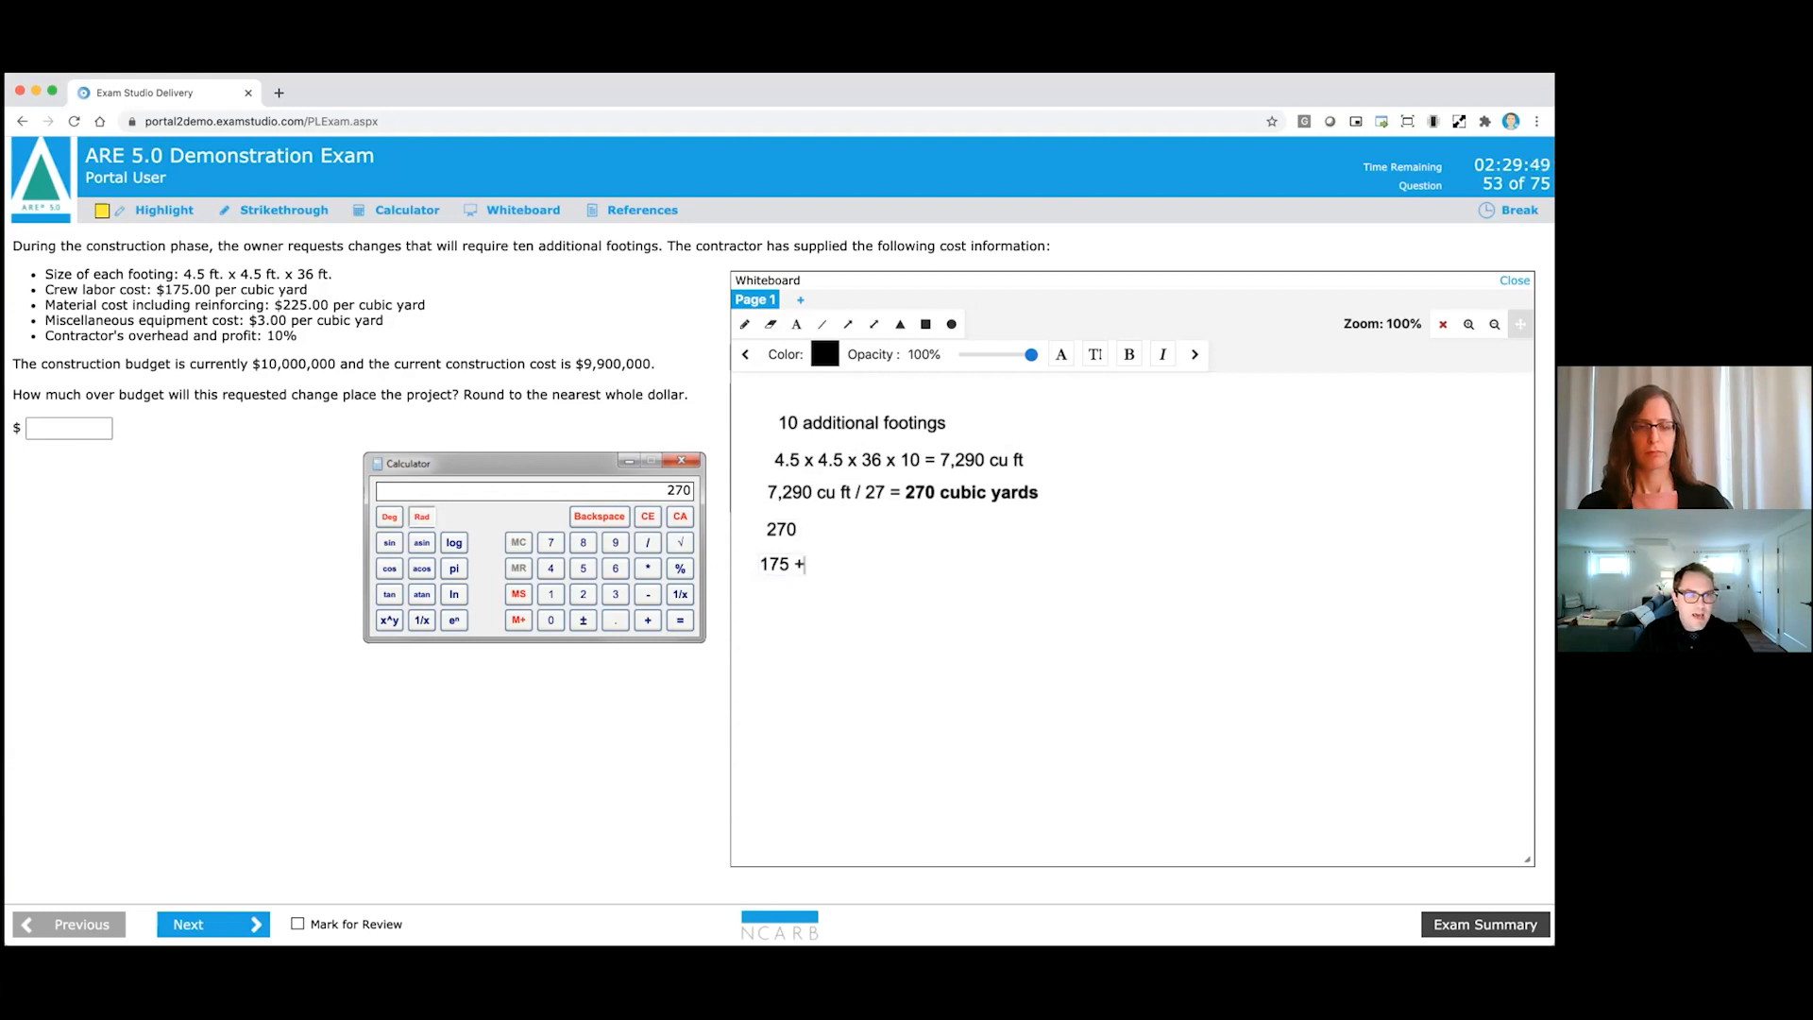
text(225 +)
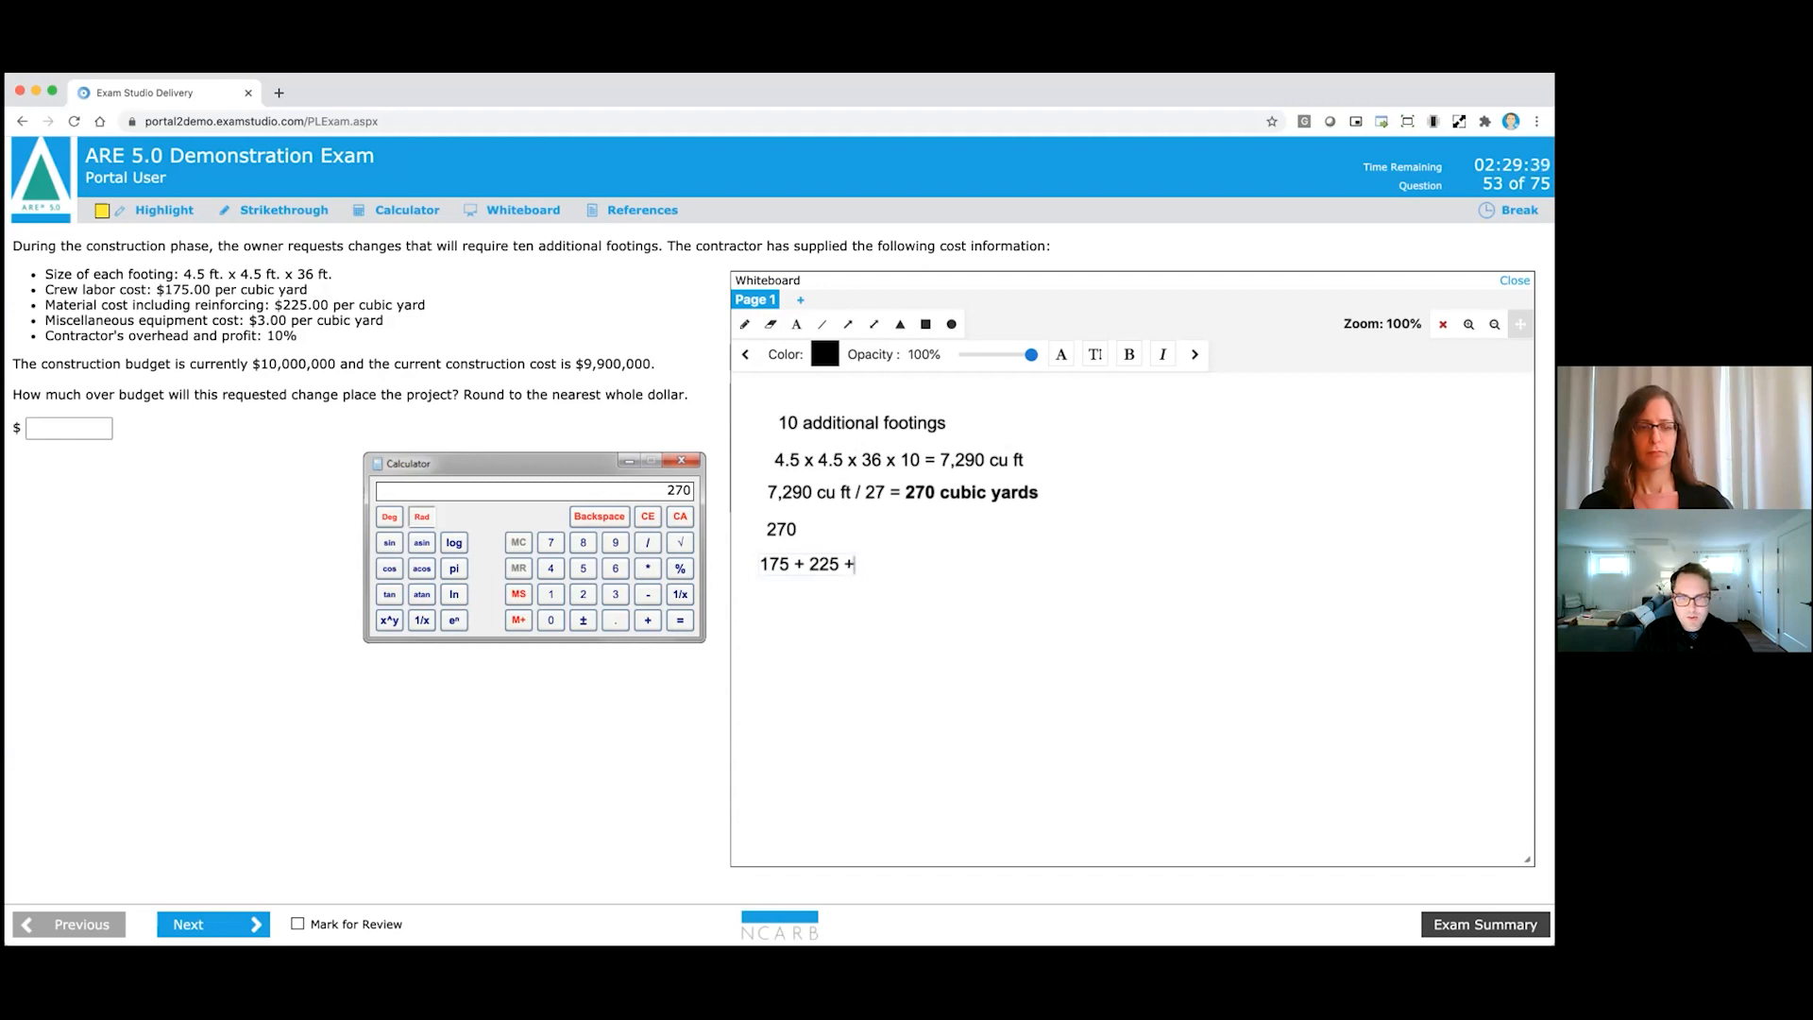
text(3)
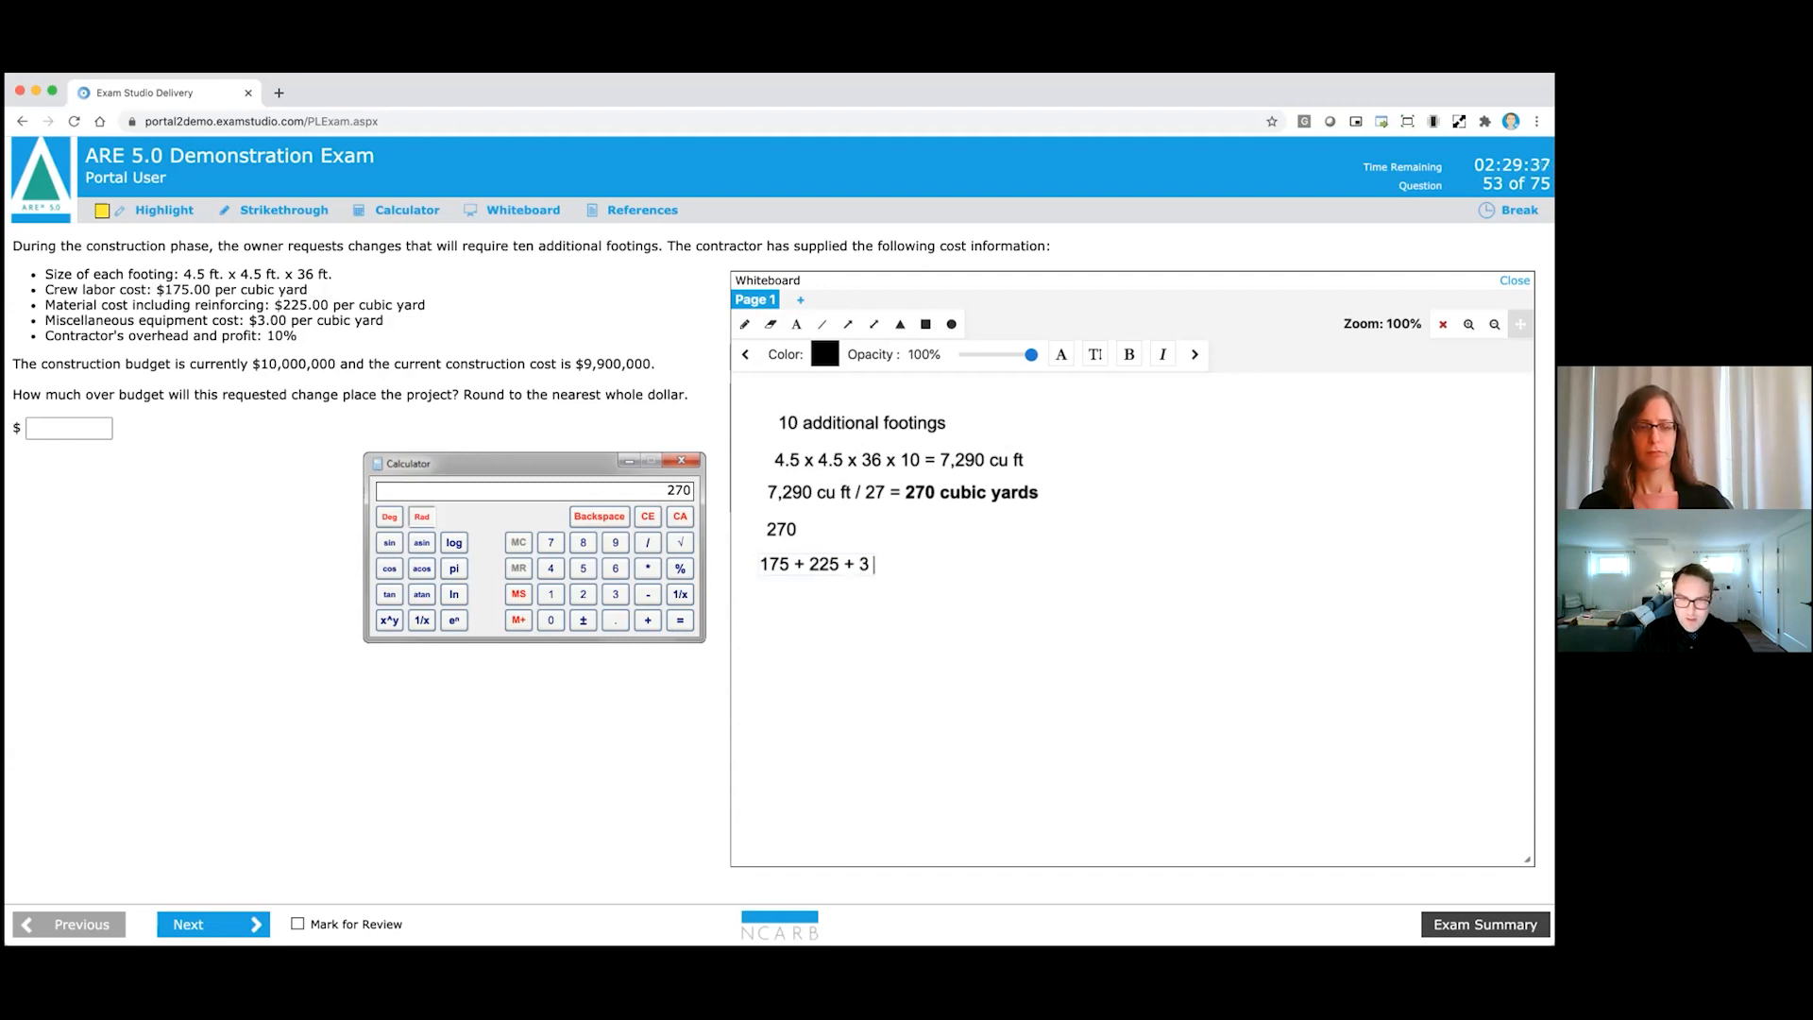
text(=)
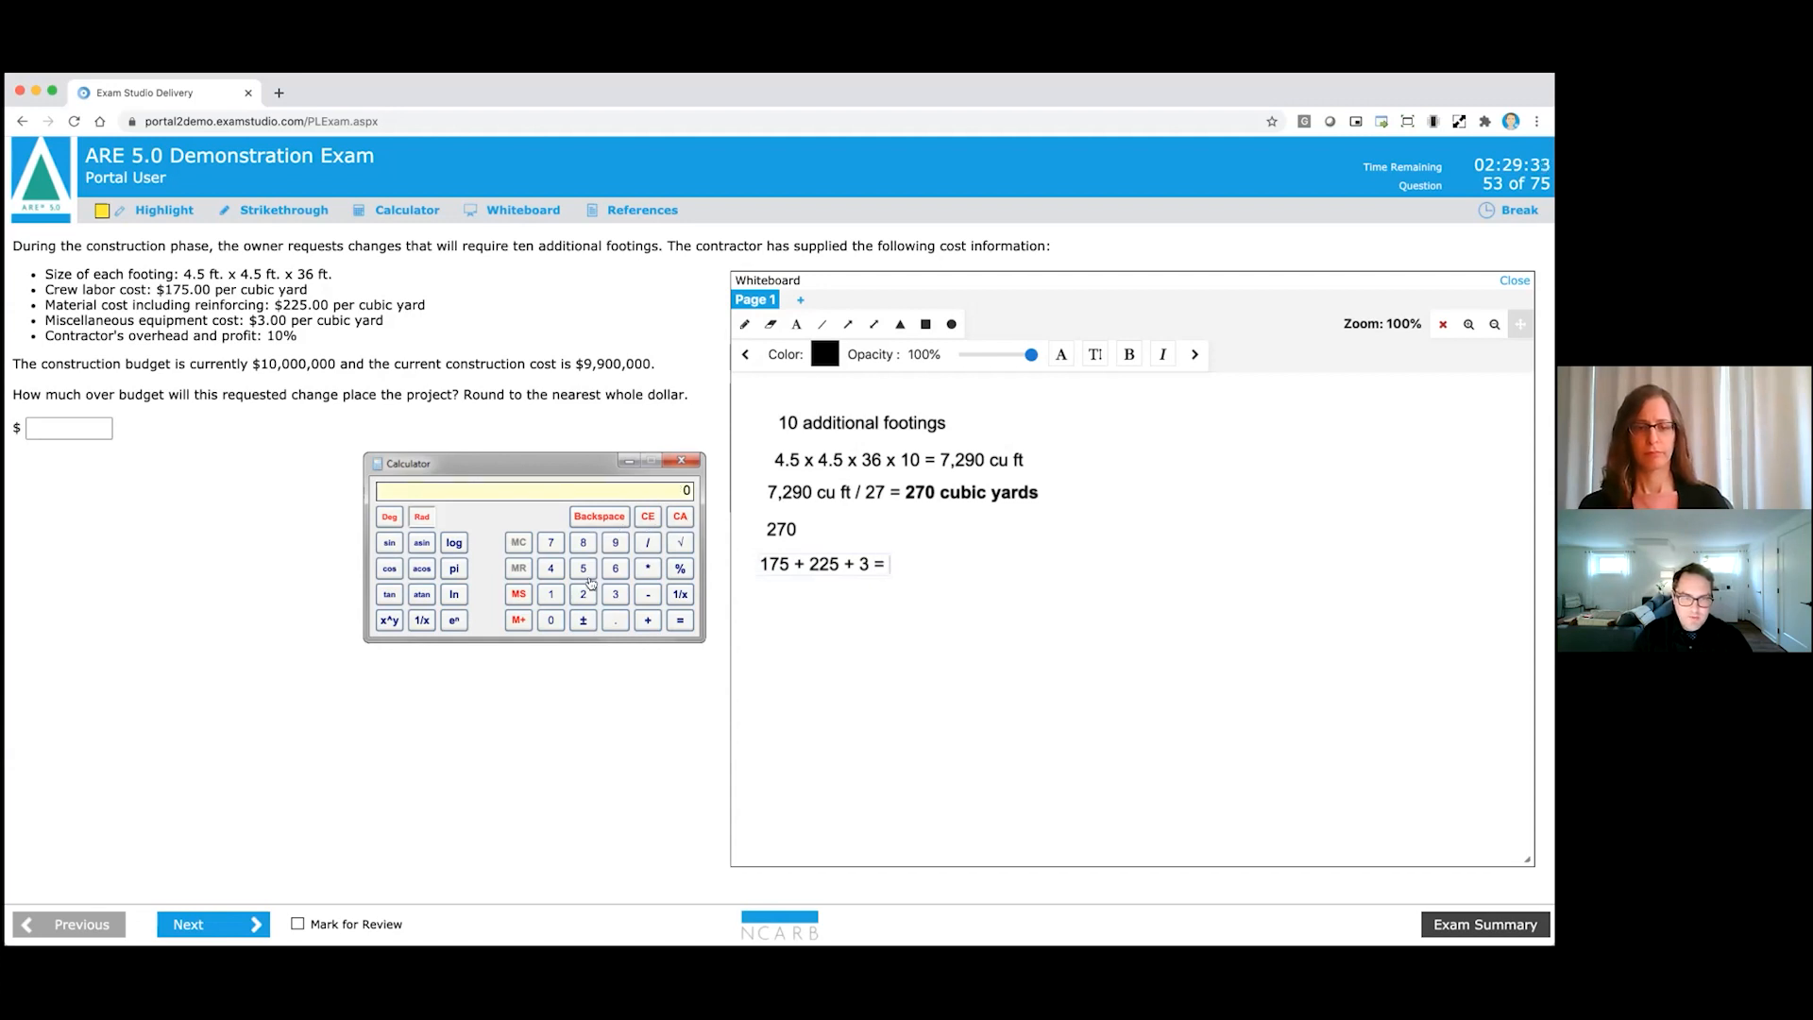
mouse_move(547, 592)
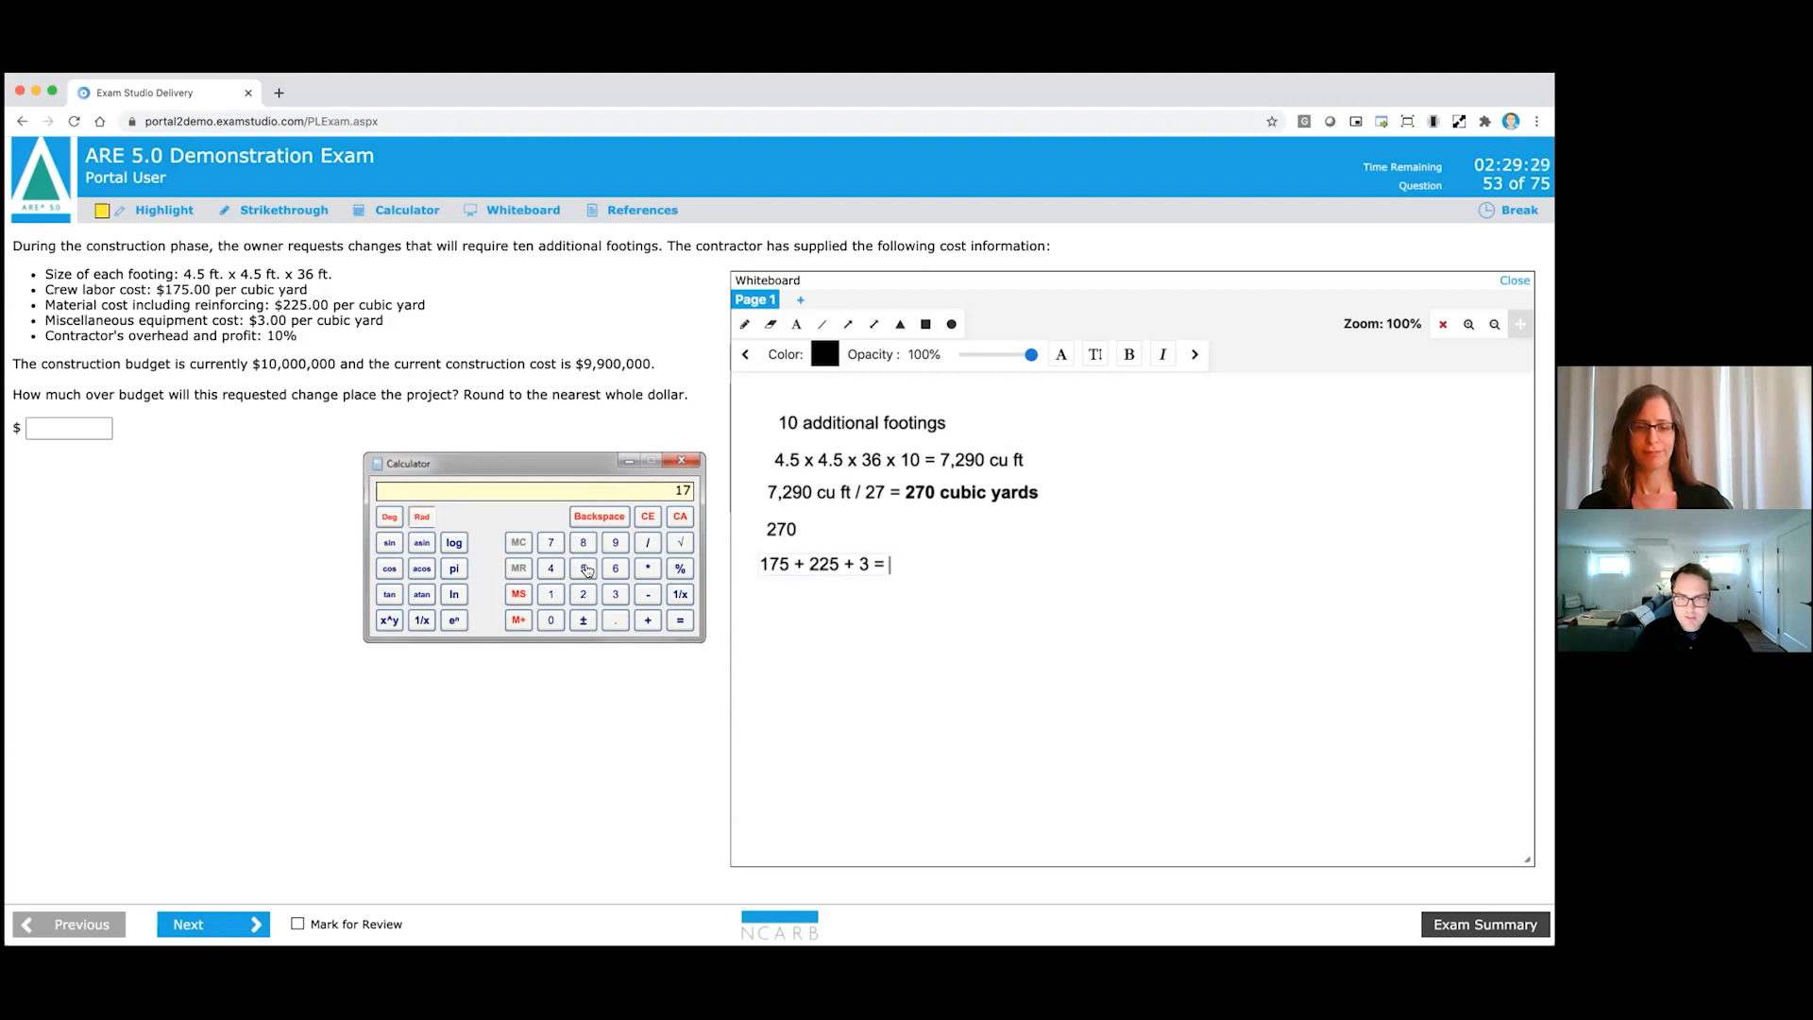
click(583, 594)
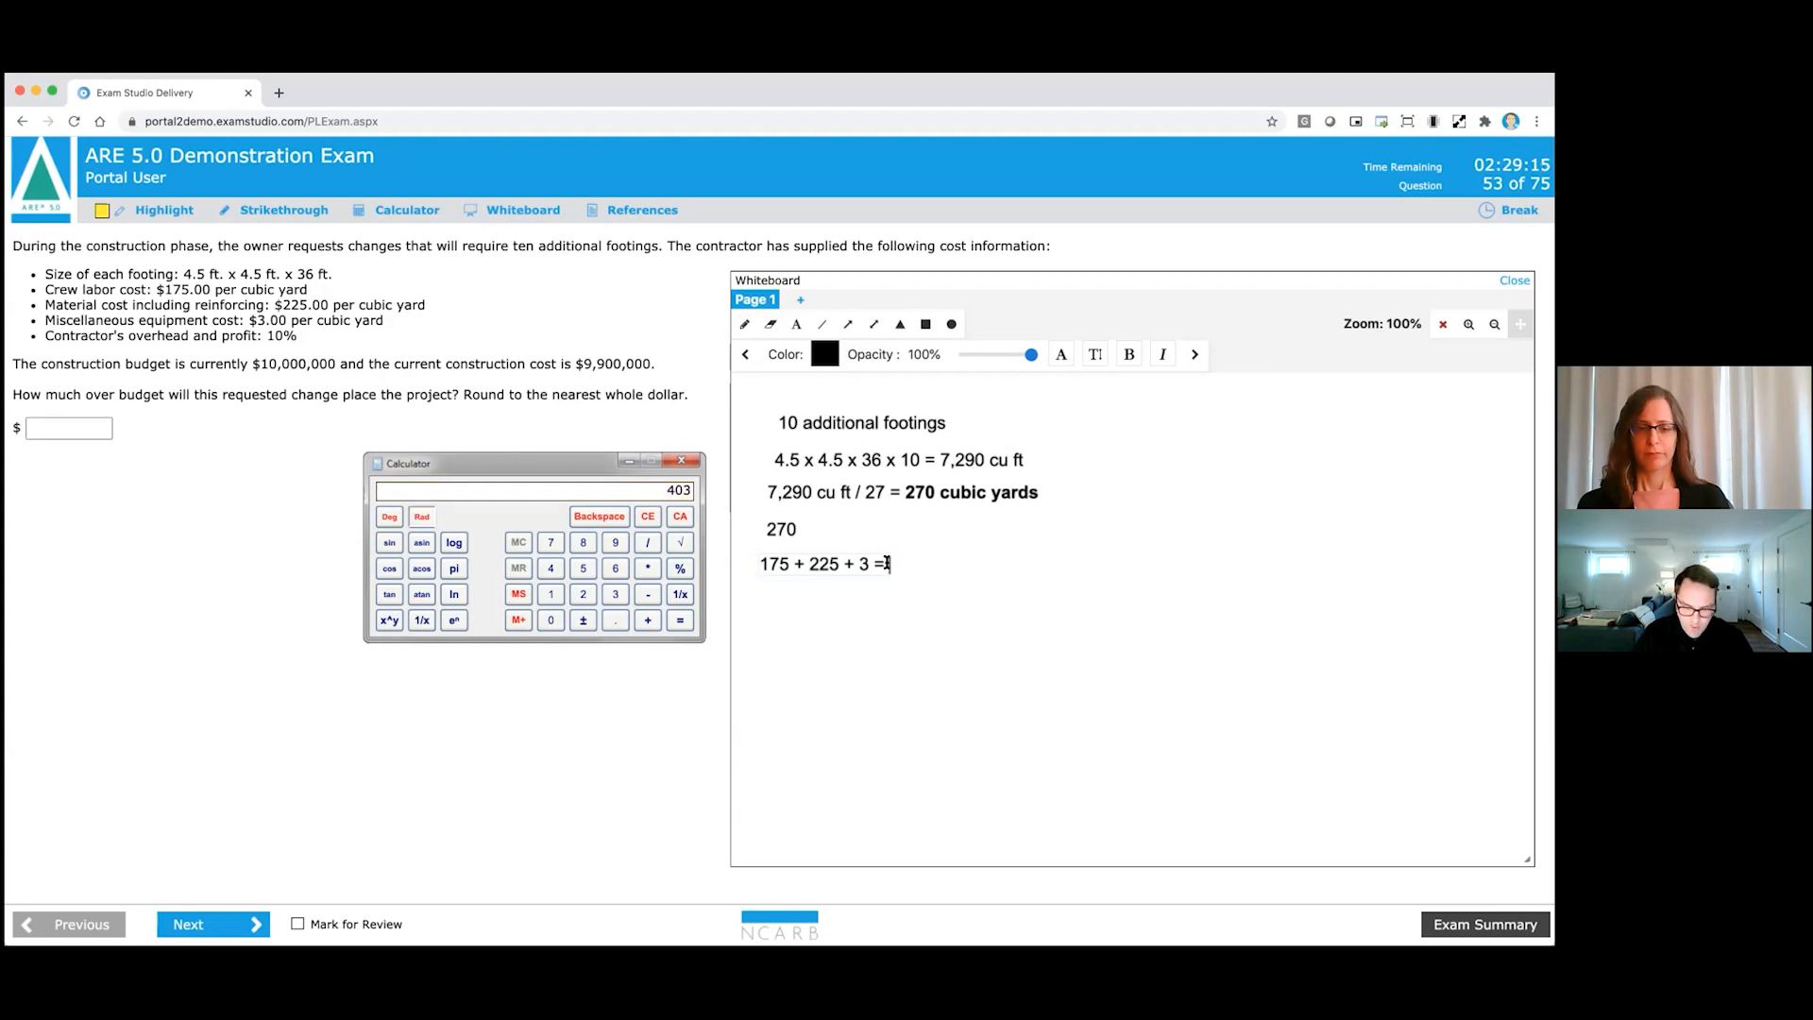
text(403 =)
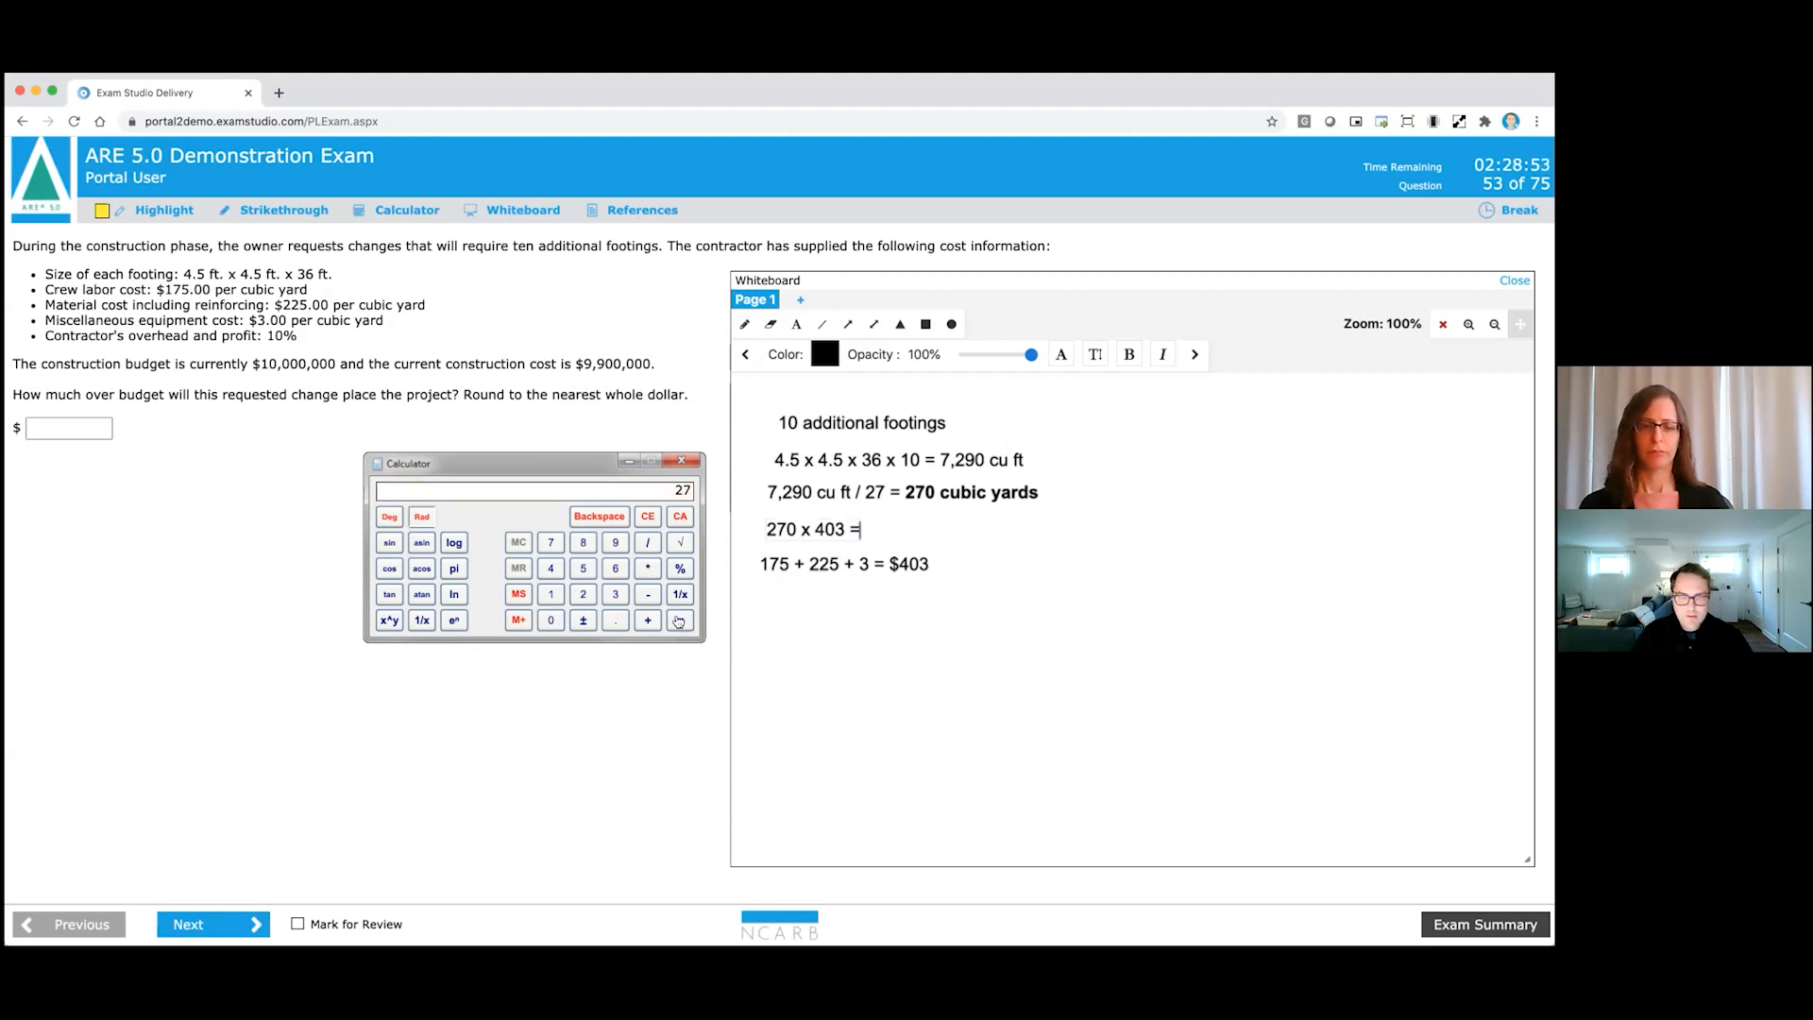
Write '270 x 403 = $108,810 x 1.1 = 119,691', computing each product on the calculator.
click(679, 620)
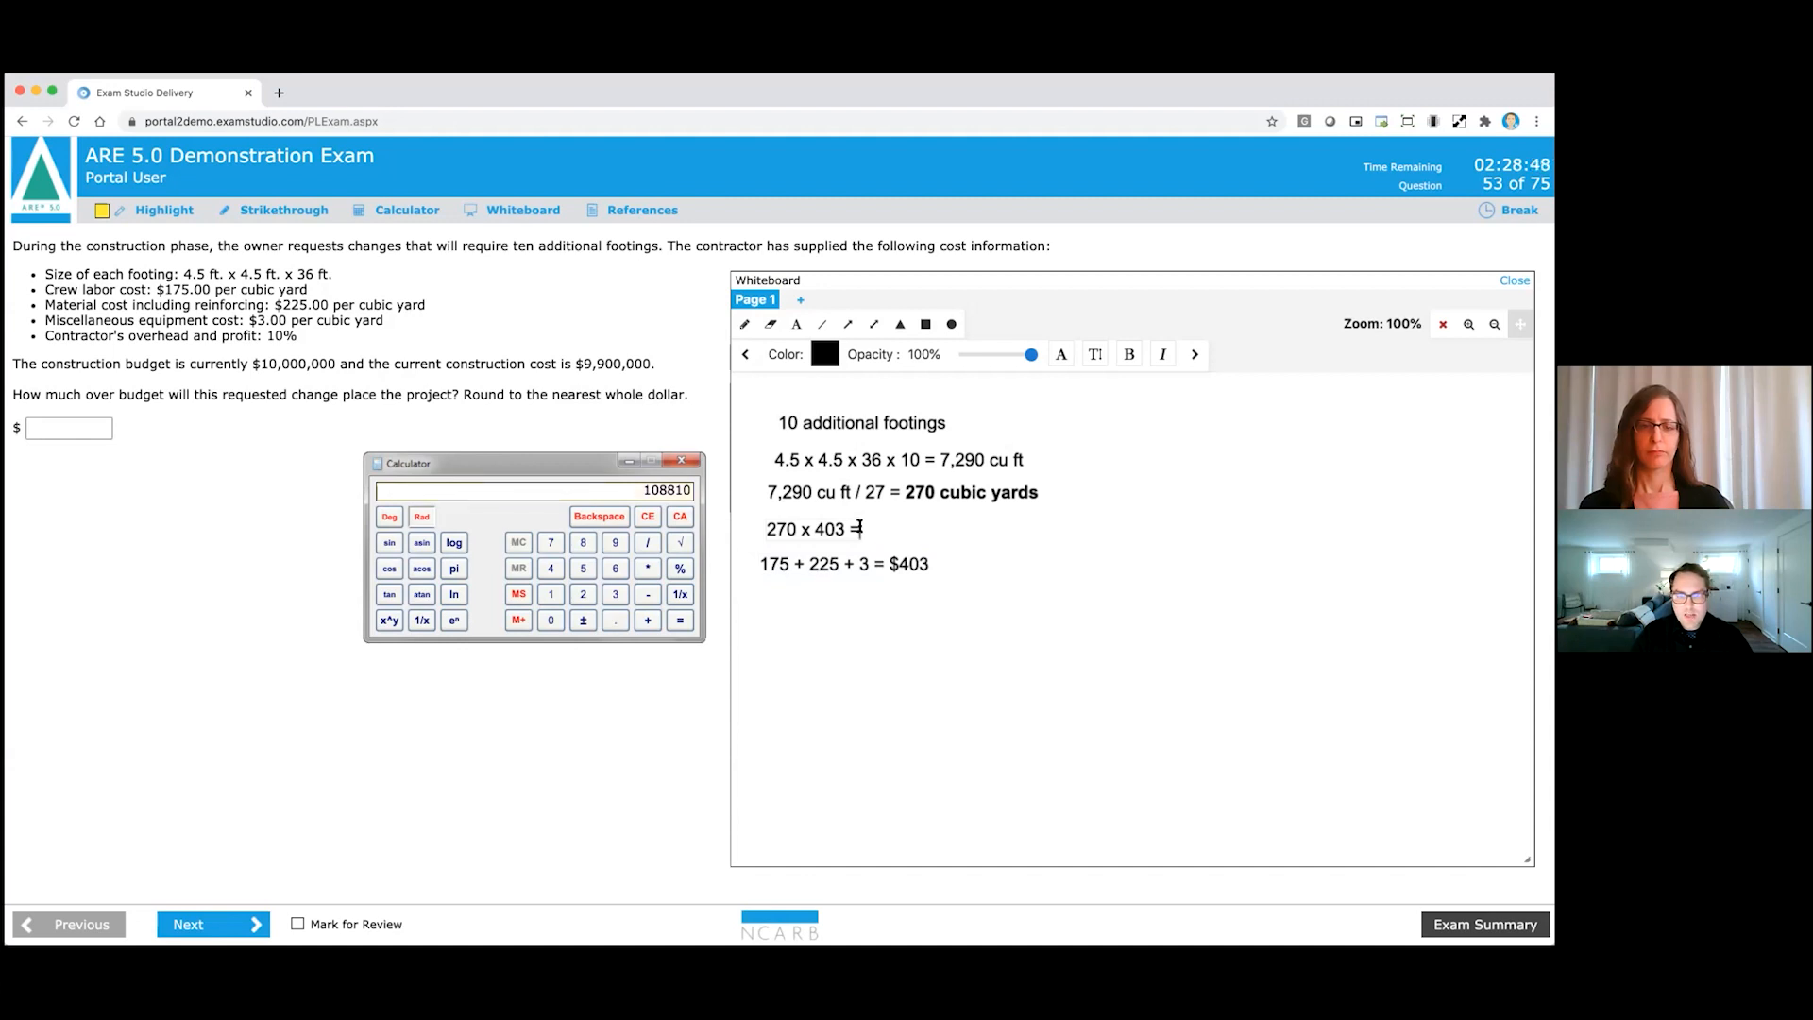
text(108)
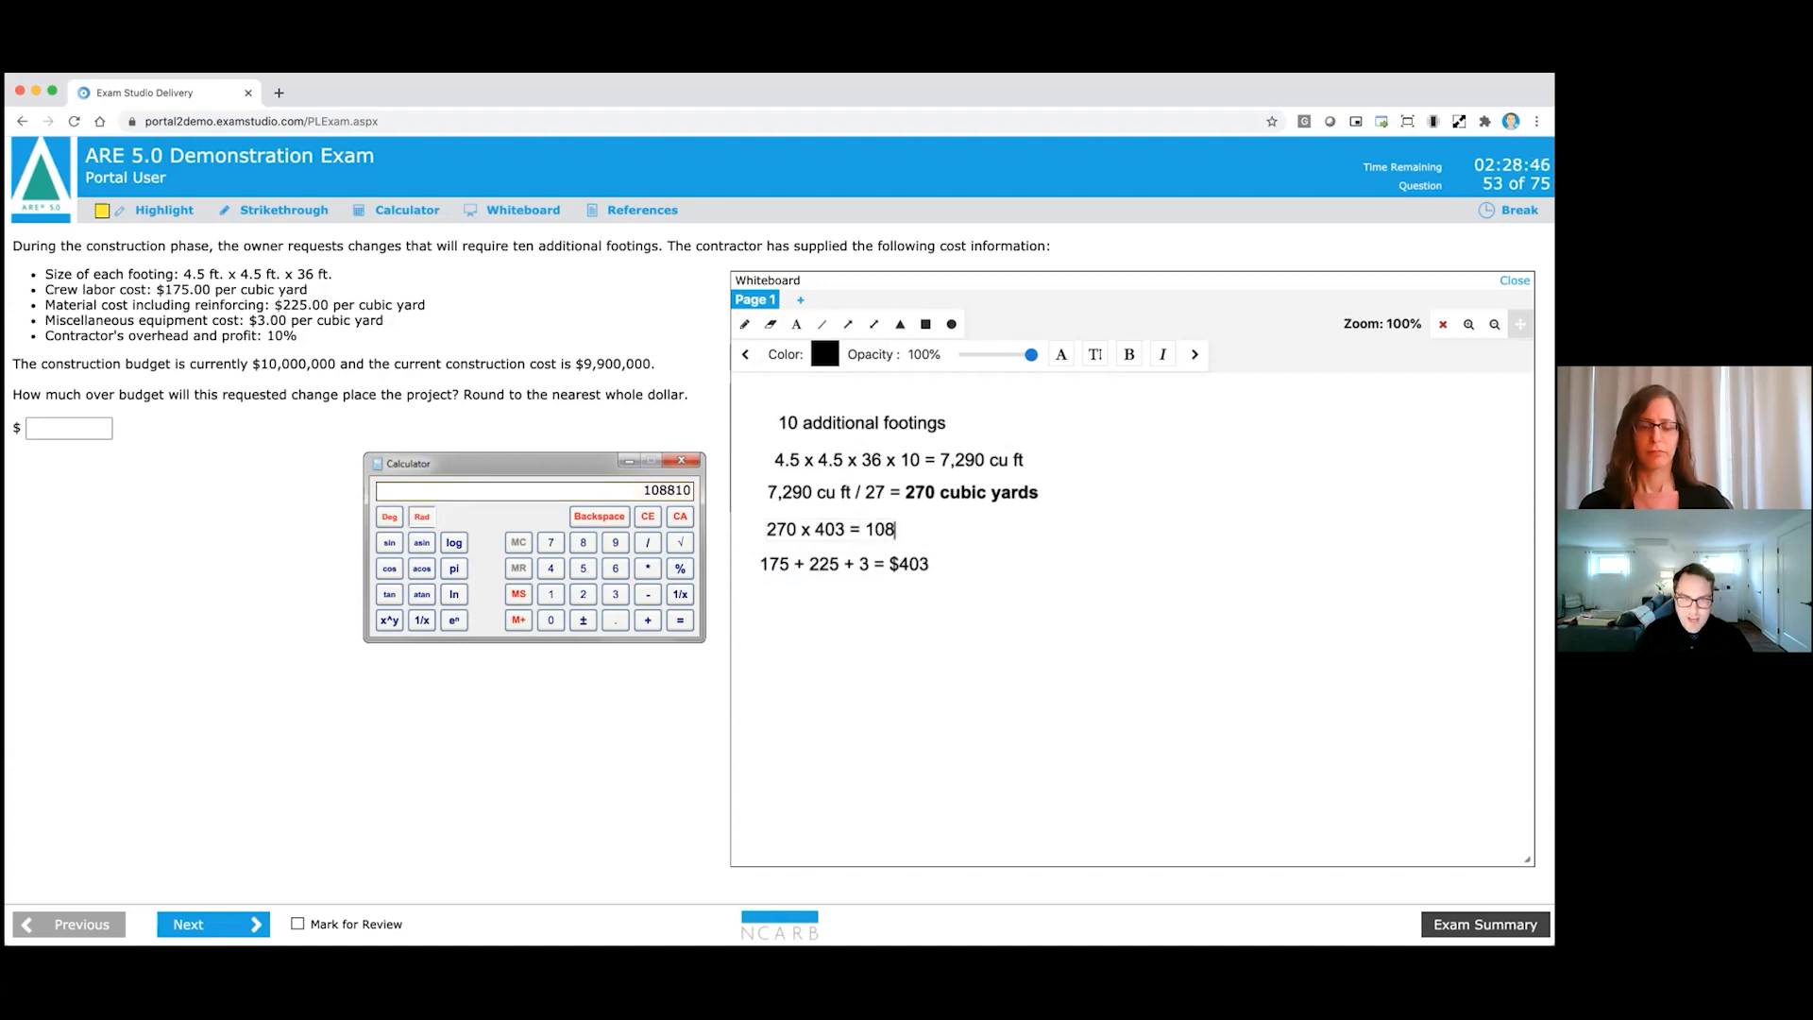
text(,810)
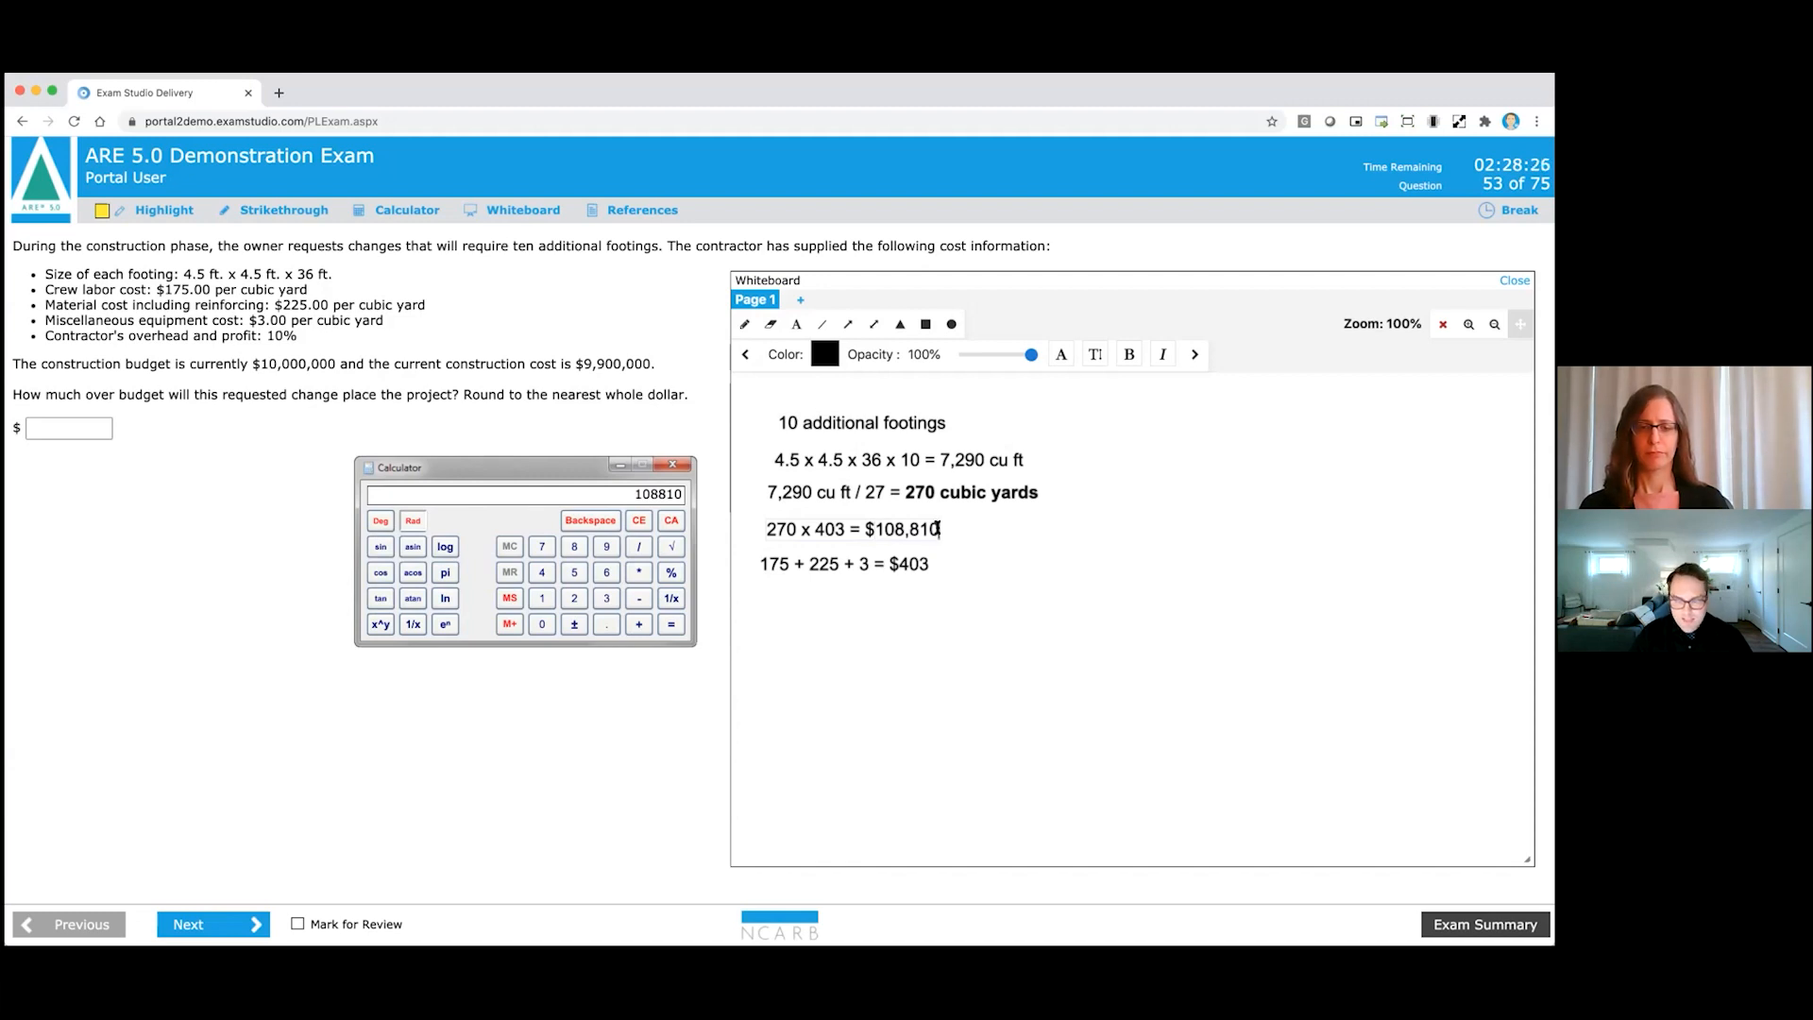
text(x)
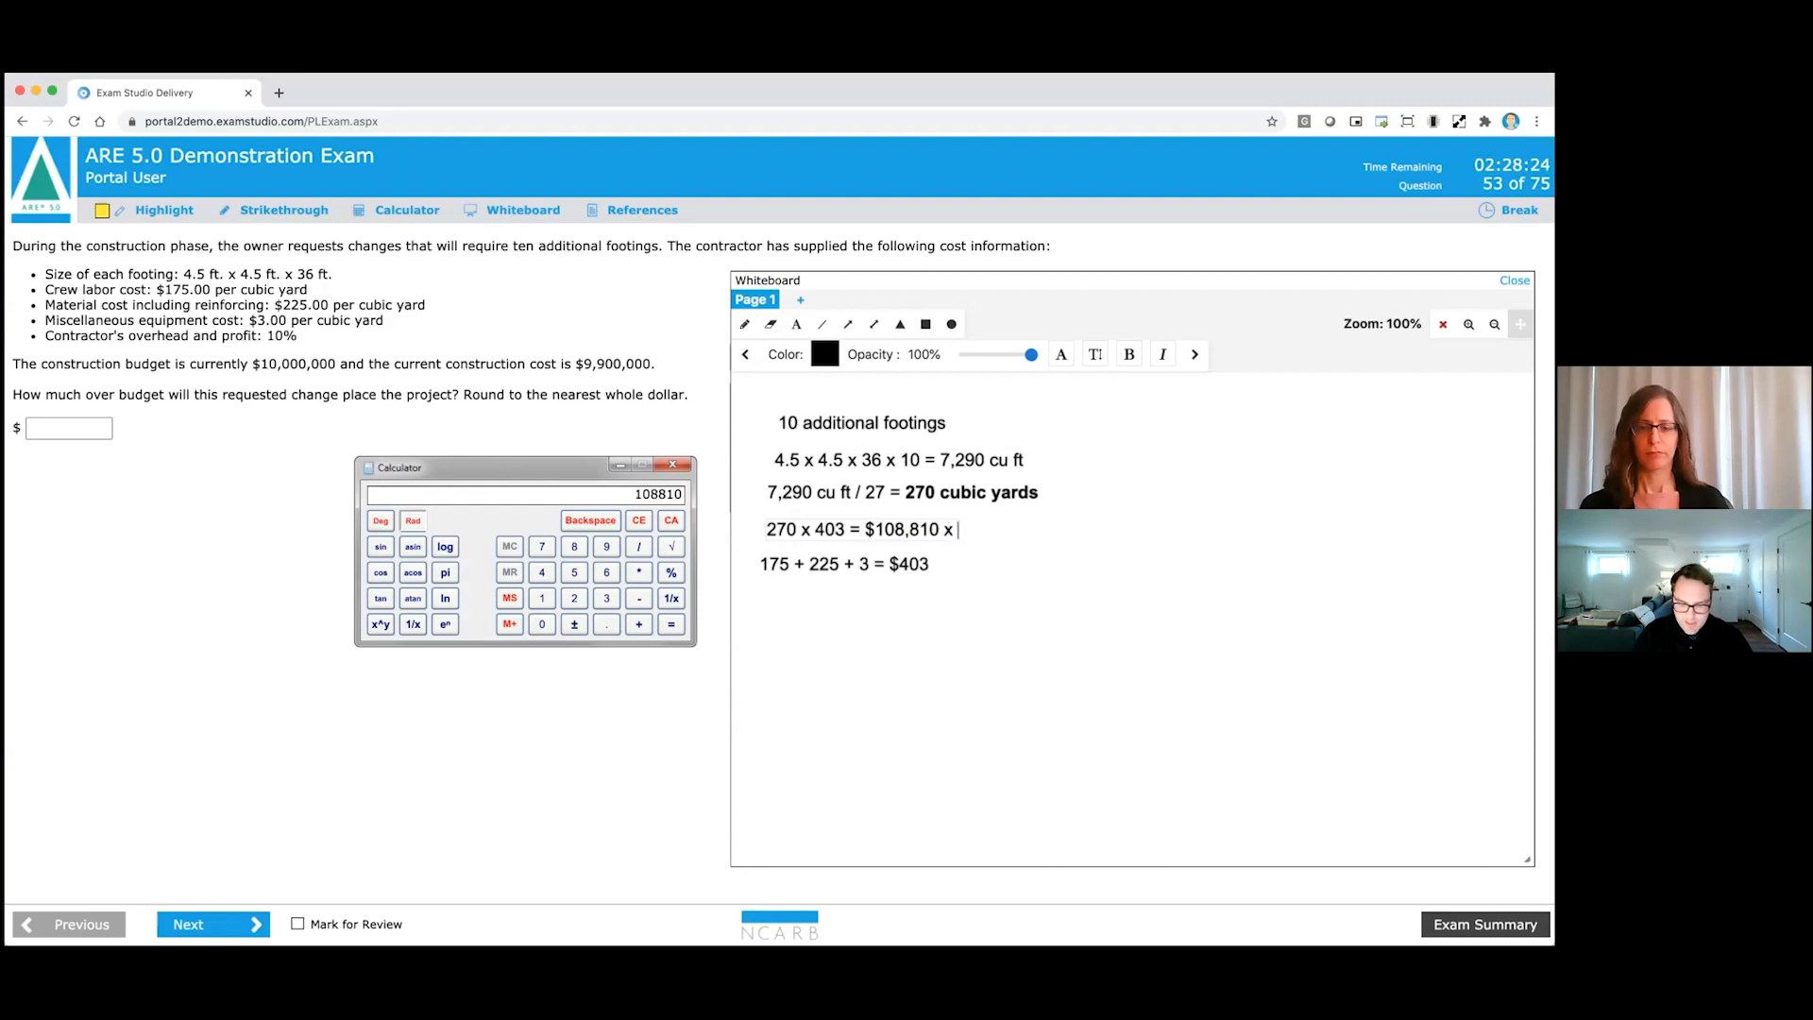
text(1.1)
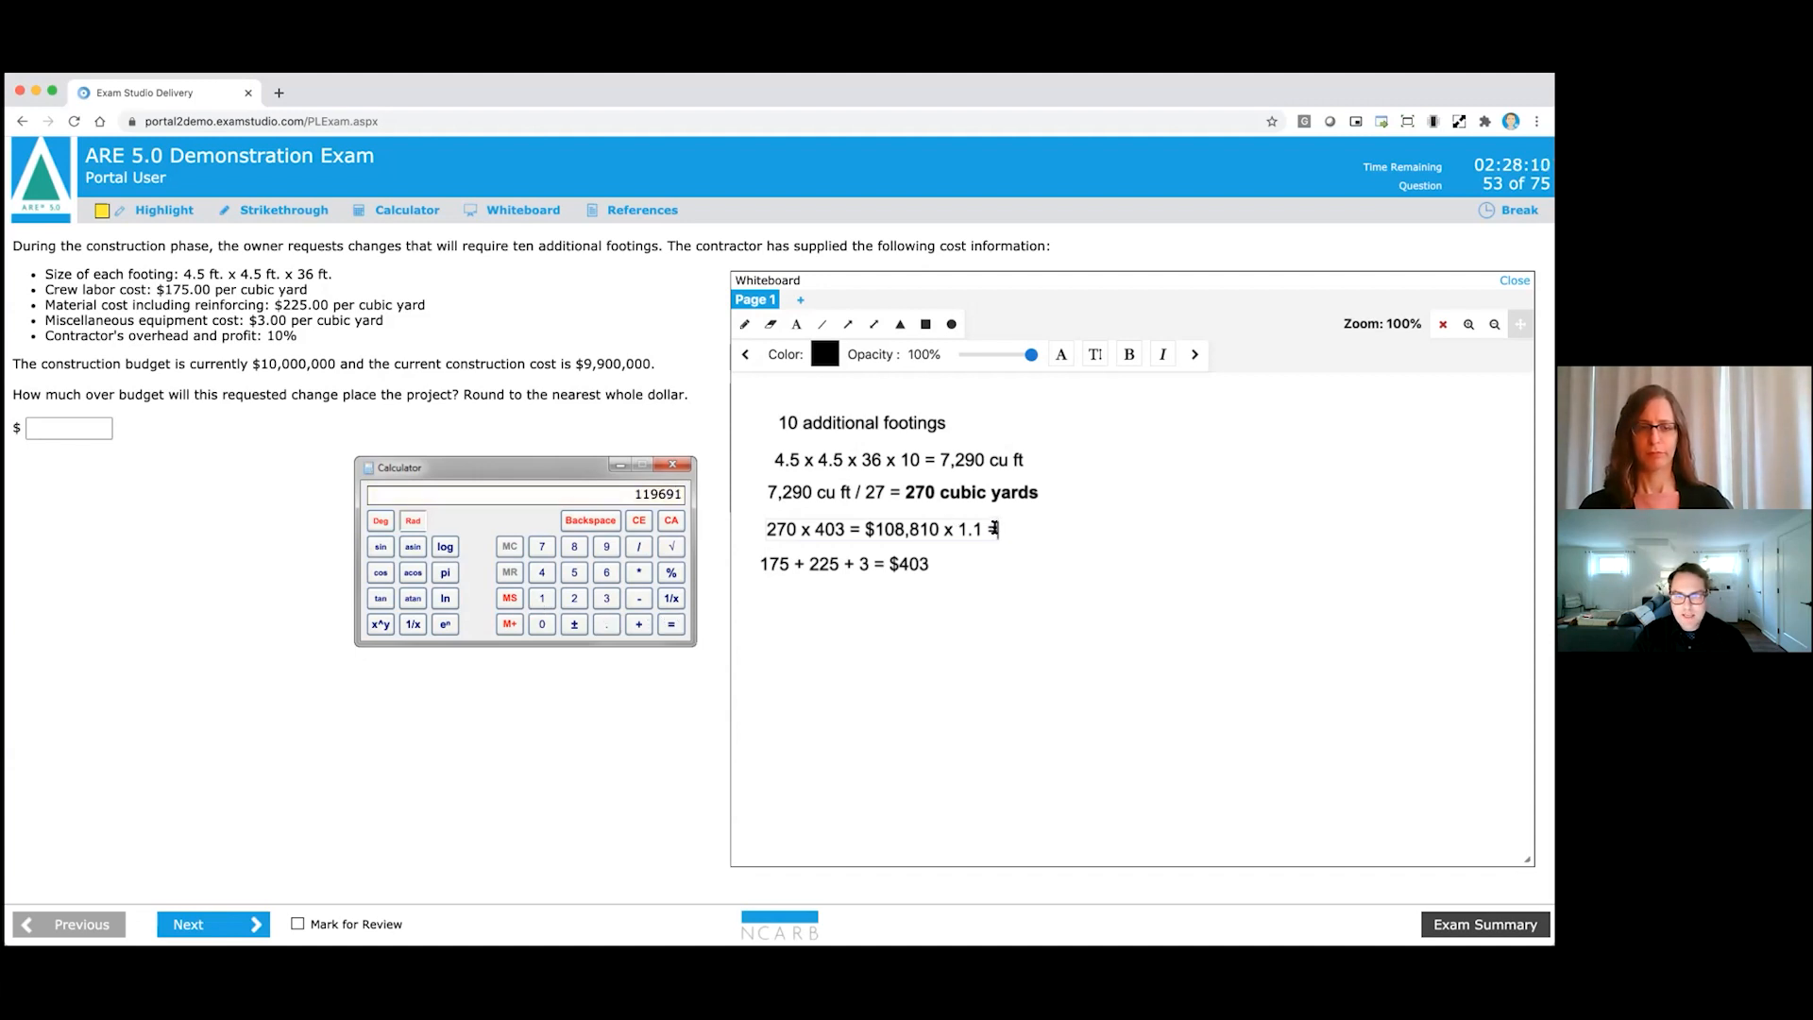
text(= 119)
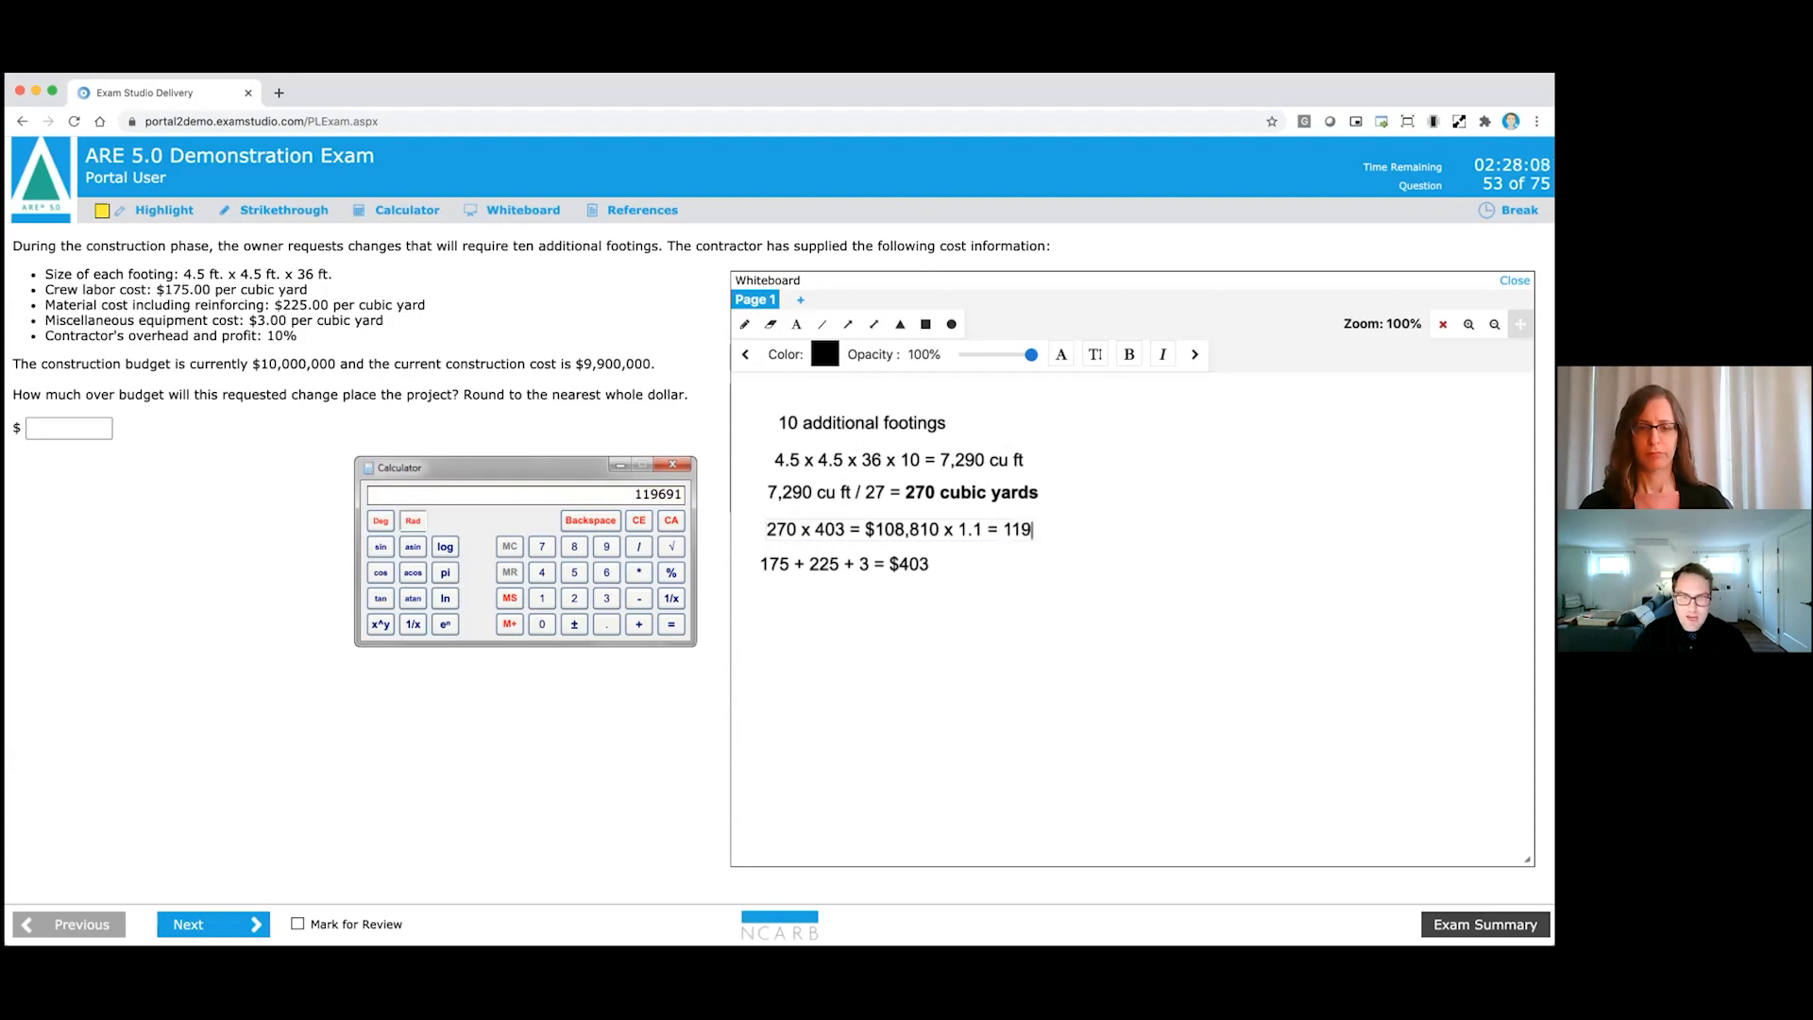
text(,)
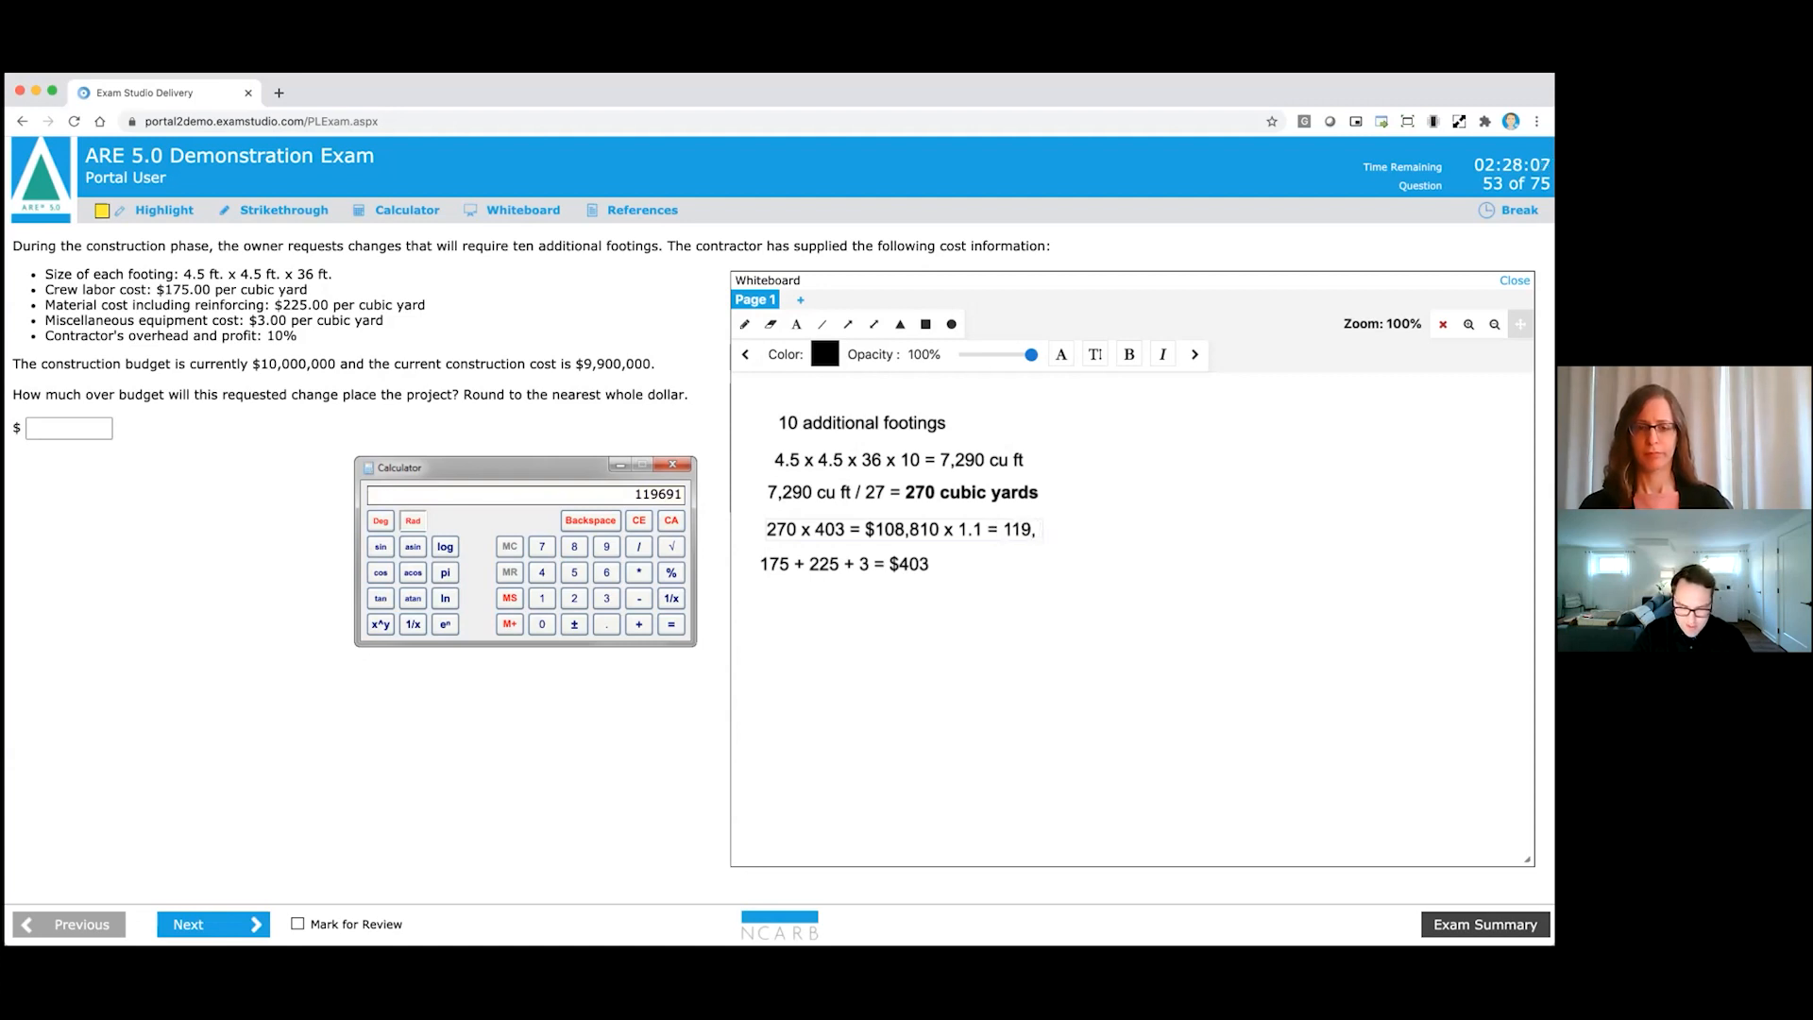
text(691)
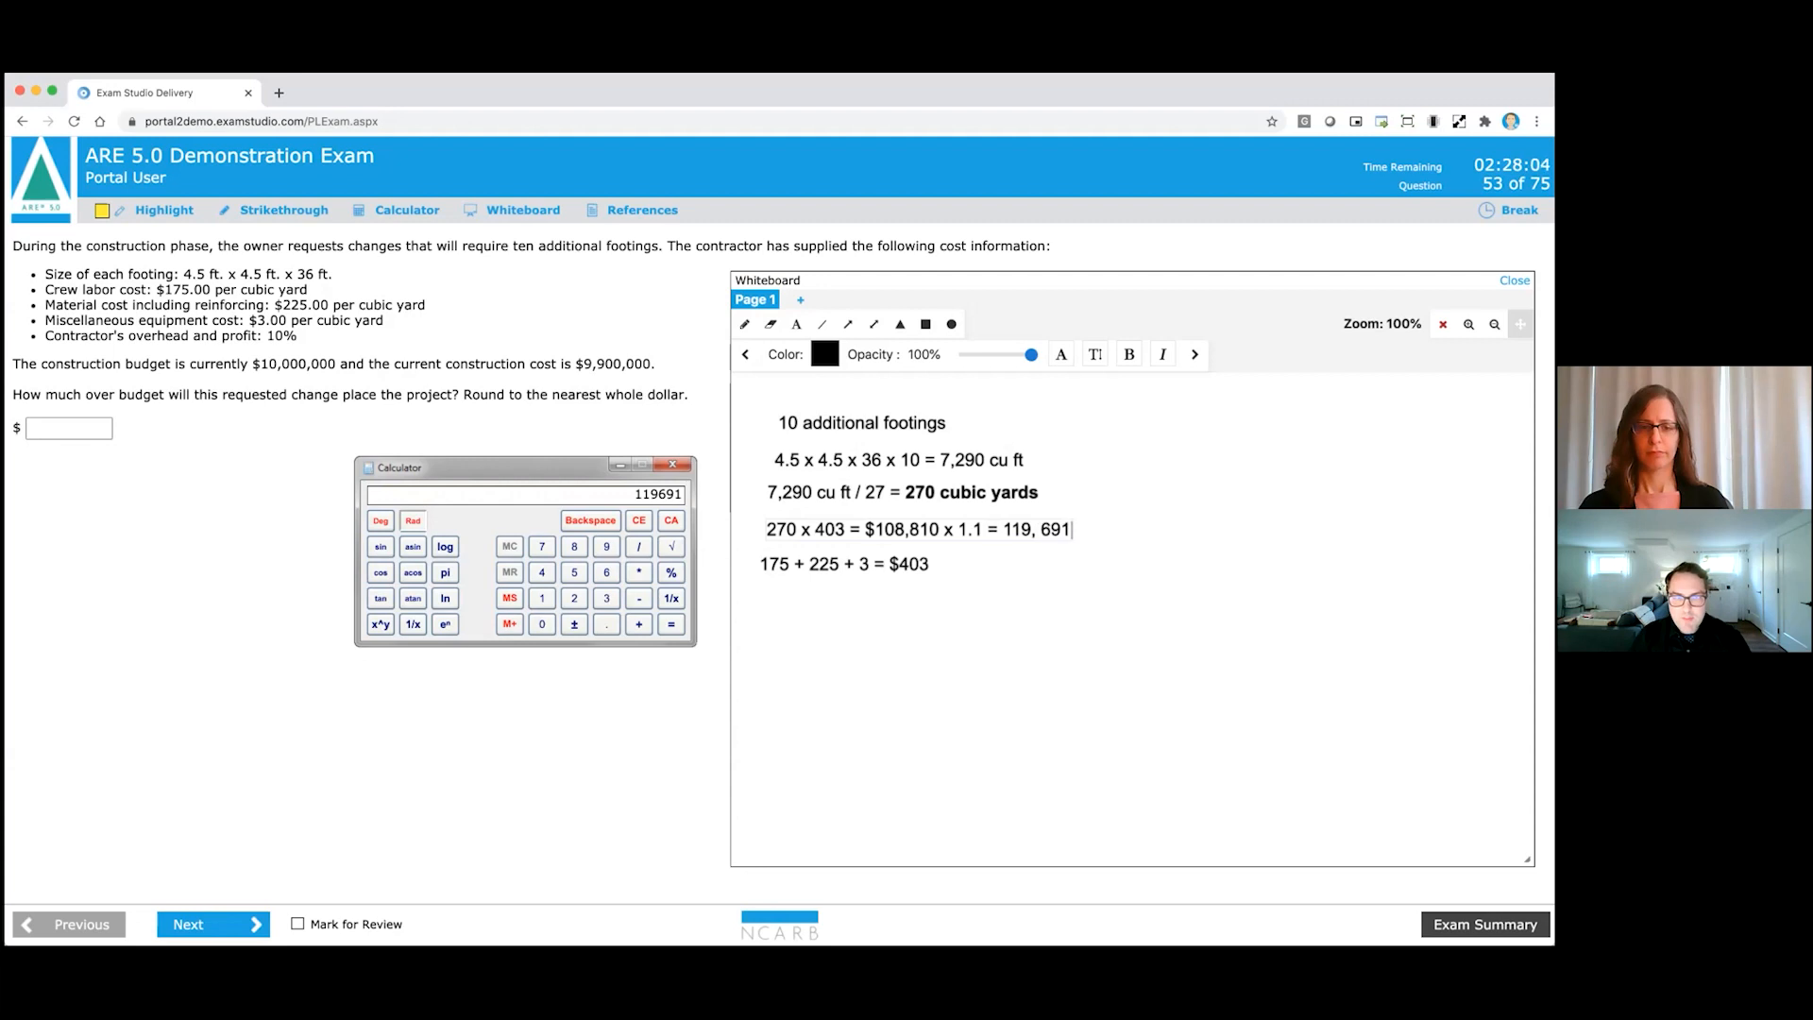
mouse_move(418, 442)
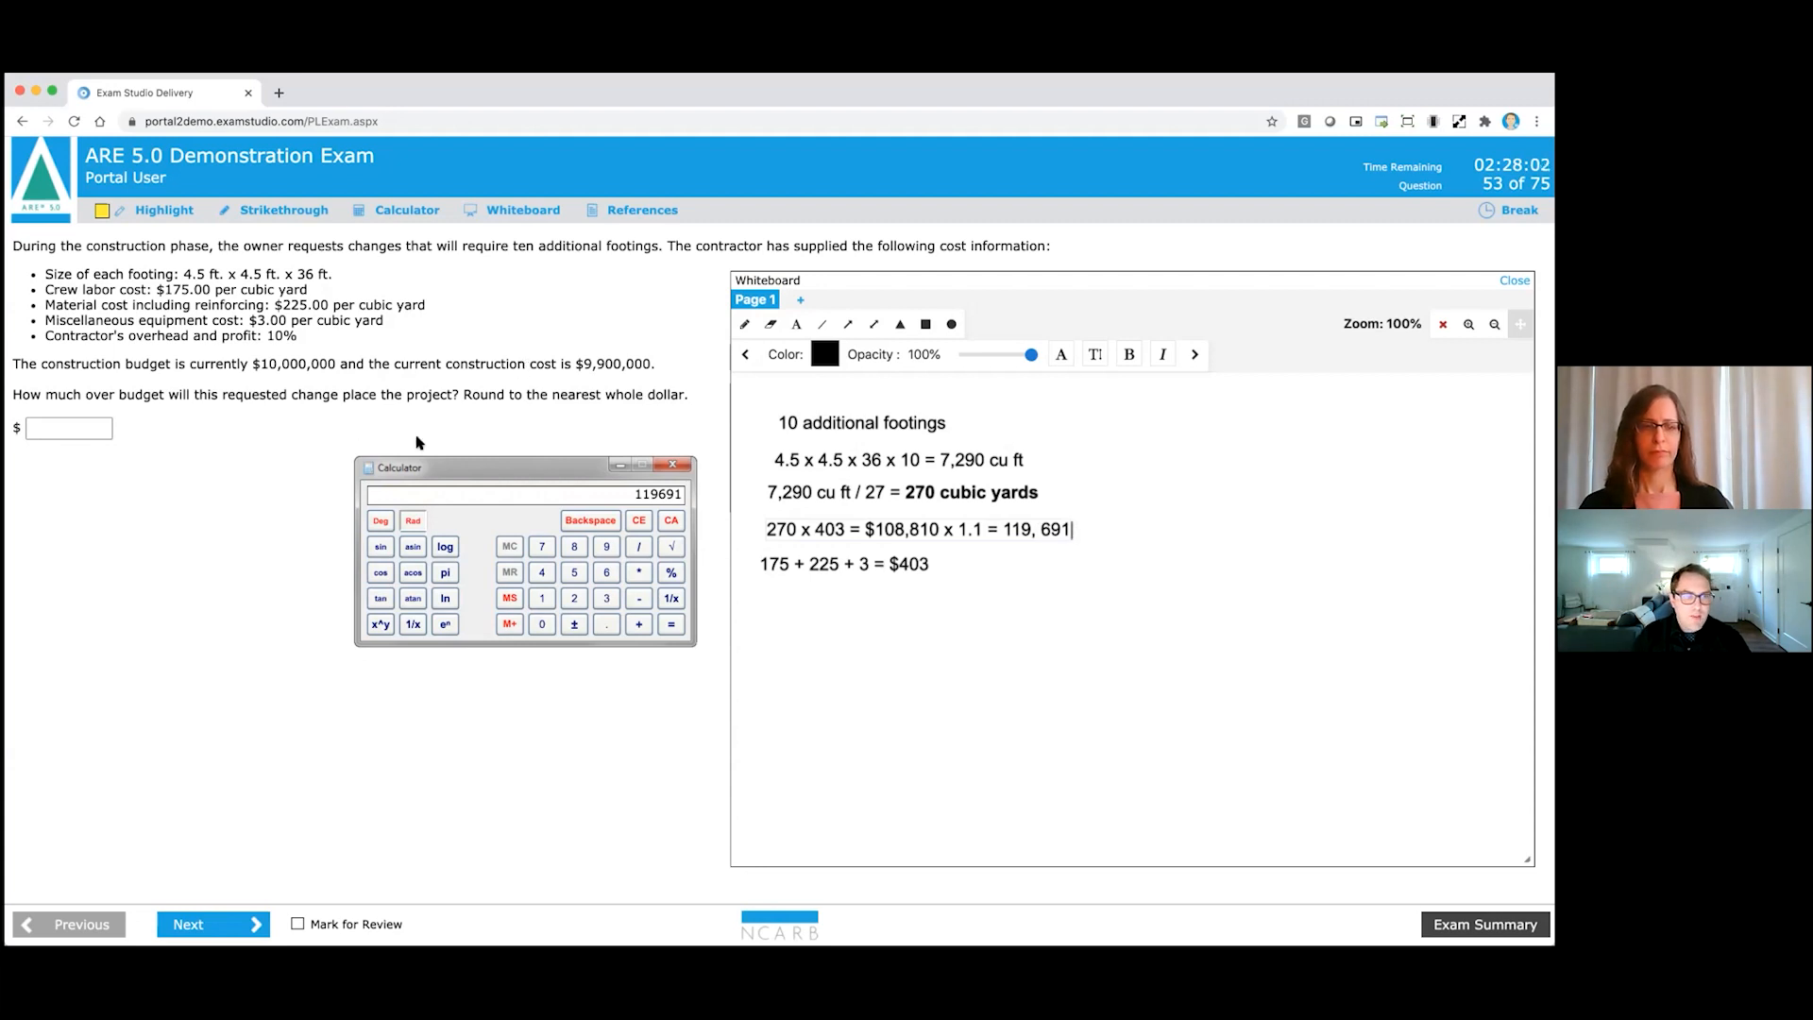
Shift the calculator left and enter 19,691 in the over-budget answer box.
drag(399, 466, 336, 464)
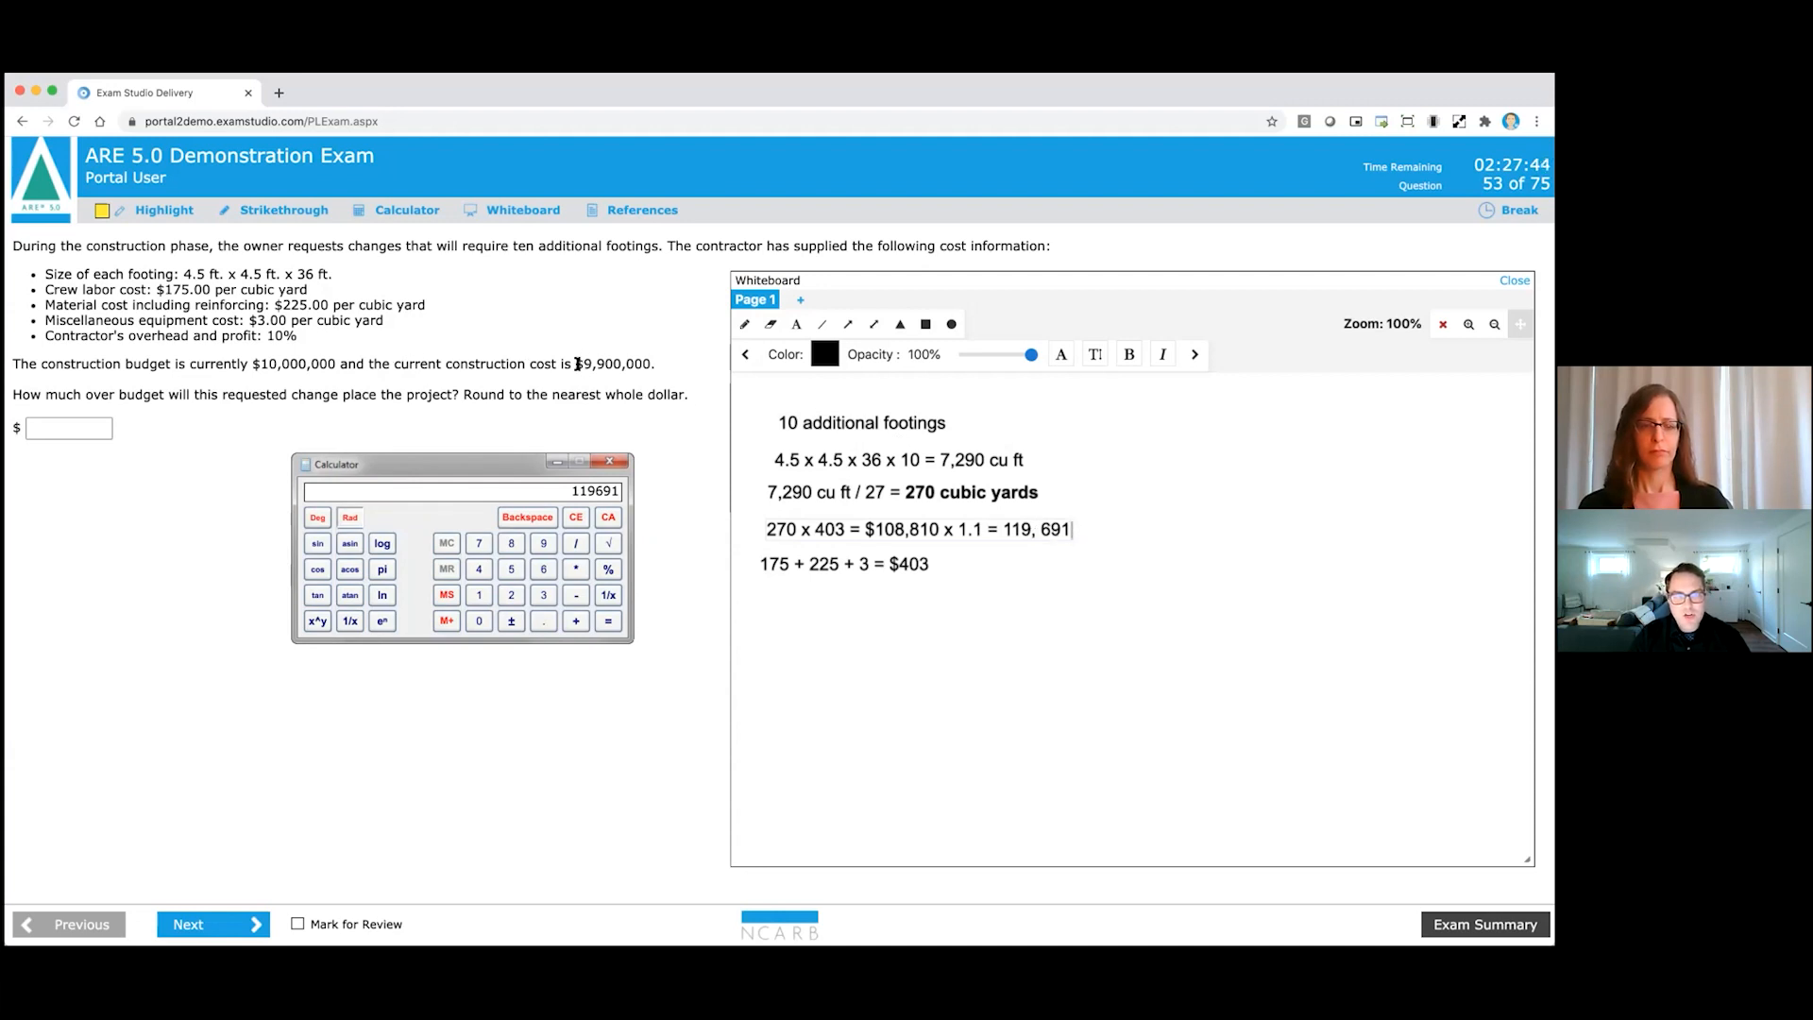
mouse_move(658, 369)
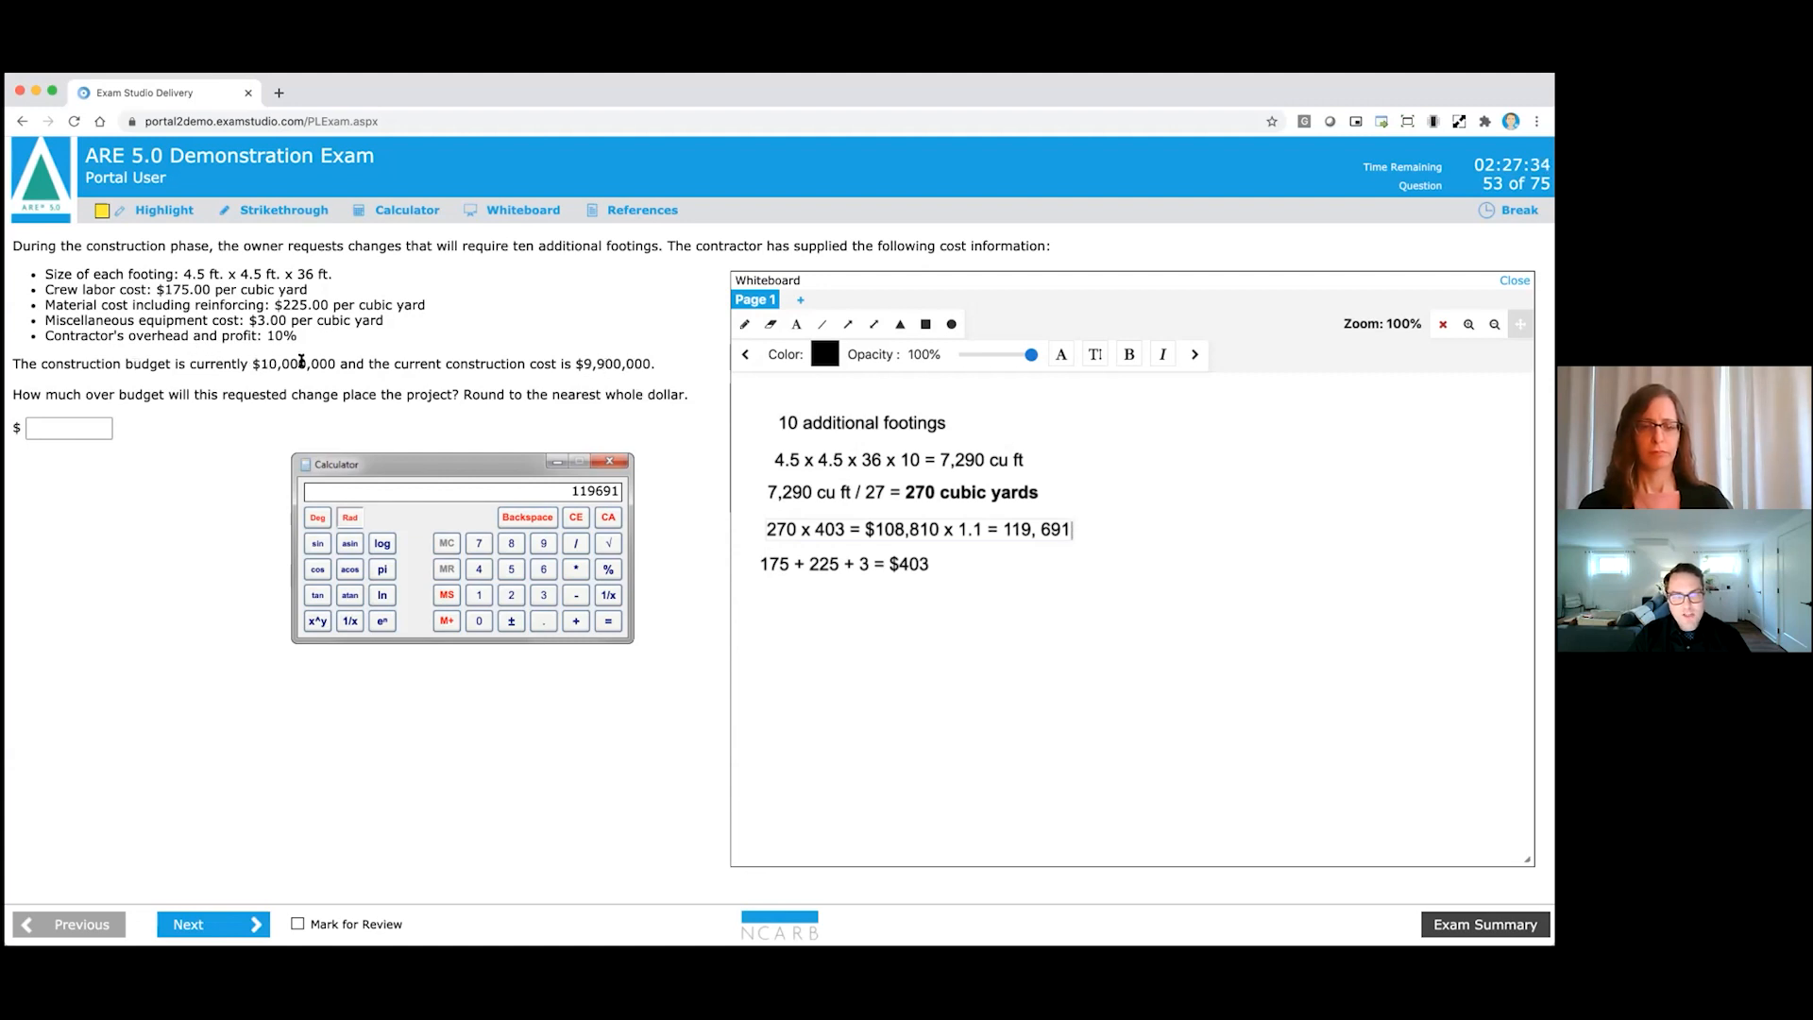
click(68, 428)
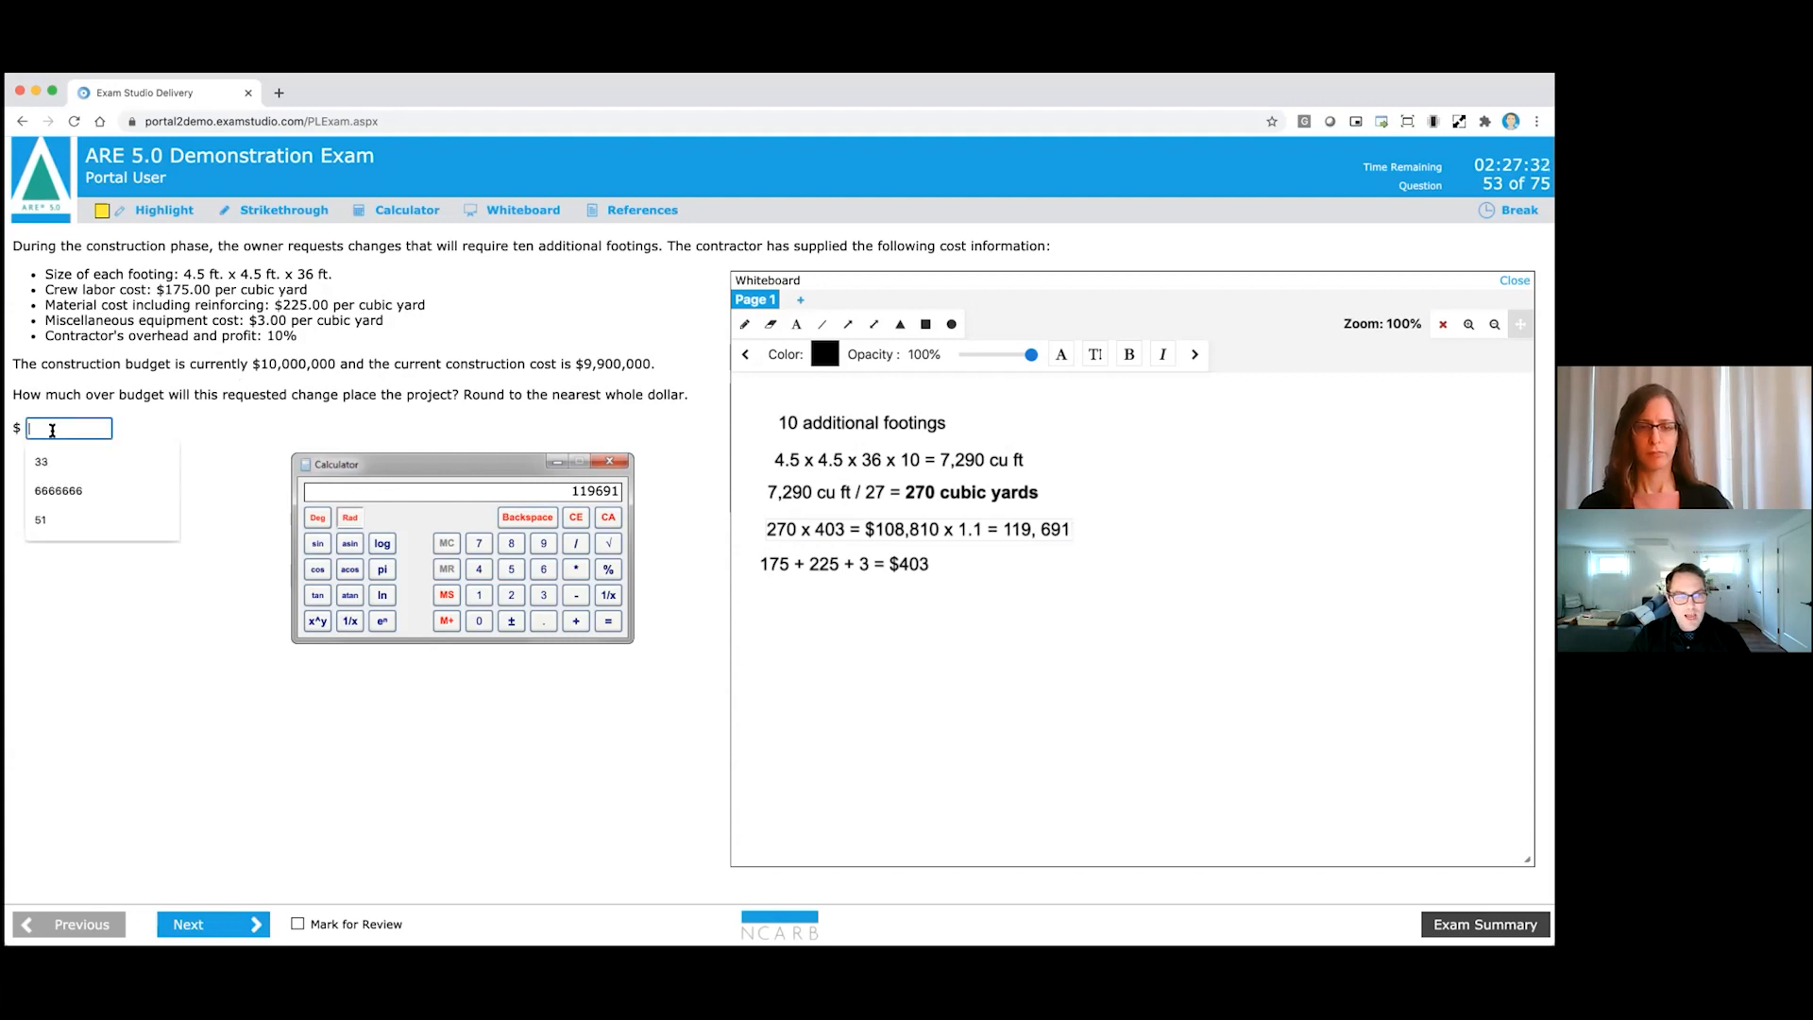
text(19,691)
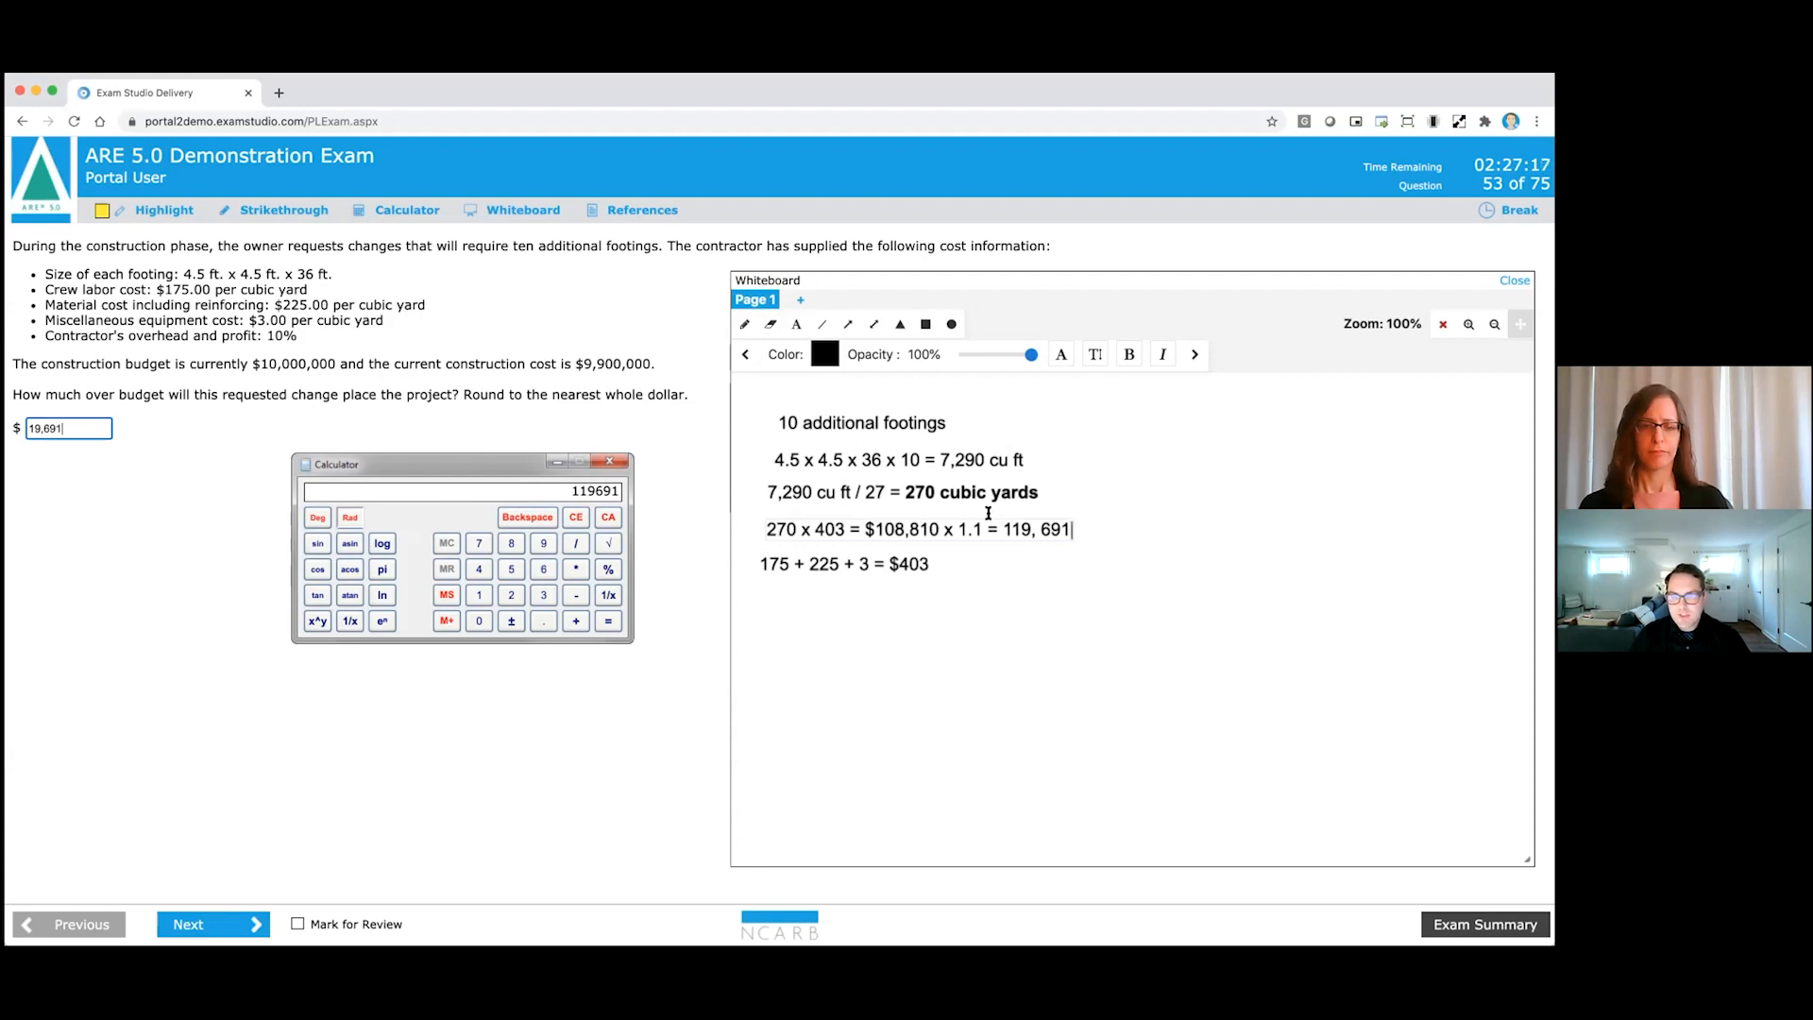
mouse_move(906, 582)
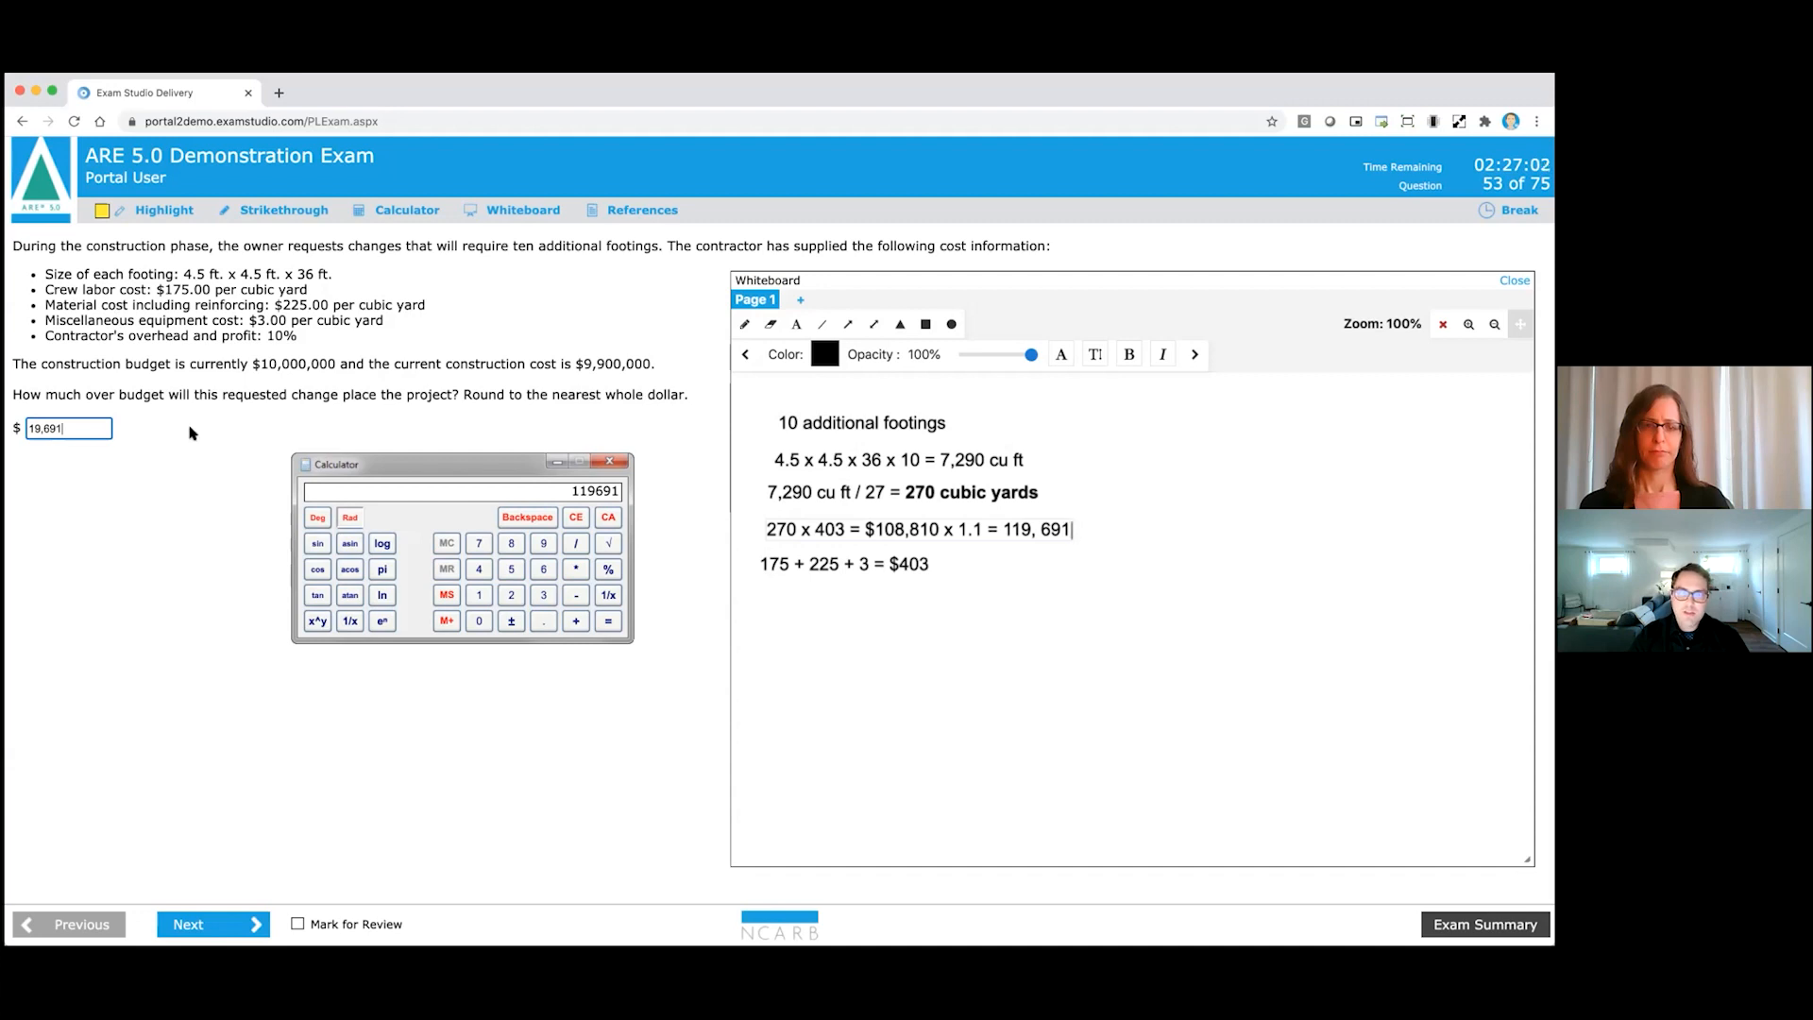
mouse_move(899, 418)
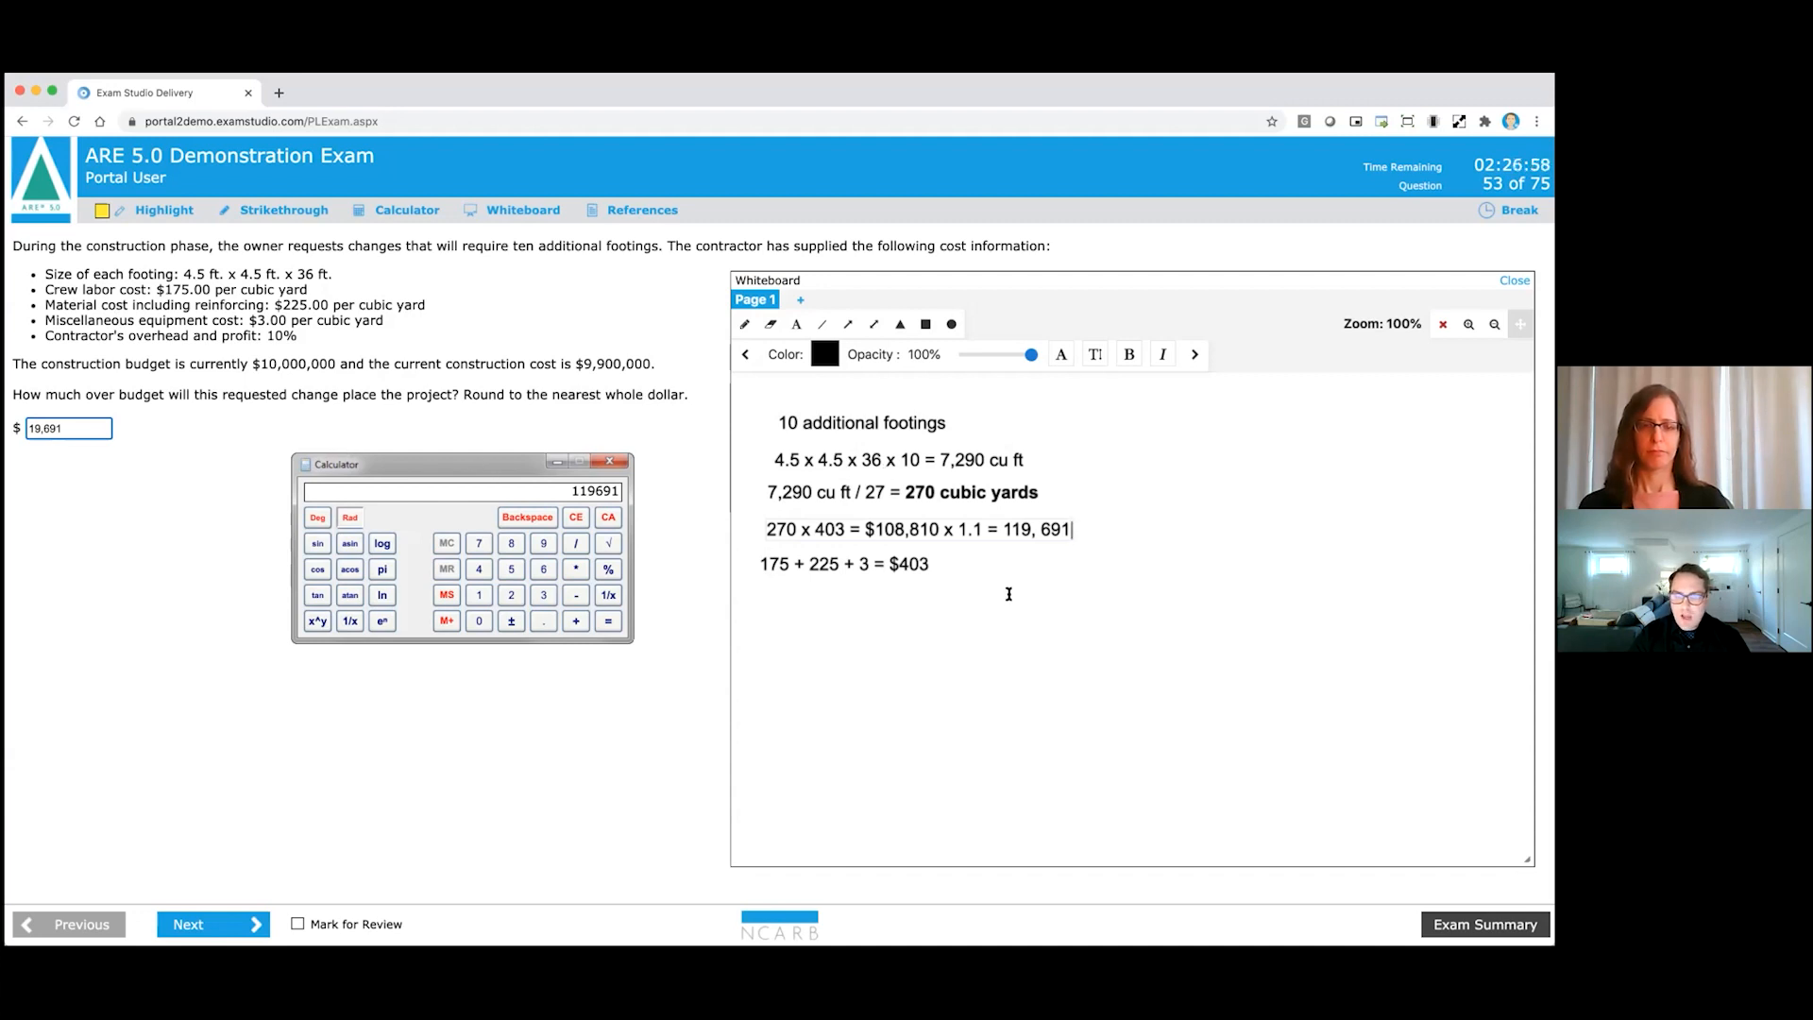
mouse_move(796, 325)
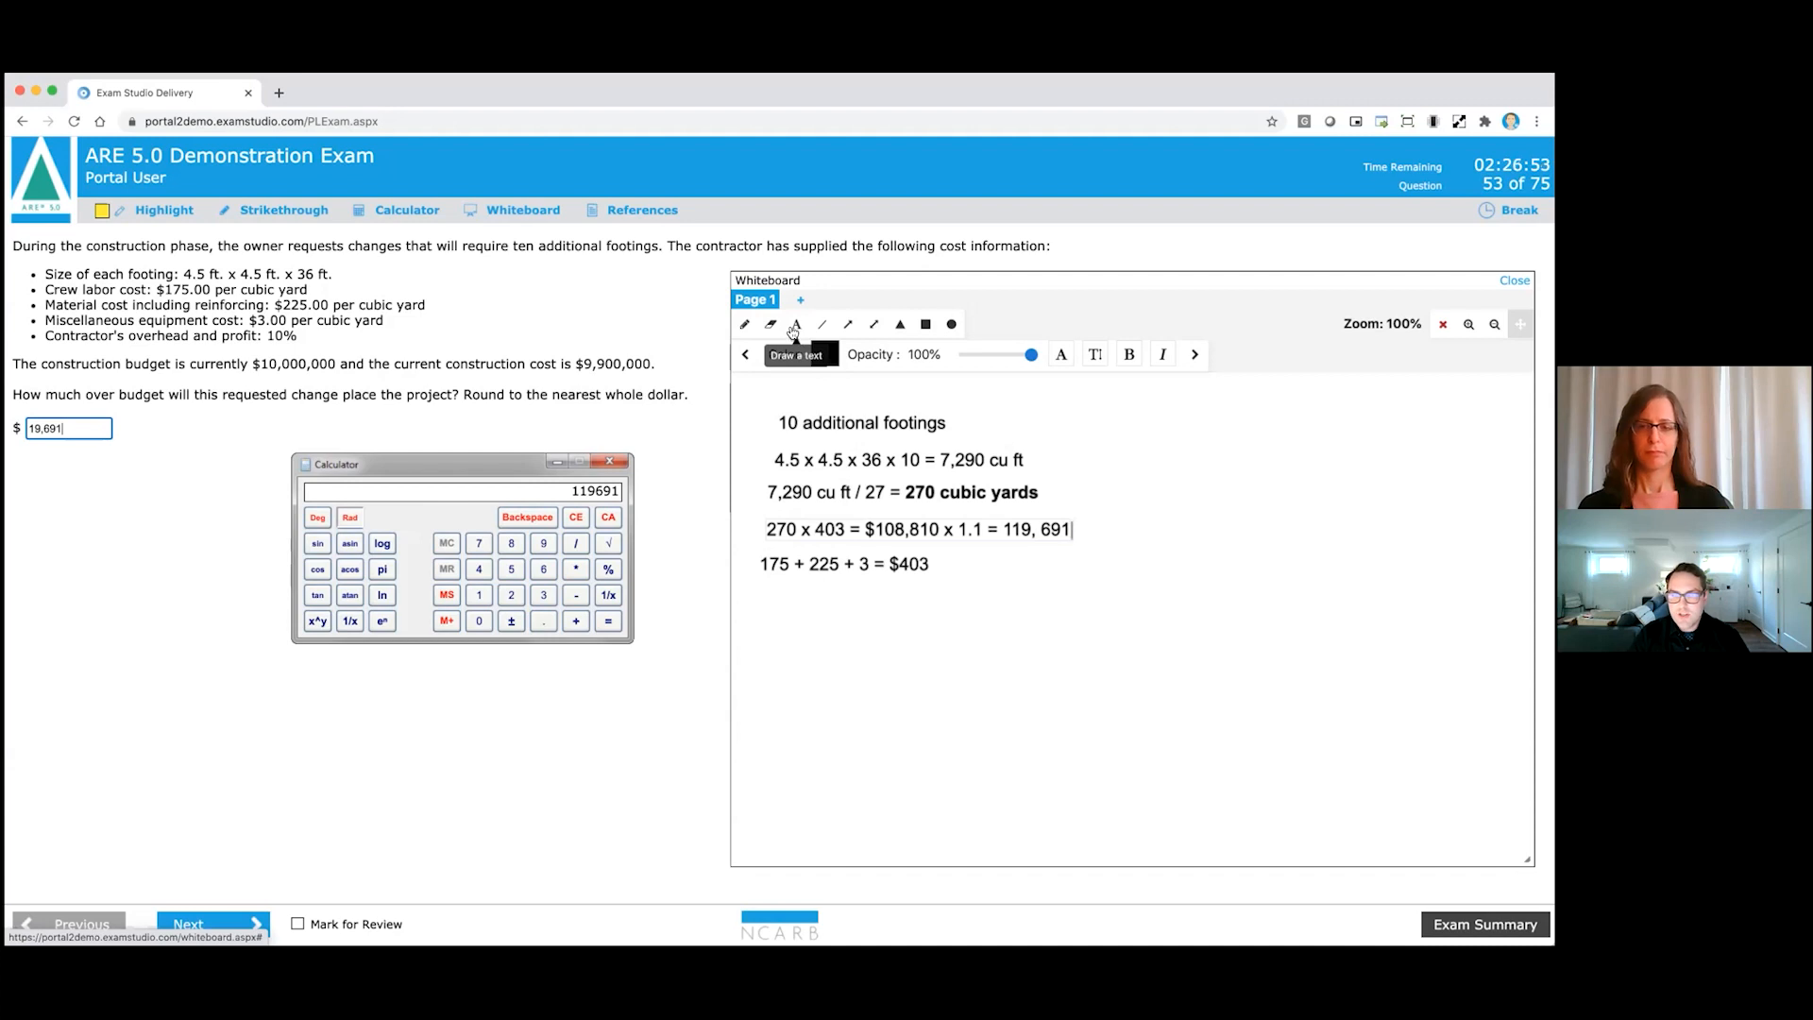
click(743, 324)
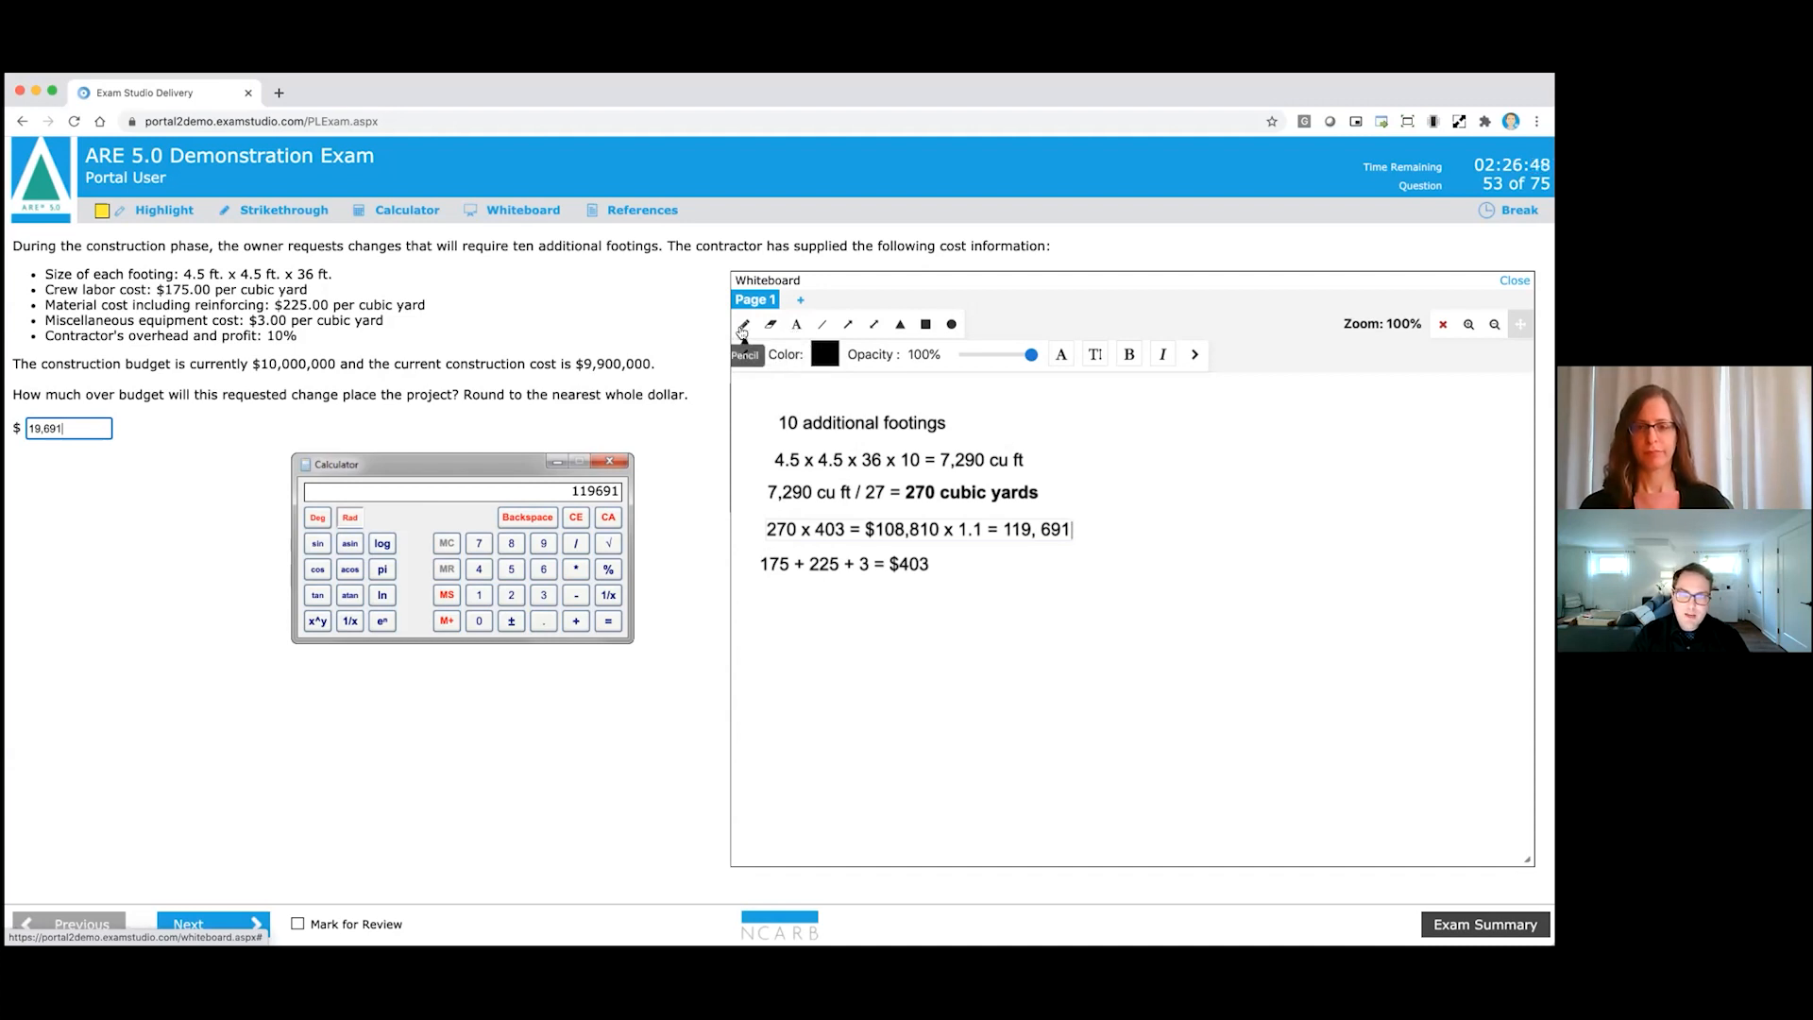
mouse_move(796, 324)
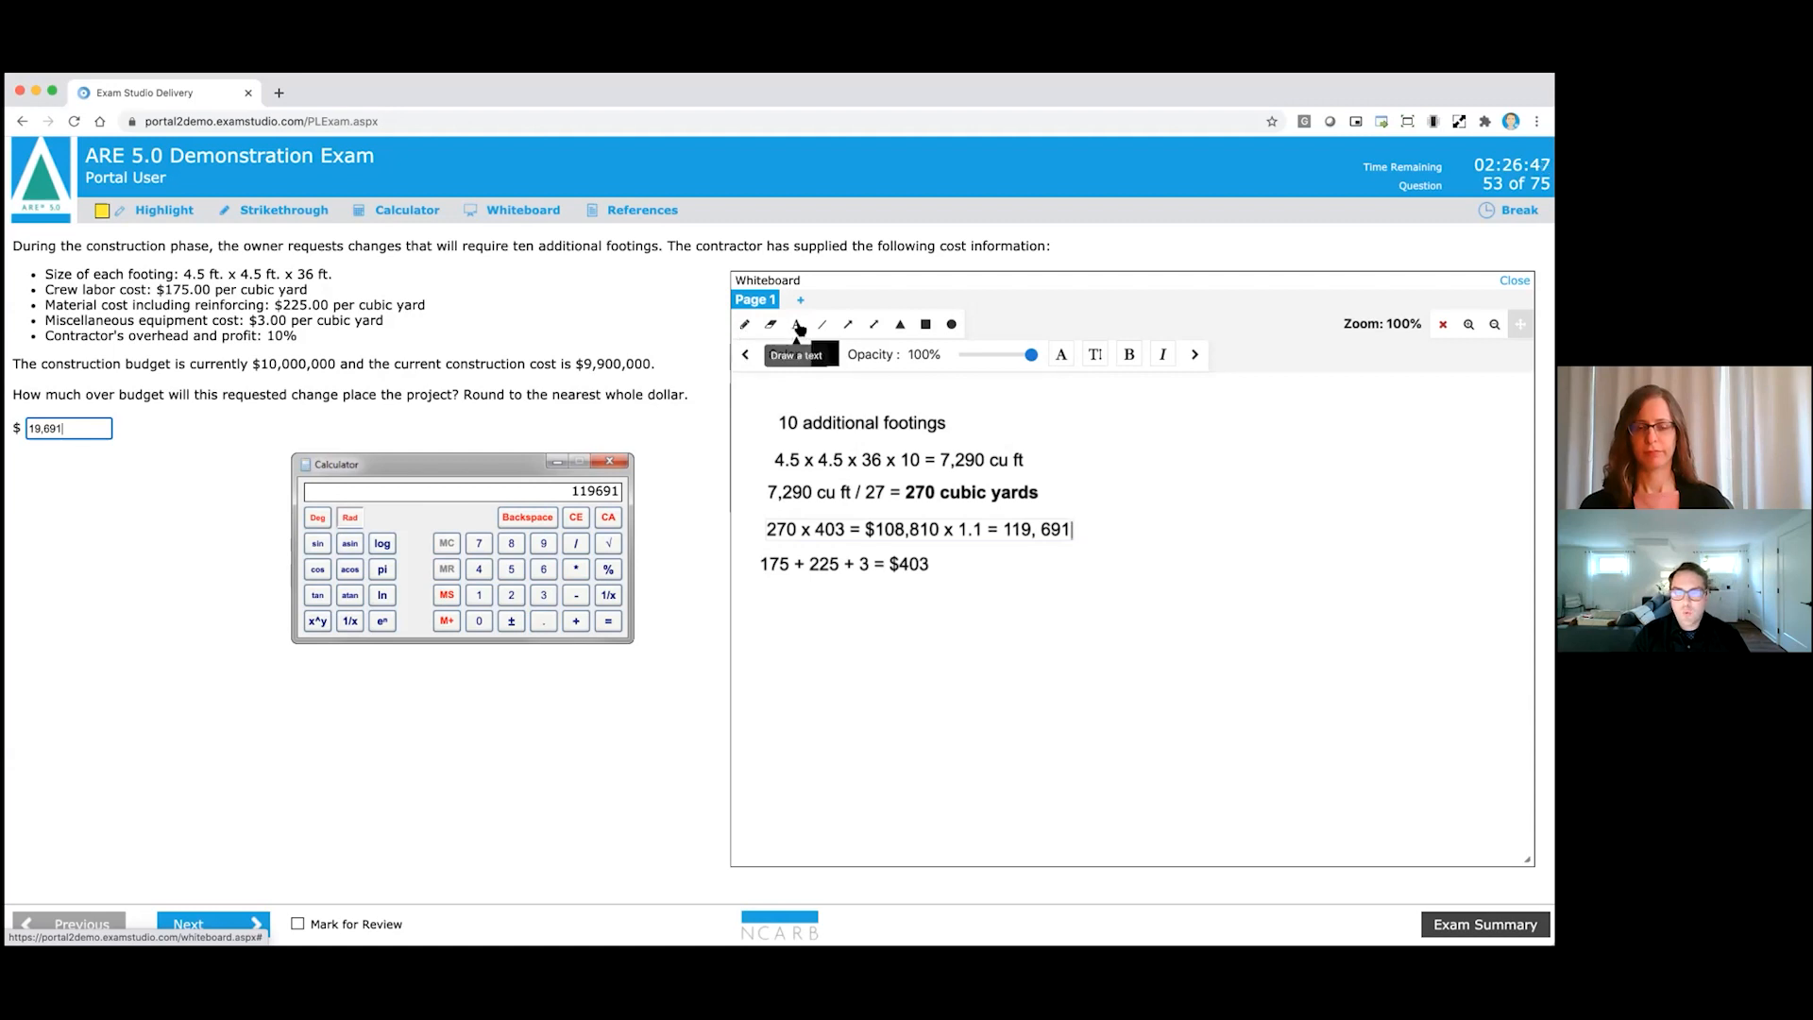